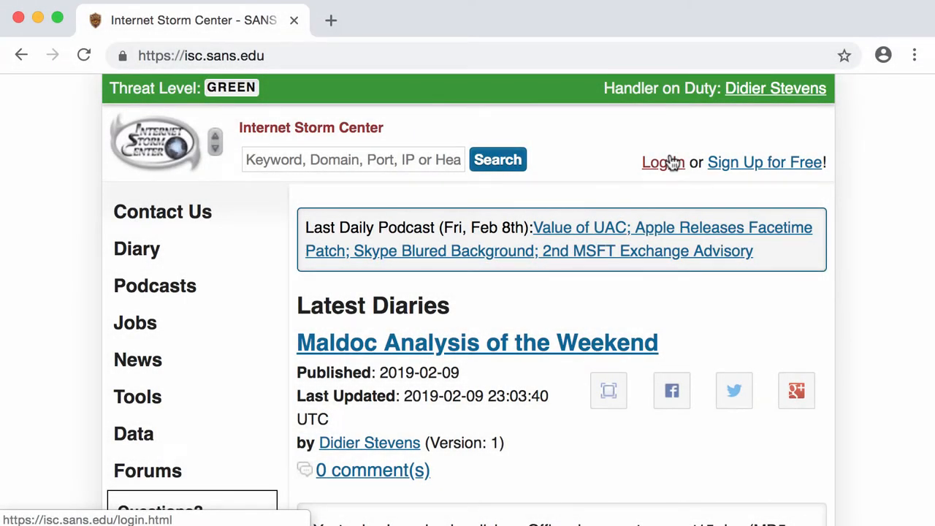
mouse_move(467, 315)
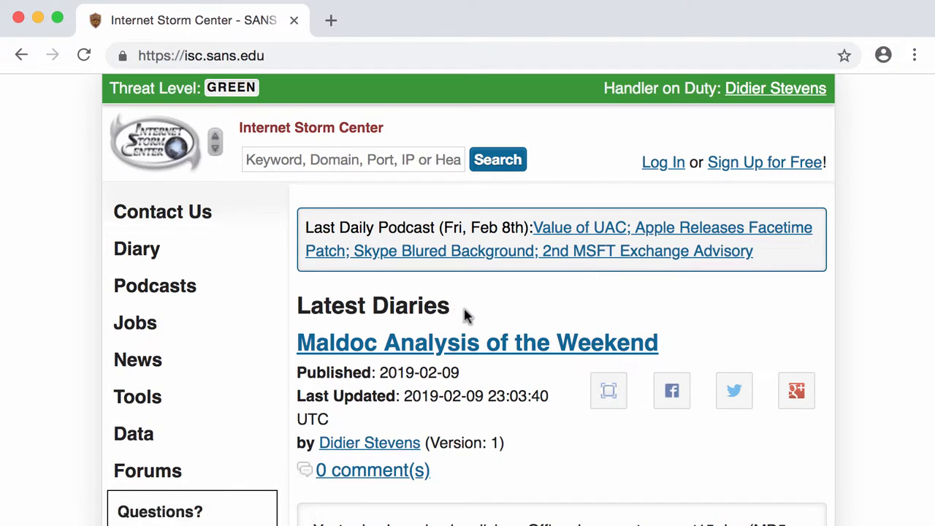
mouse_move(529, 318)
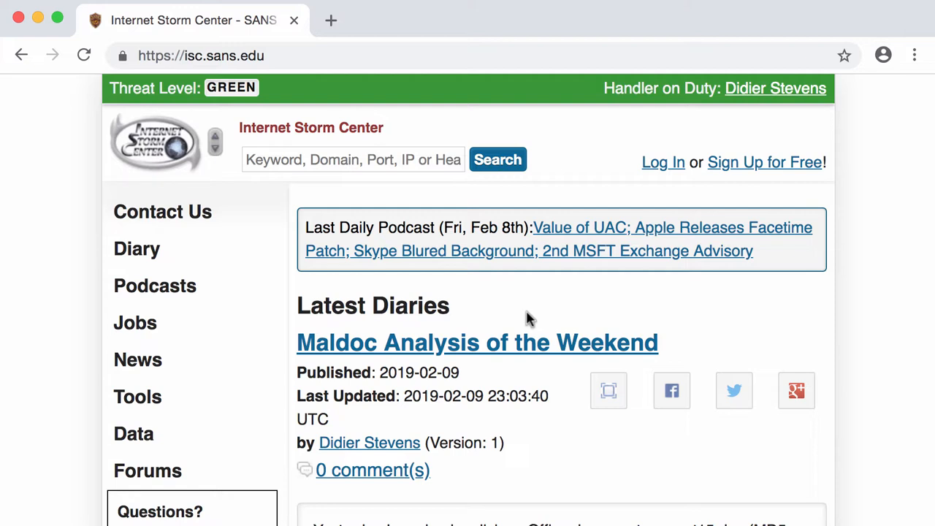
- Run ./oledump.py on Quarantine-Re-letter-of-recommendation.msg.vir and scroll through the stream list
scroll("down", 3)
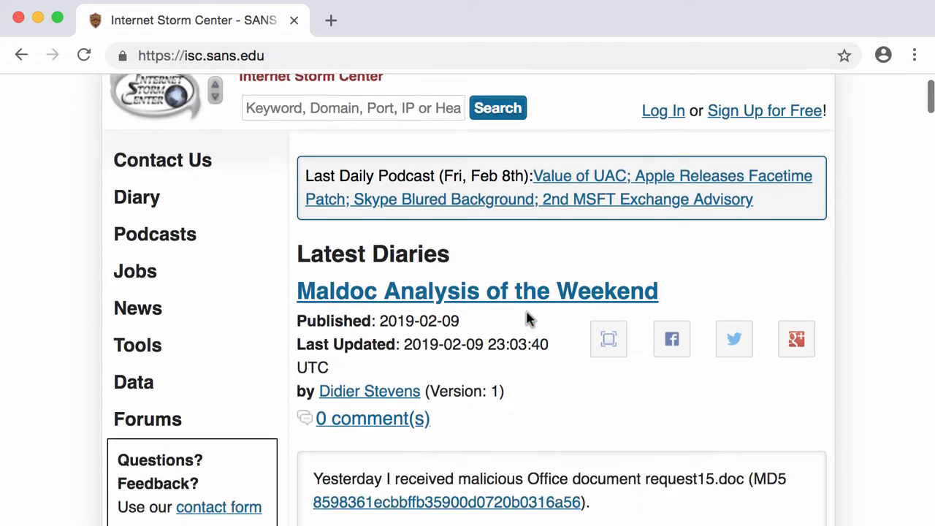
scroll("down", 3)
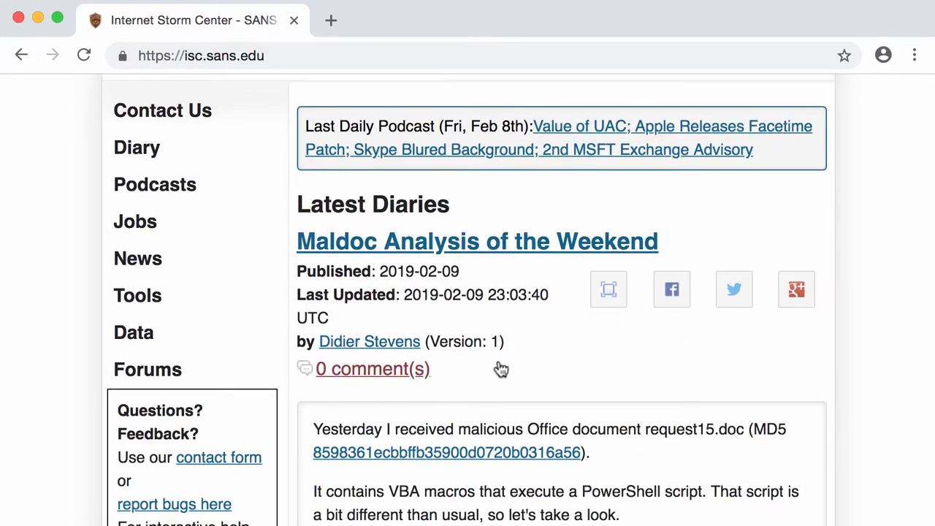
mouse_move(540, 327)
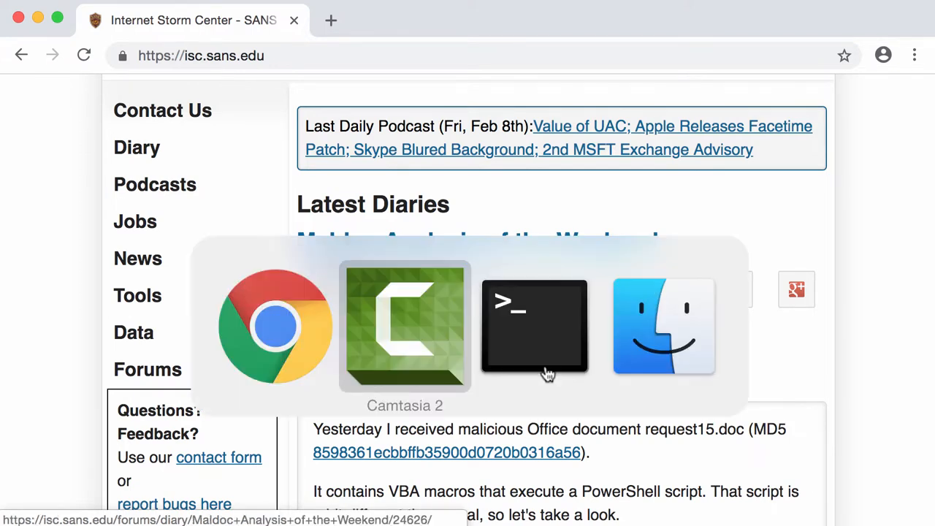
left_click(534, 325)
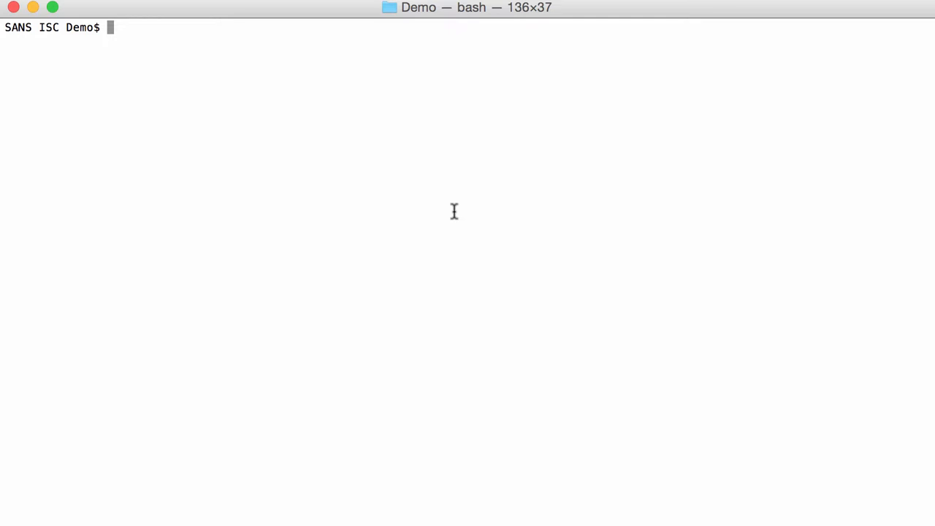
type(".")
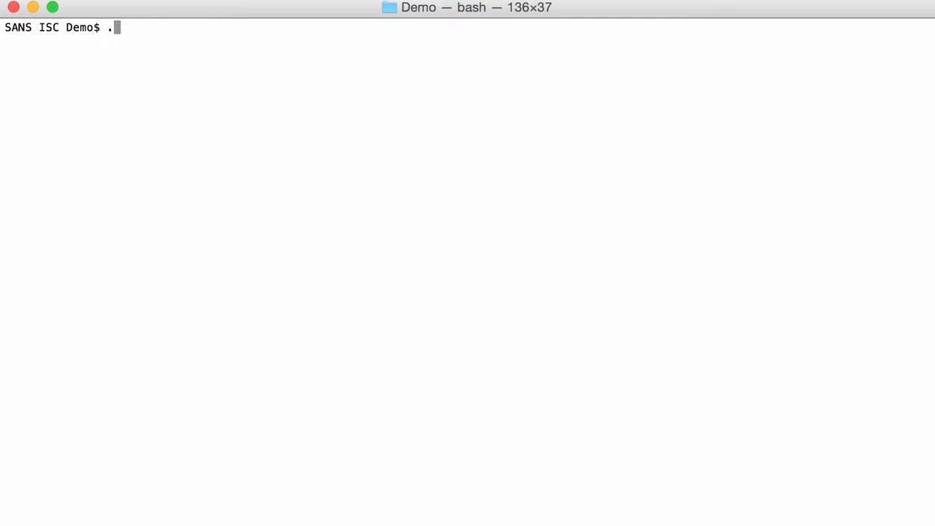
type("/oledump.py")
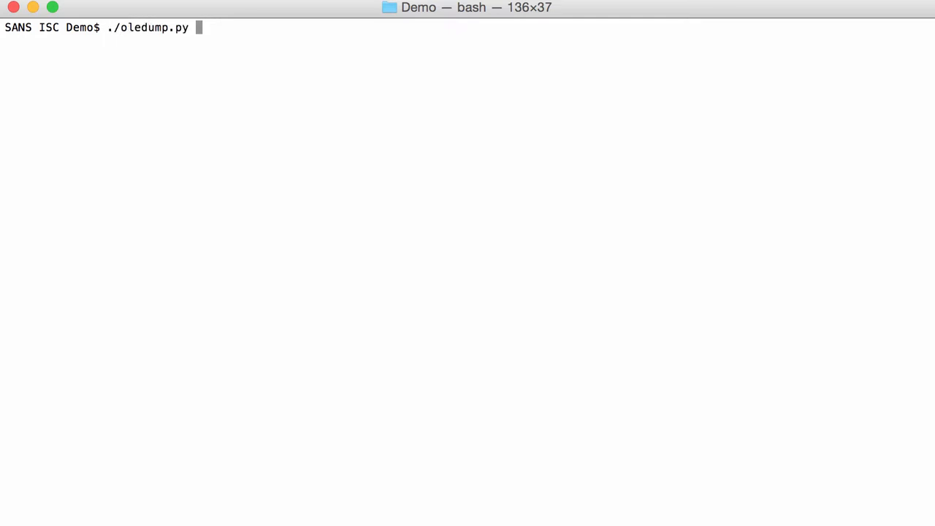
type("Q")
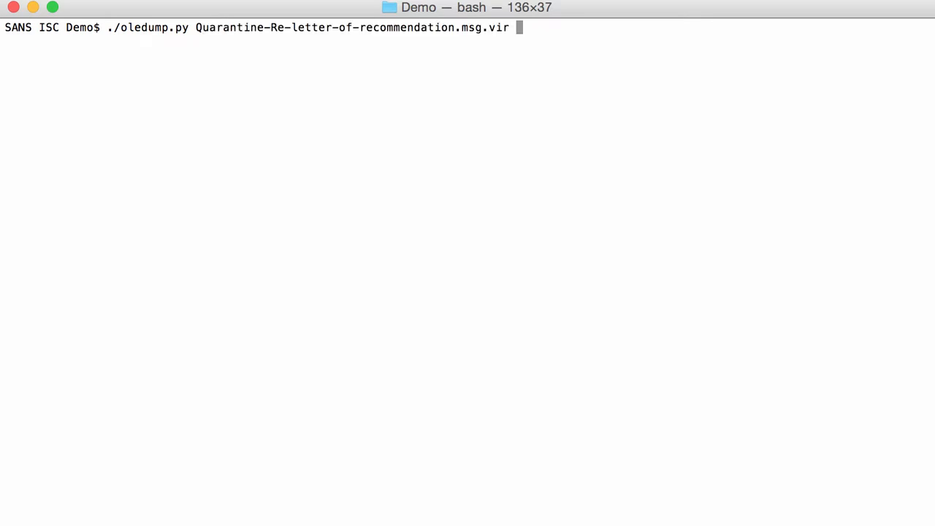
key("Return")
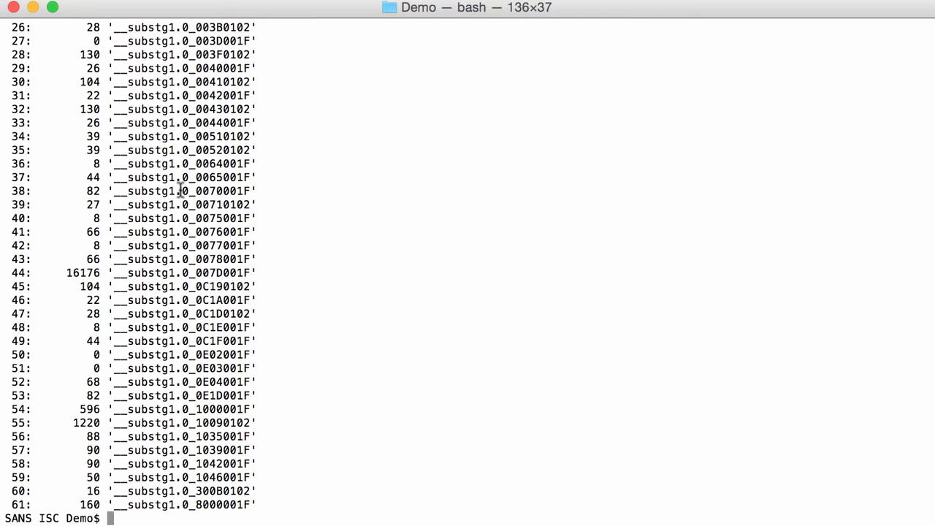
scroll("up", 3)
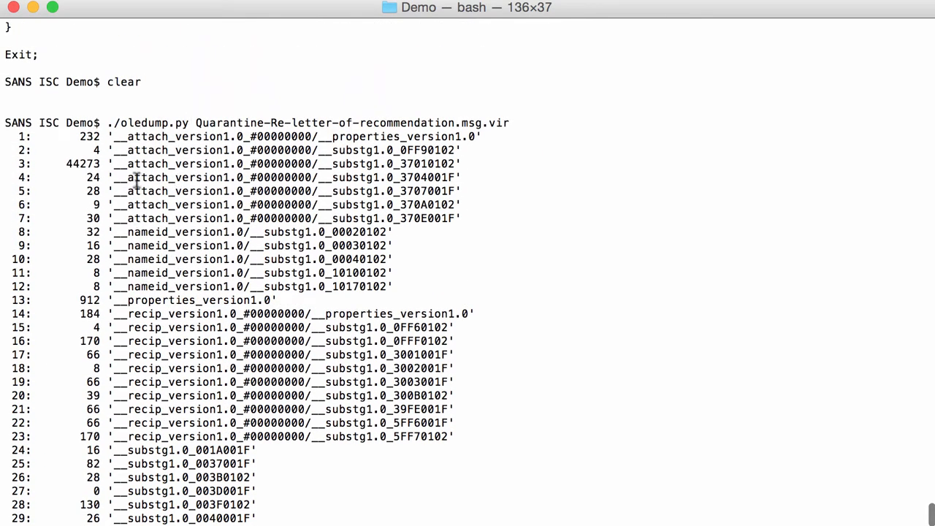
mouse_move(231, 193)
type("clea")
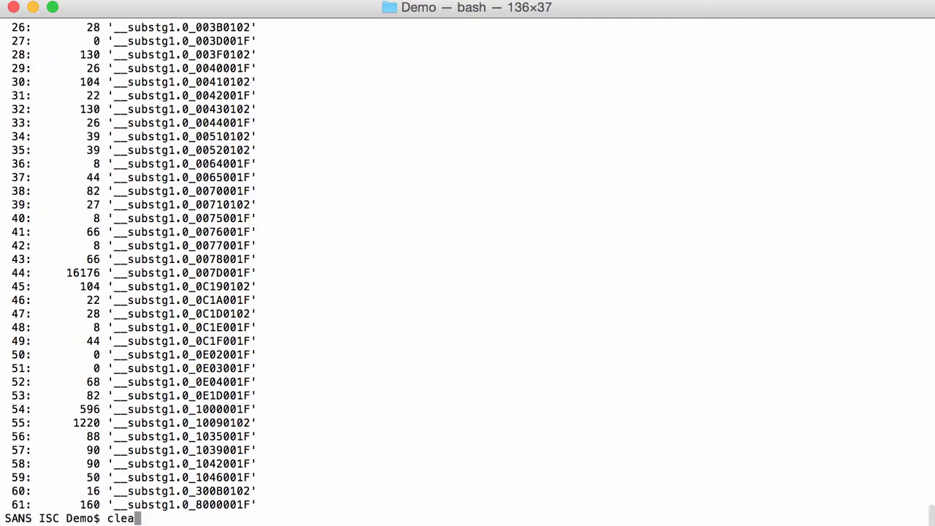
- Clear, then run oledump.py -p plugin_msg on the email file piped through head
key("Return")
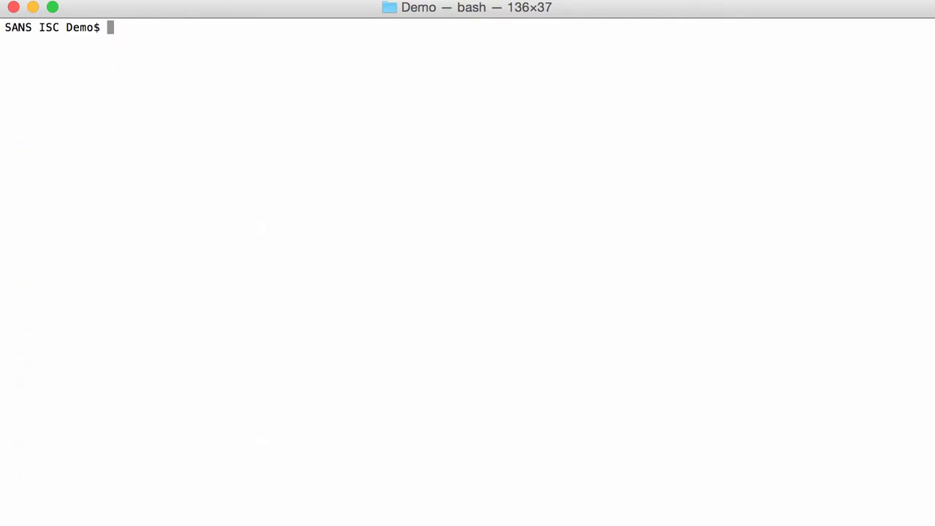
type("./ole")
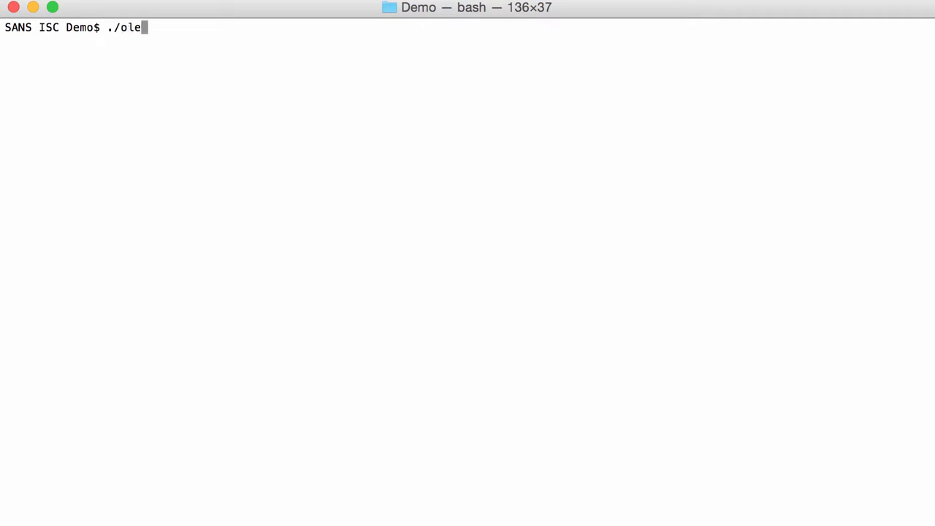
type("dump.py -p p")
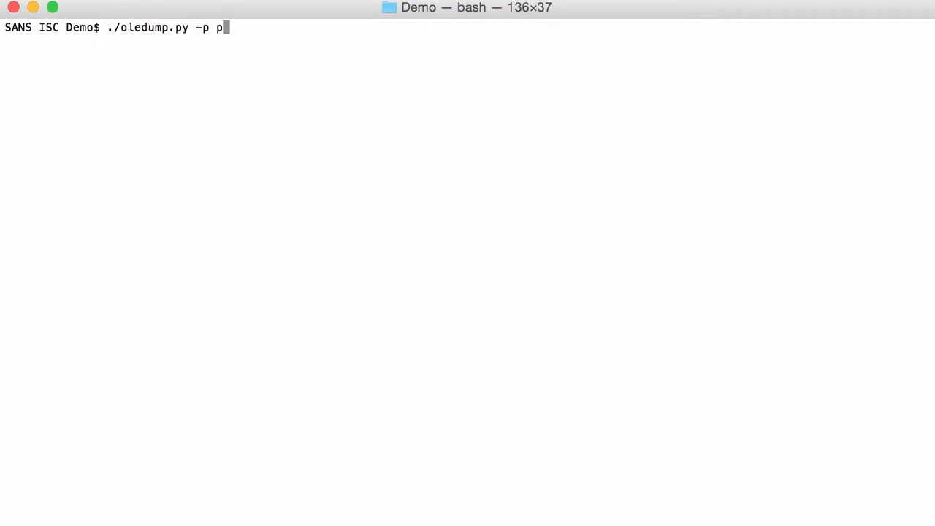
type("lugin_msg")
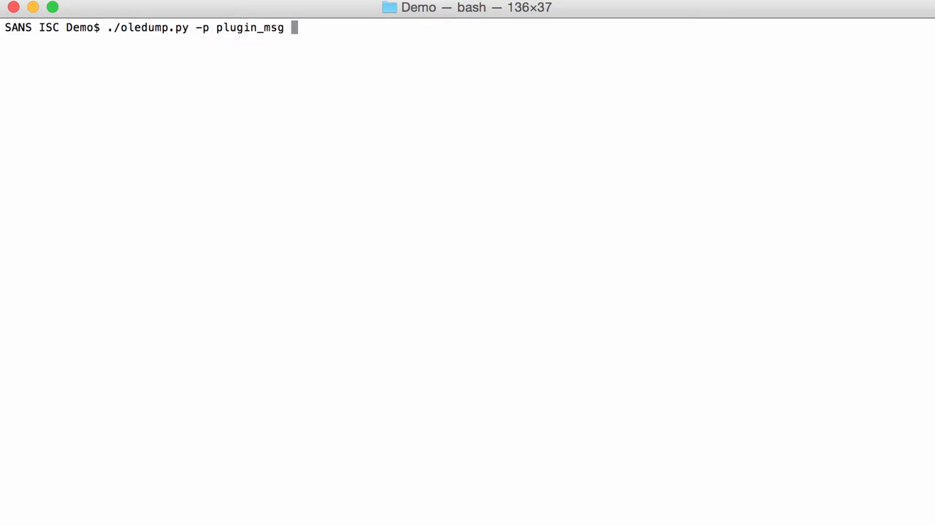
type("Quarantine-Re-letter-of-recommendation.msg.vir")
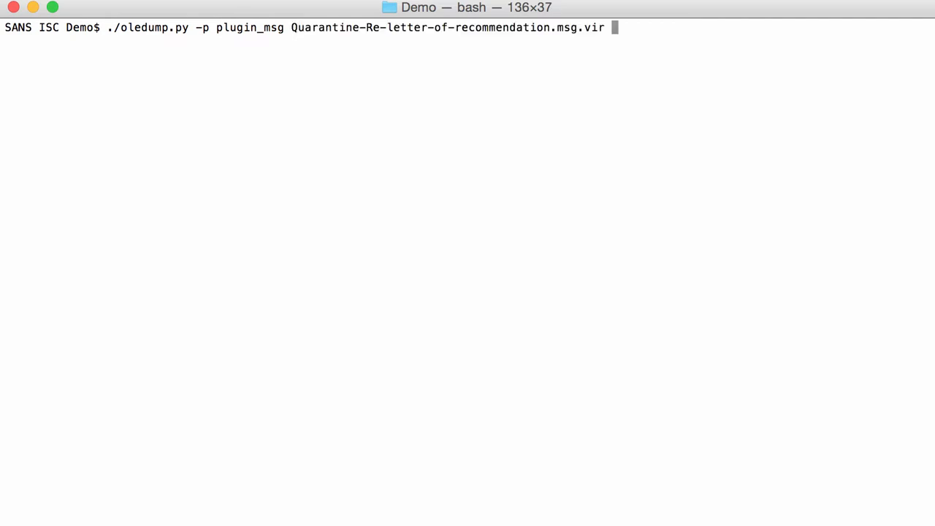
type("| head")
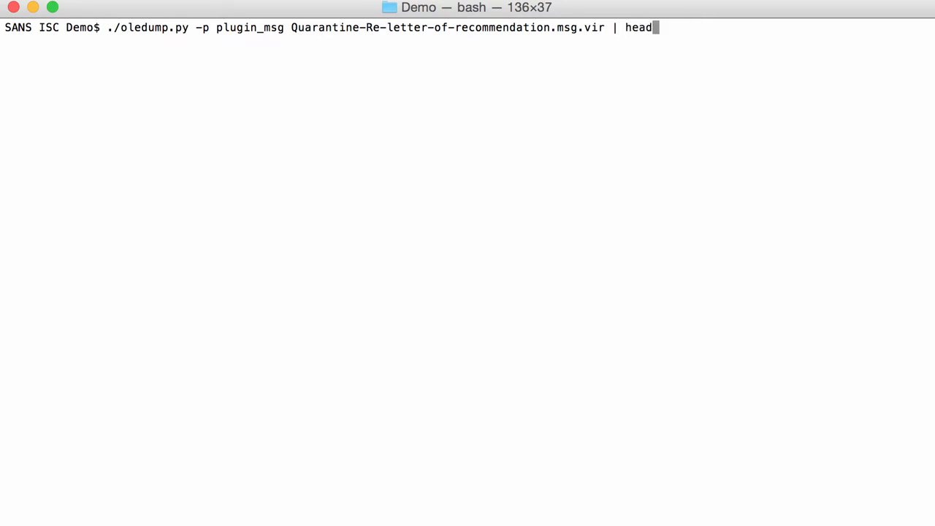
key("Return")
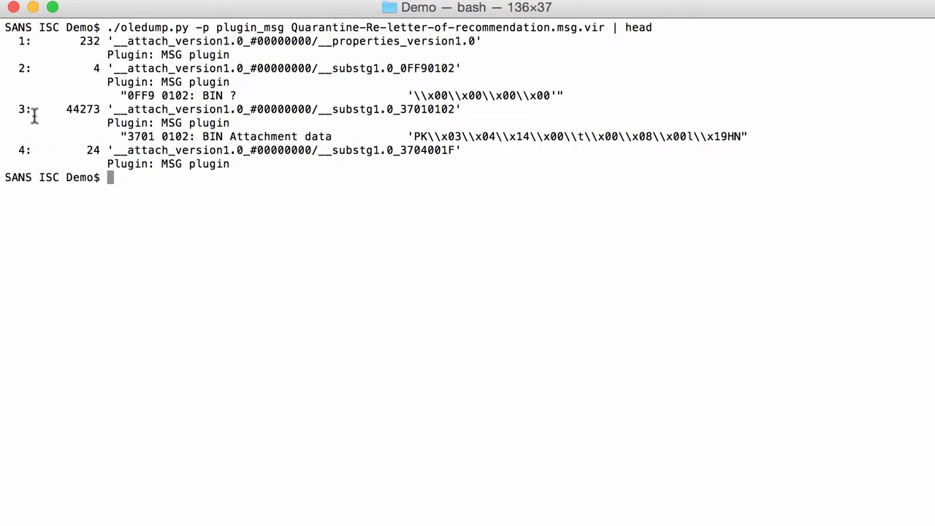
mouse_move(163, 165)
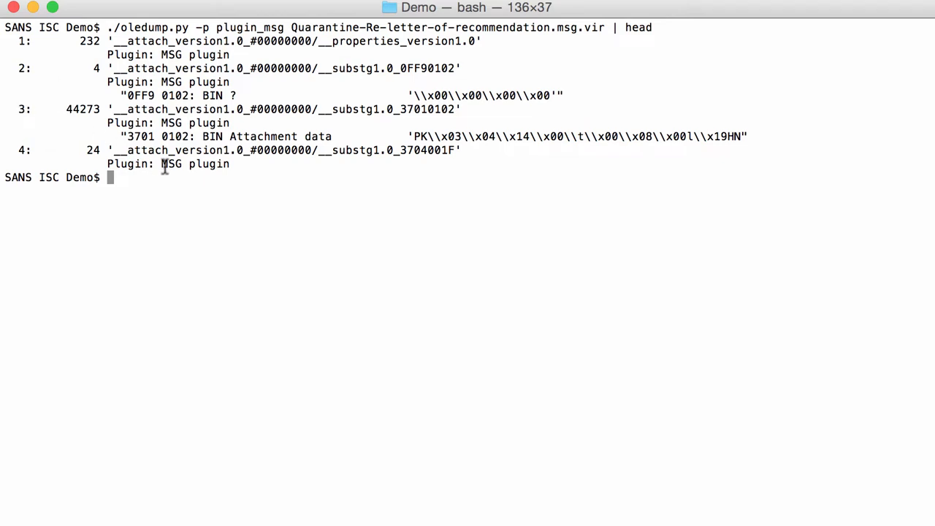
mouse_move(216, 137)
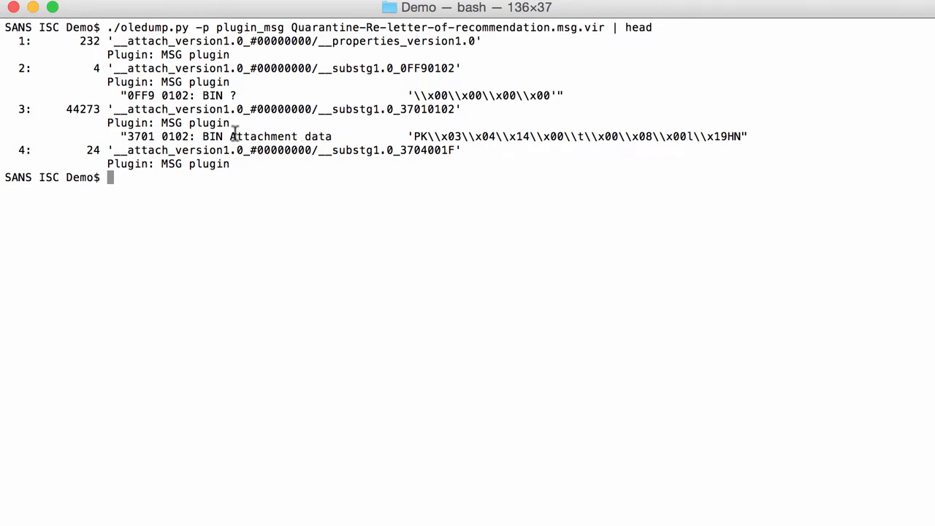
mouse_move(293, 138)
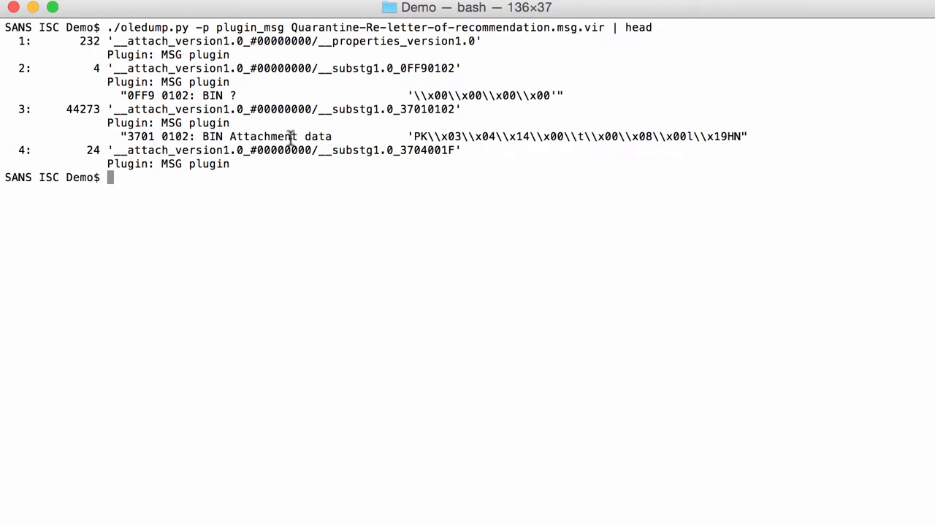
mouse_move(584, 138)
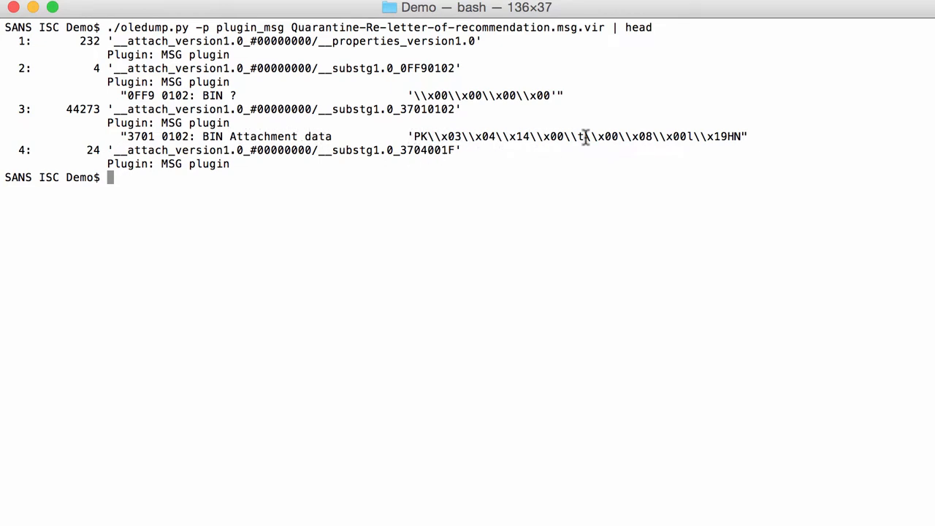
mouse_move(524, 123)
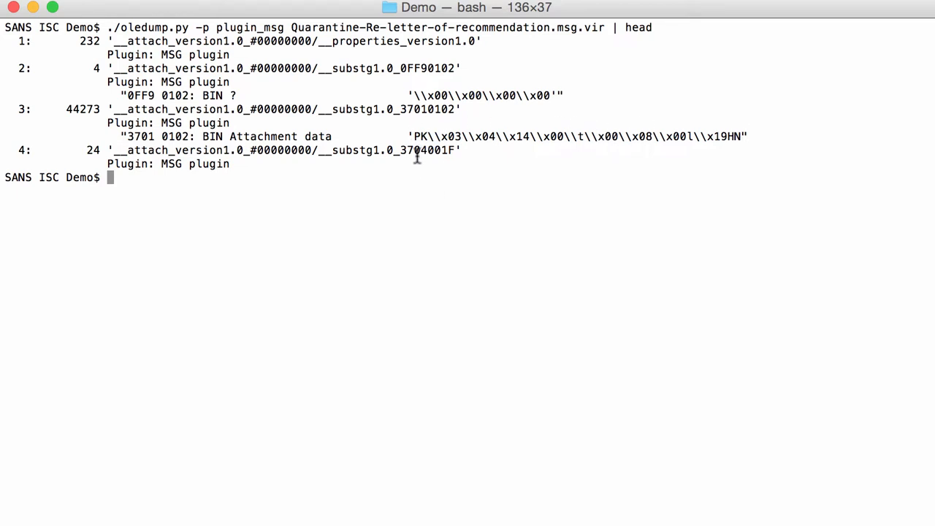
mouse_move(489, 145)
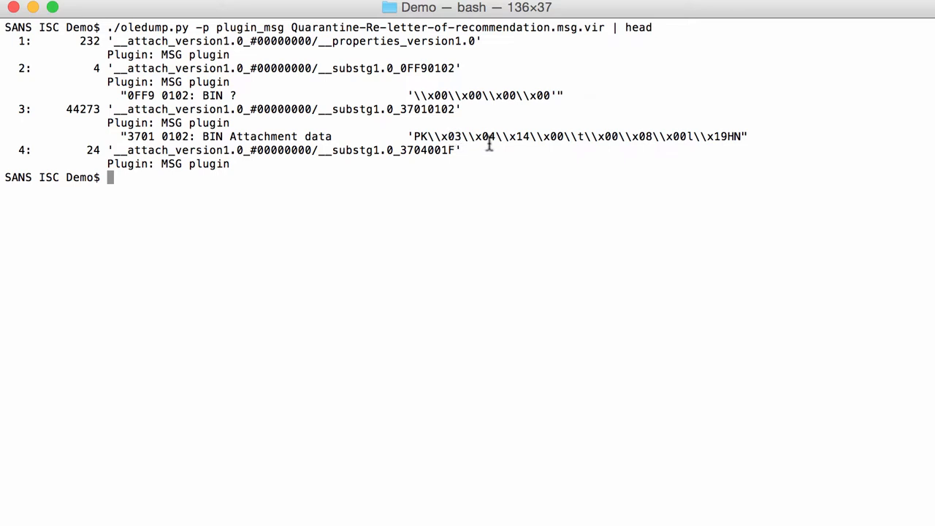
mouse_move(427, 123)
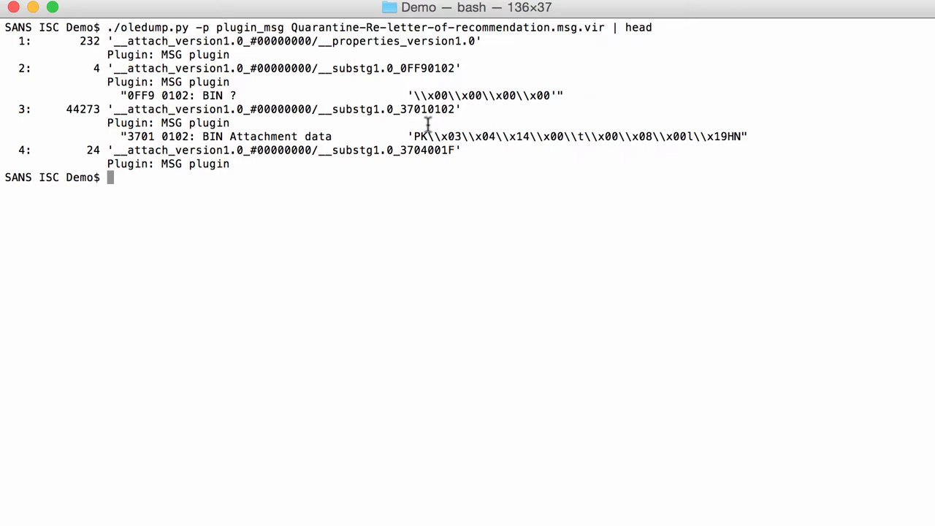
mouse_move(390, 263)
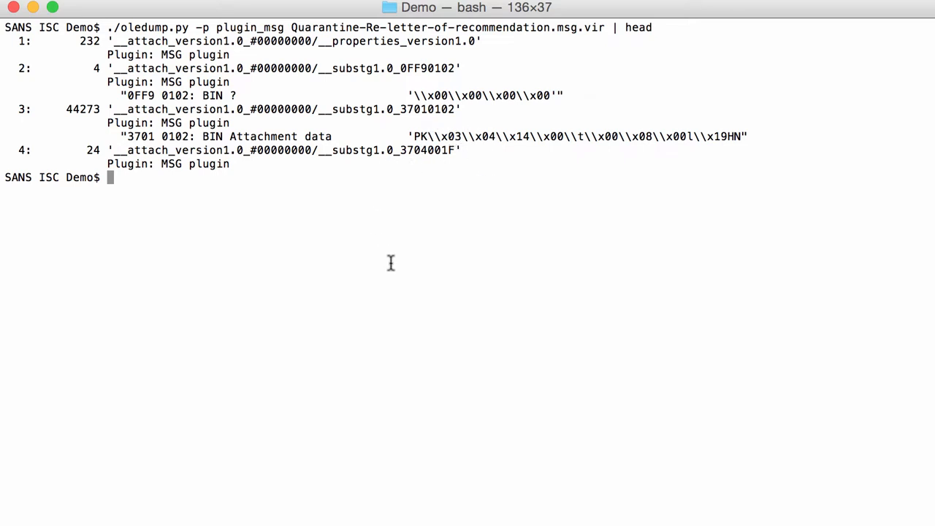
- Dump stream 3 with oledump.py -s 3 -d and pipe it into zipdump.py, hitting a bad-password error
type("cl")
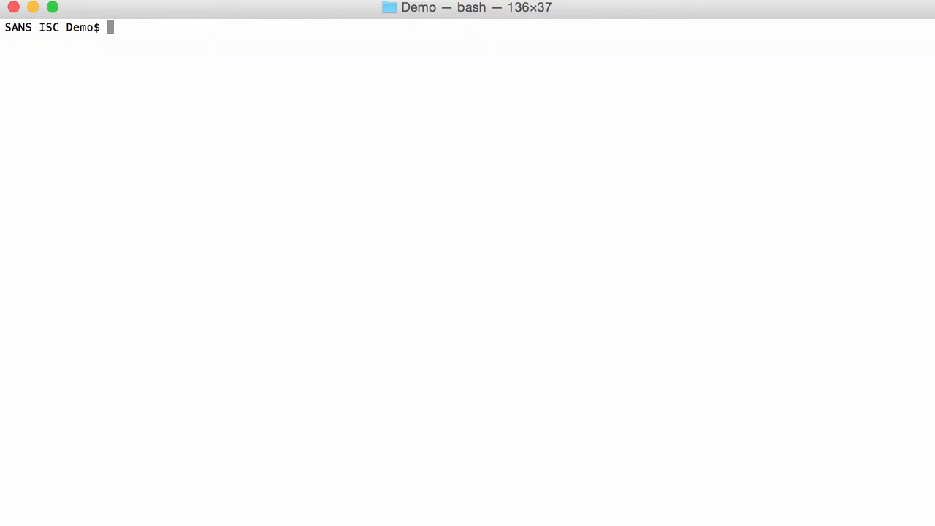
type("./oledump.py")
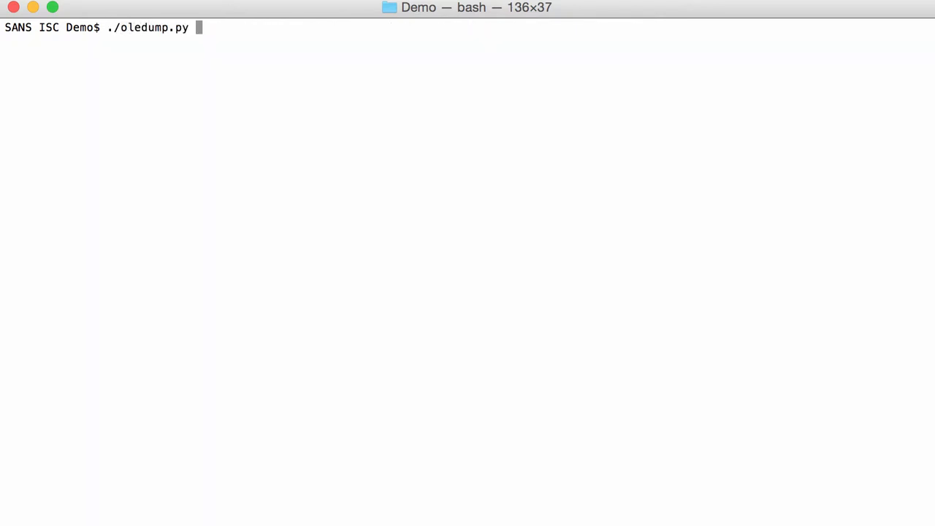
type("-s 3")
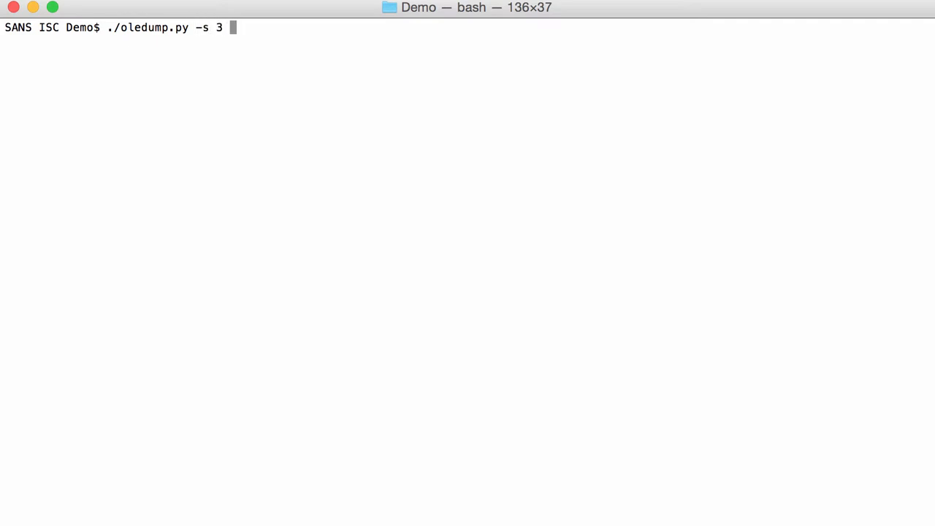
type("-d")
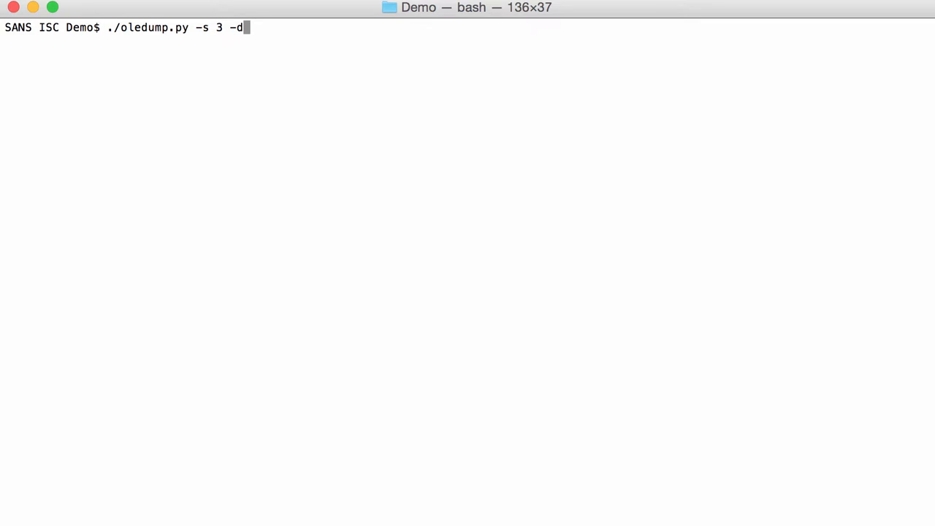
type("Quarantine-Re-letter-of-recommendation.msg.vir | ./")
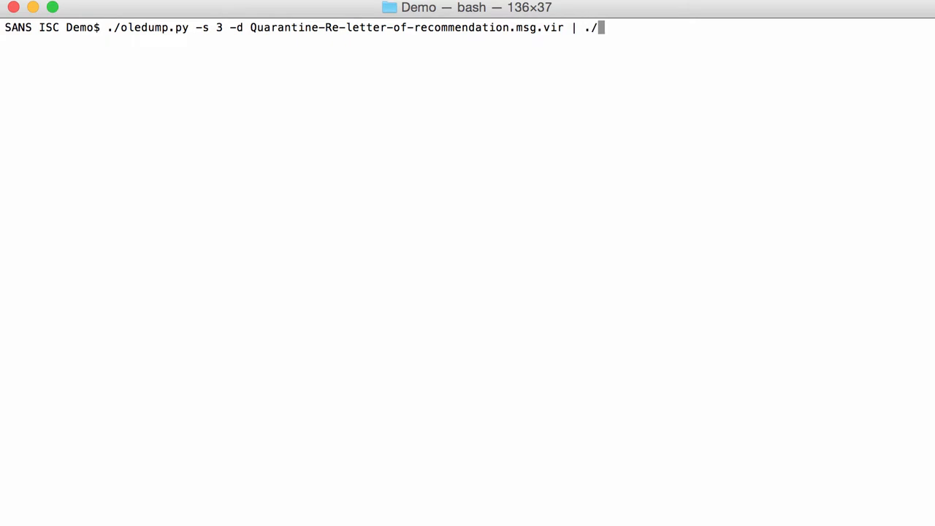
type("zipdump.py")
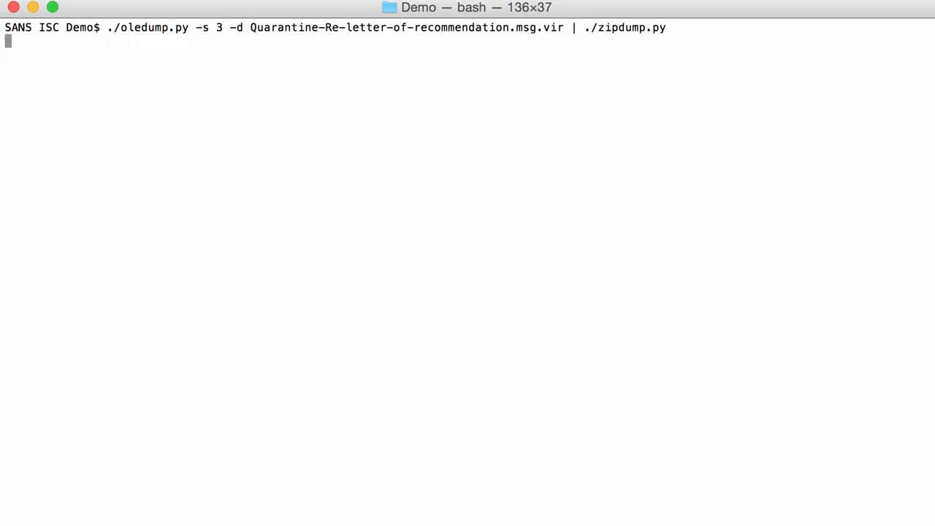
key("Return")
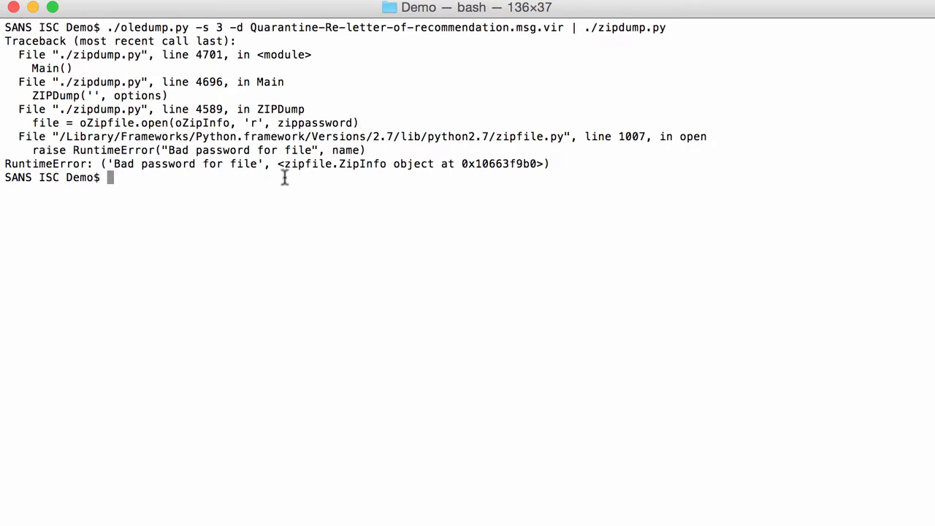
mouse_move(485, 35)
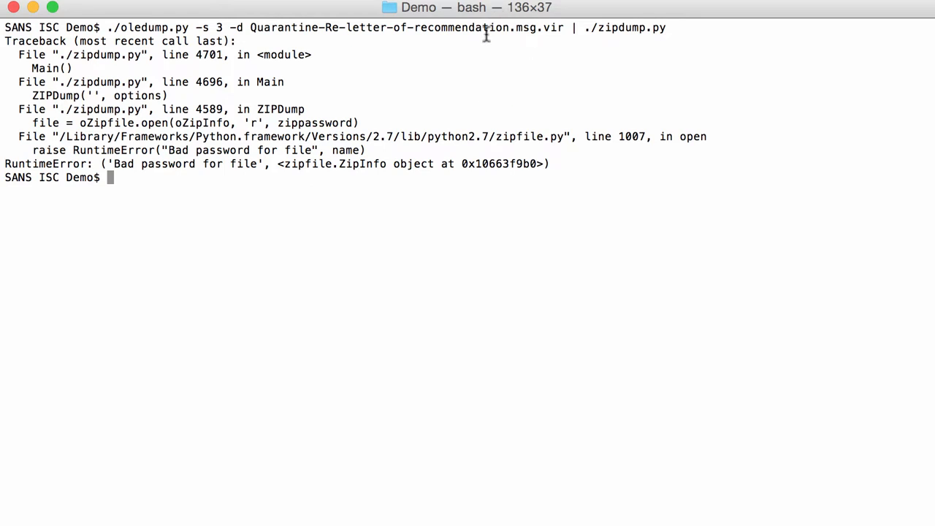
mouse_move(548, 68)
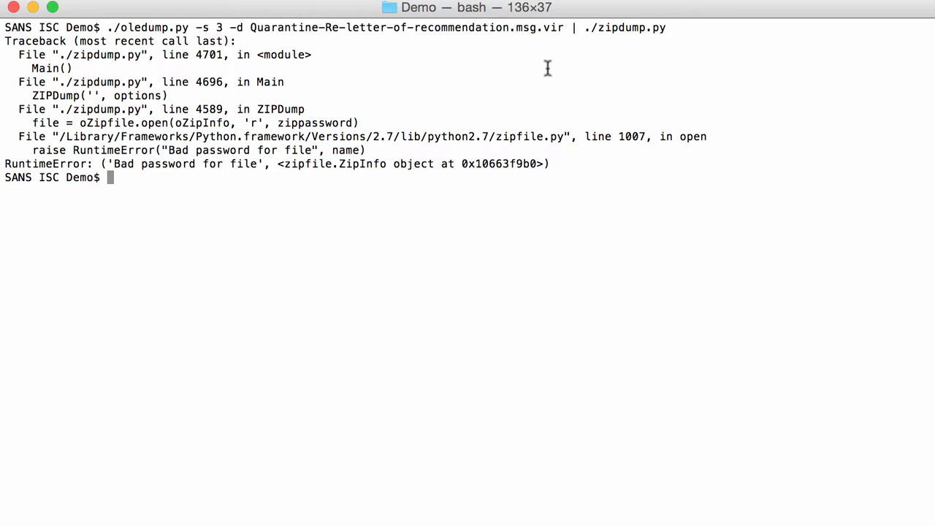
mouse_move(548, 101)
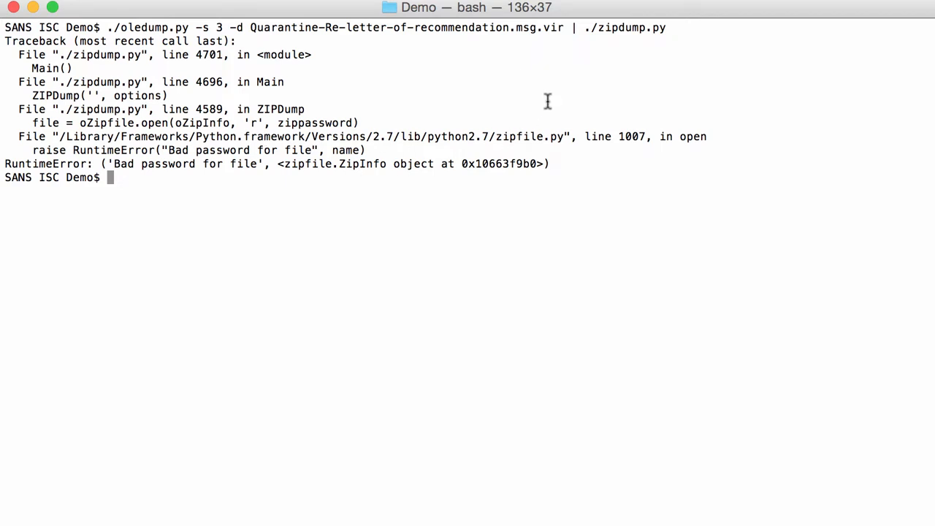
mouse_move(666, 52)
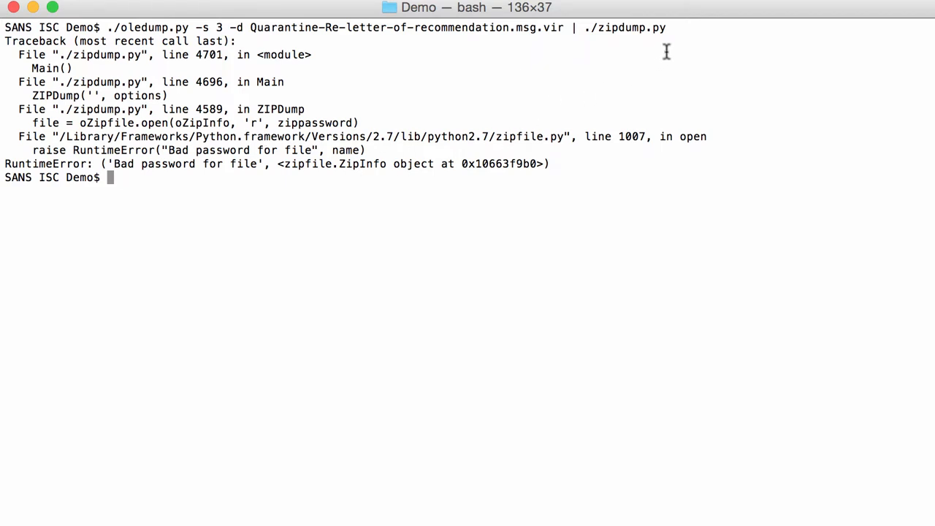
mouse_move(628, 111)
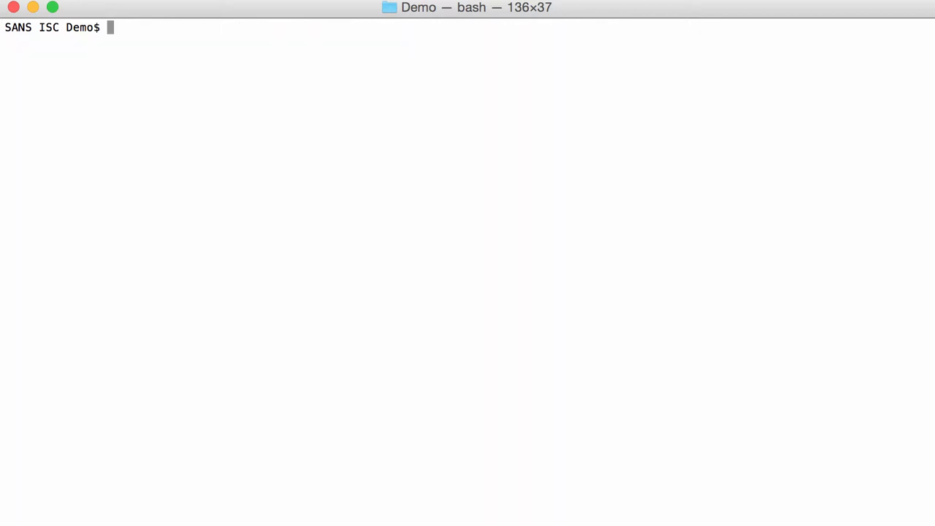
- Rerun the stream-3 pipeline with zipdump.py -P . to list the encrypted Request12.doc
type("./oledump.py -s 3 -d Quarantine-Re-letter-of-recommendation.msg.vir | ./zipdump.py -")
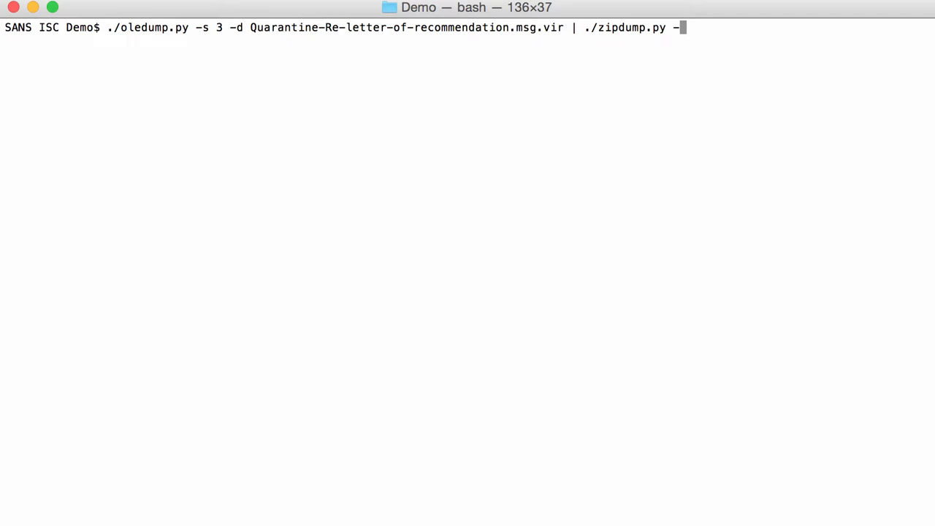
type("P")
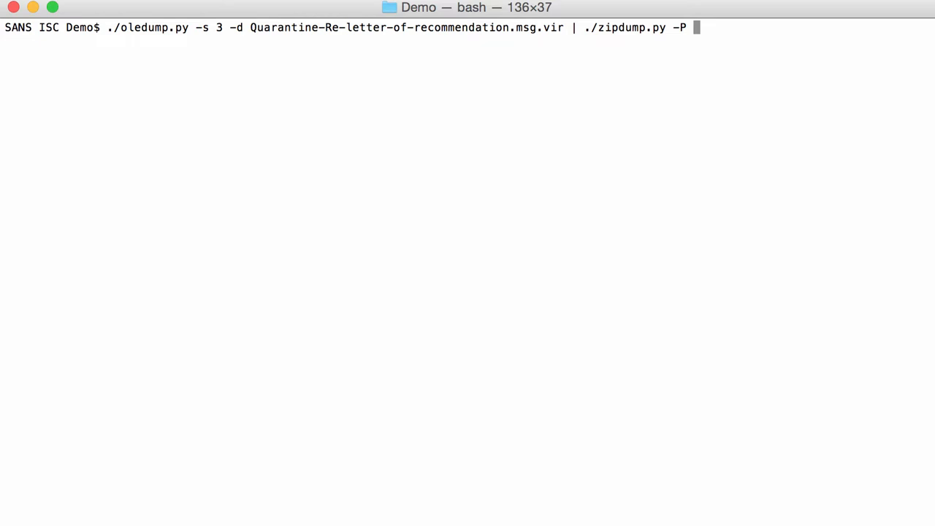
type(".")
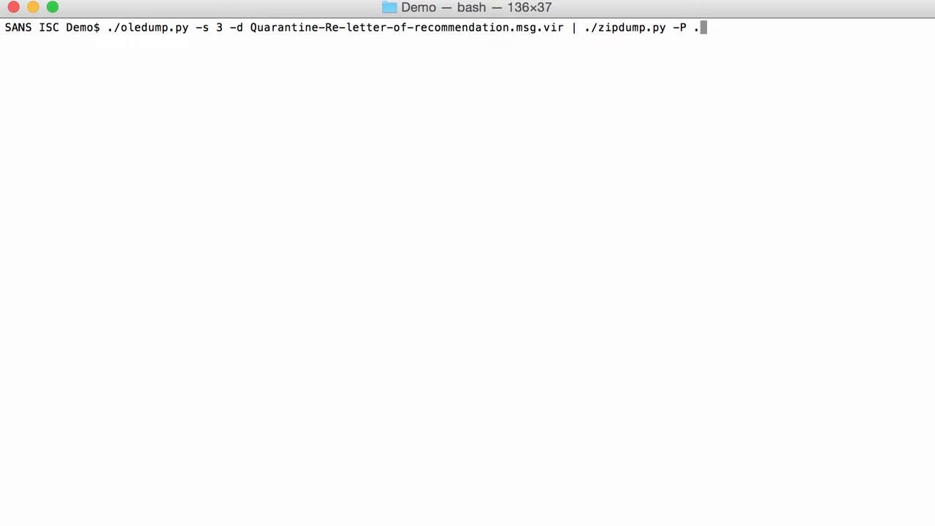
key("Return")
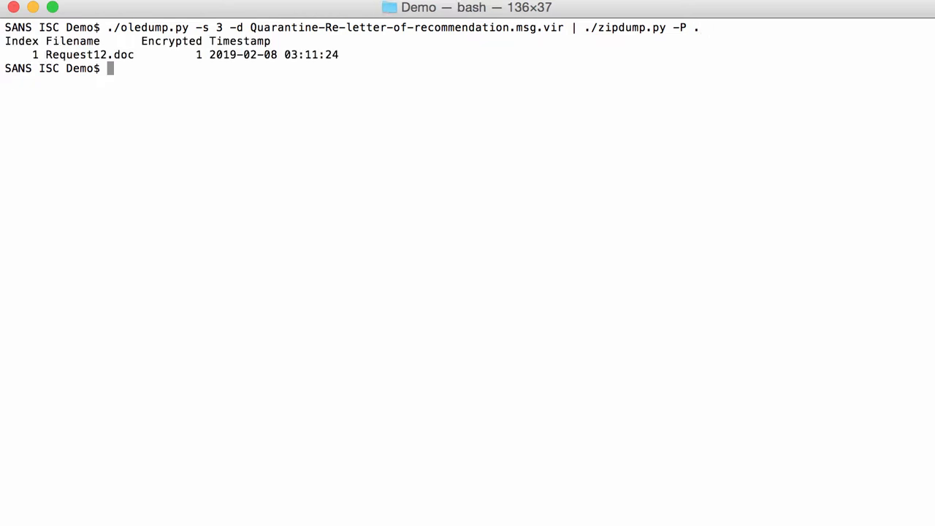
mouse_move(391, 85)
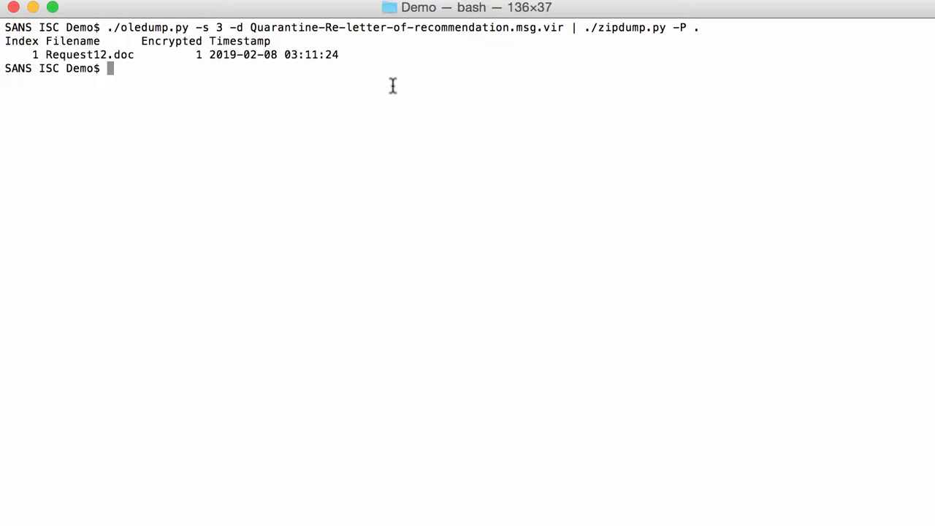
mouse_move(108, 46)
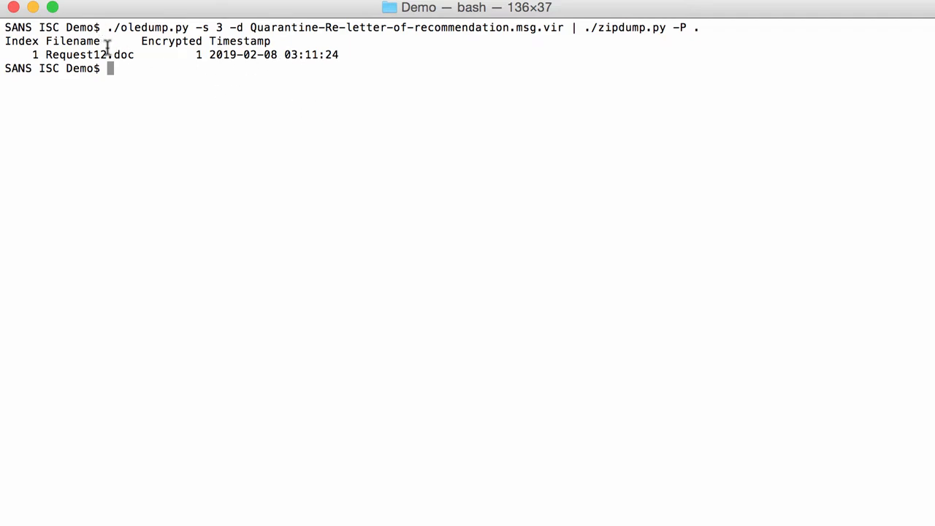
mouse_move(132, 82)
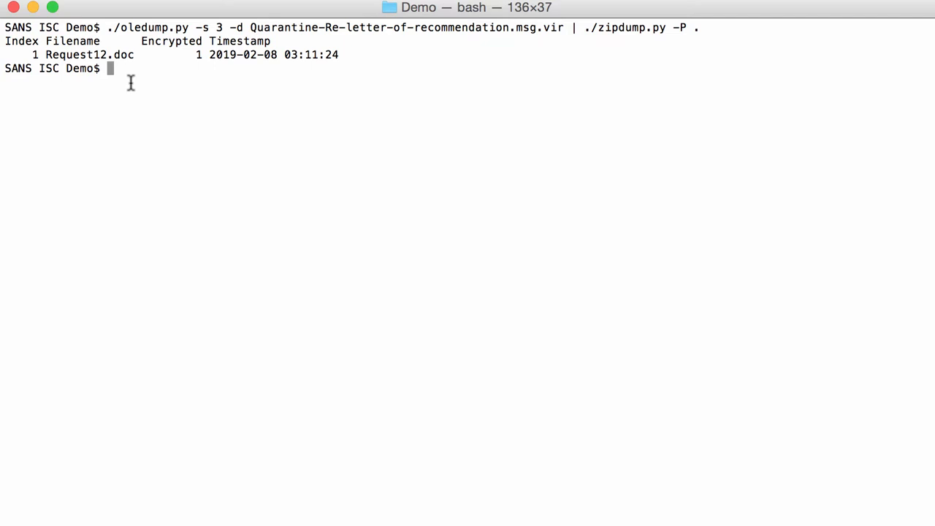
mouse_move(559, 59)
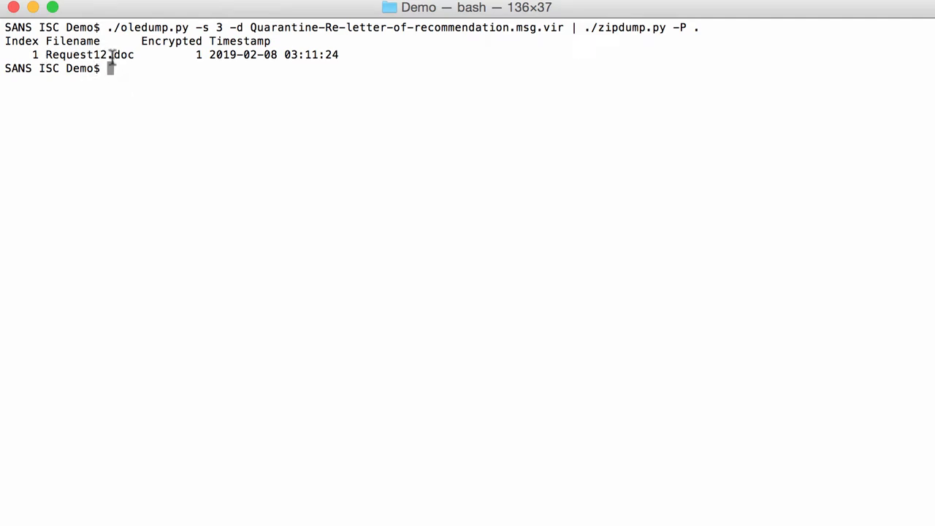
mouse_move(134, 57)
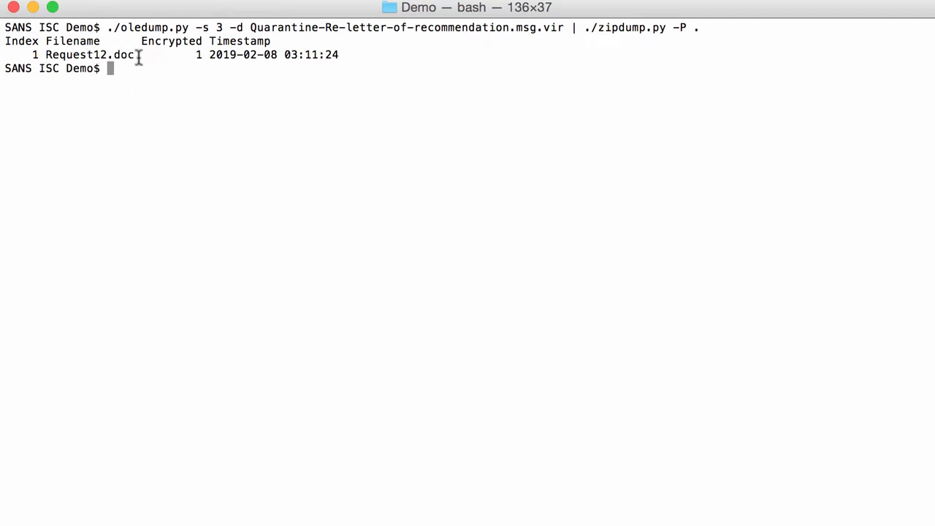
mouse_move(205, 110)
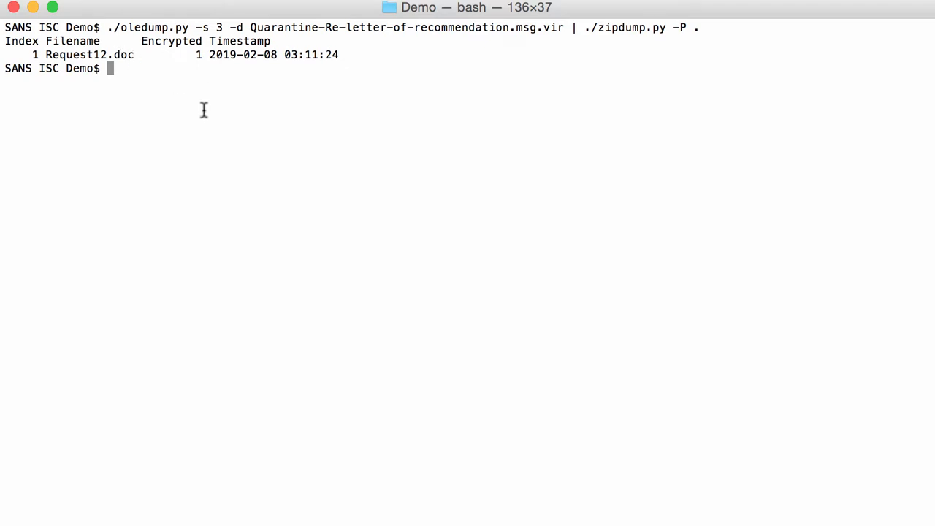
- Clear, then extend the pipeline with zipdump.py -P . -s 1 -d | ./oledump.py to list Request12.doc's streams
type("c")
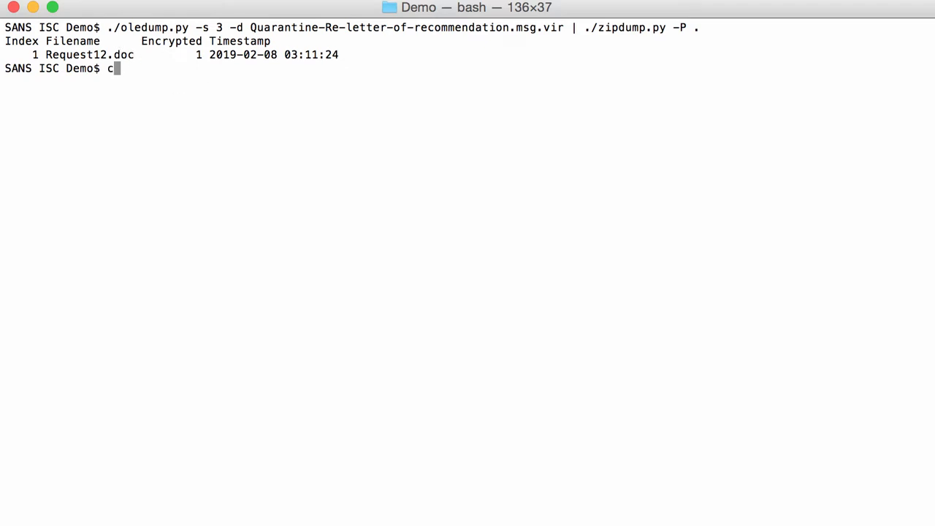
type("lear")
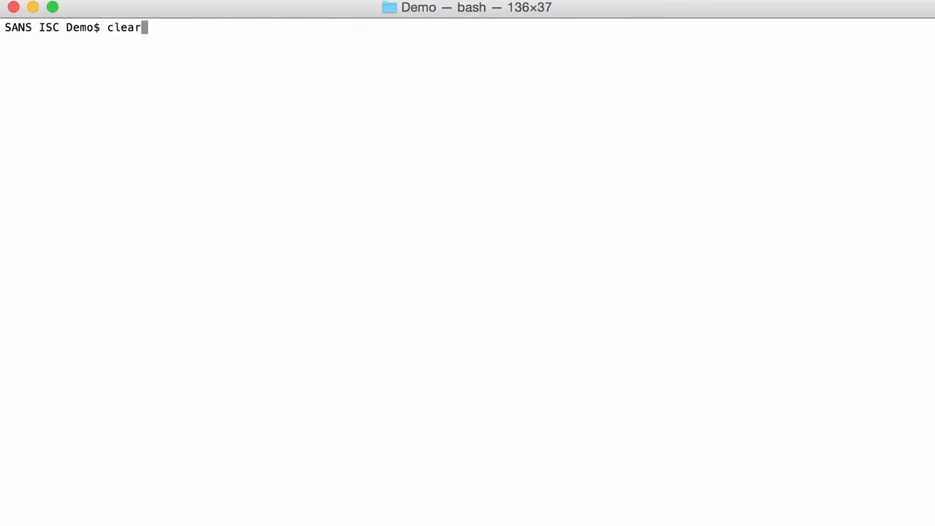
type("./oledump.py -s 3 -d Quarantine-Re-letter-of-recommendation.msg.vir | ./zipdump.py -P . s")
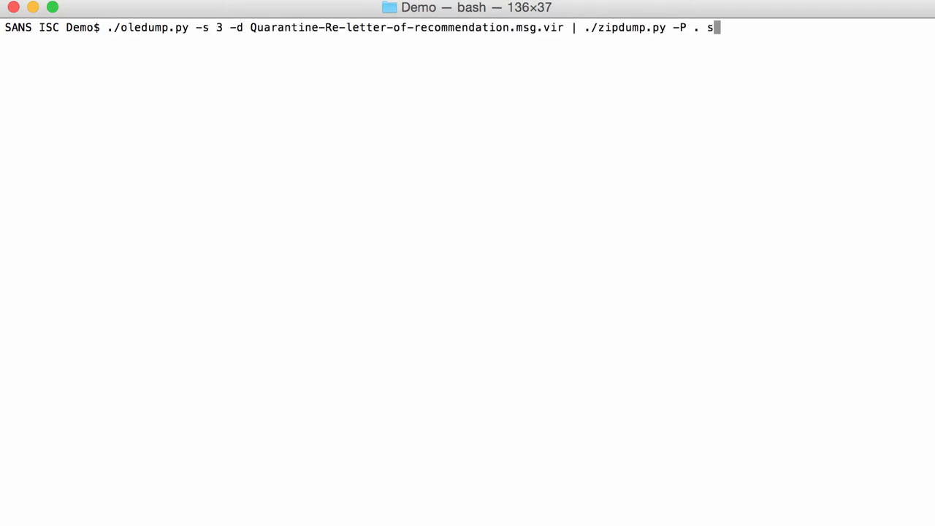
type("-s")
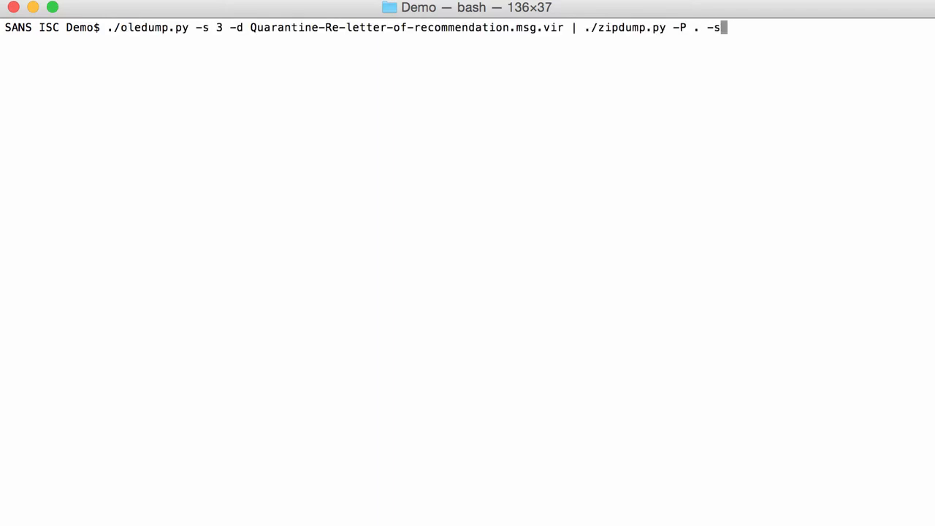
type("1 -d |")
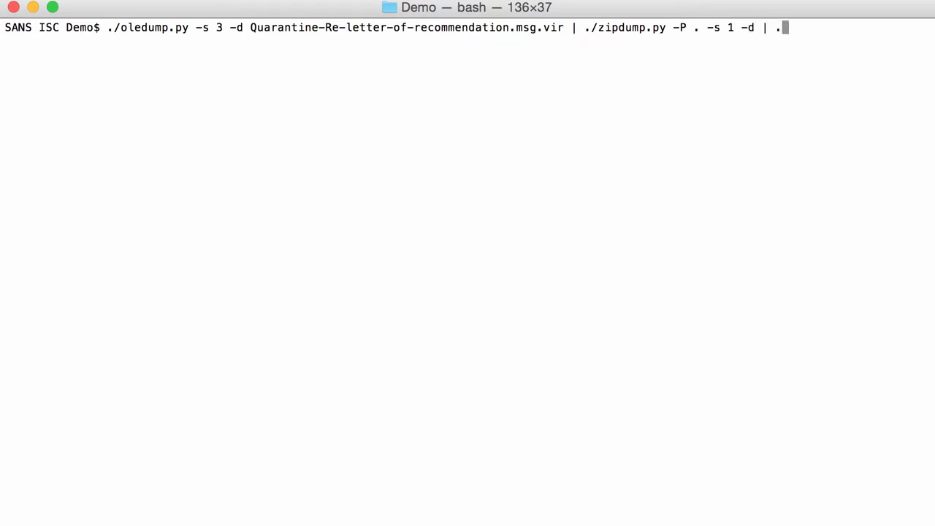
type("./oled")
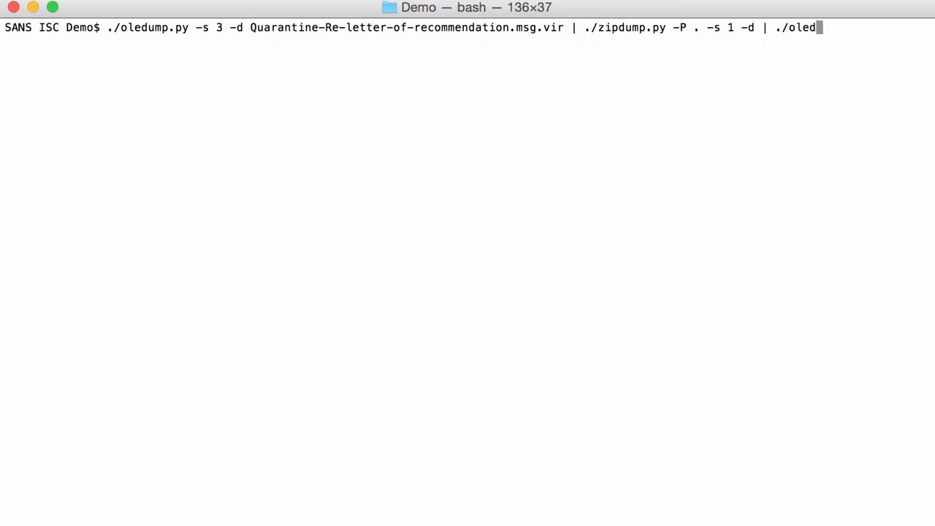
key("Return")
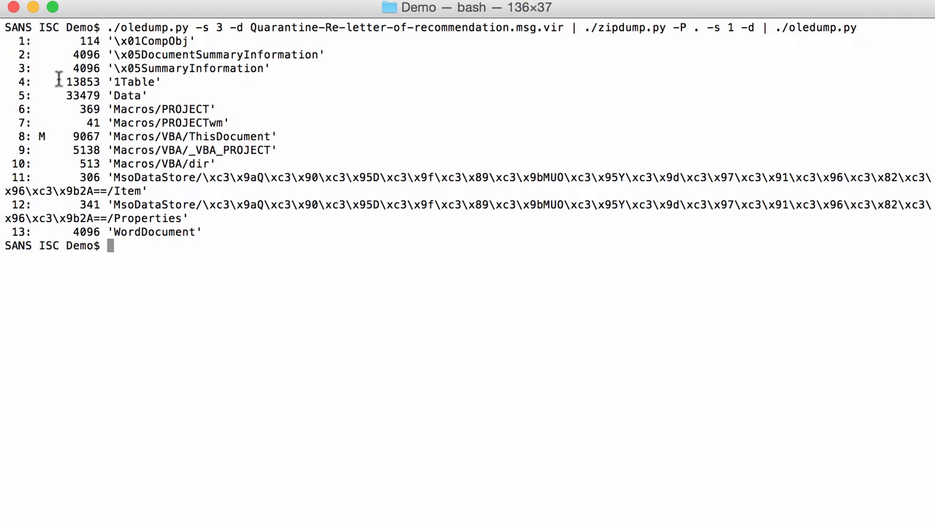
mouse_move(193, 231)
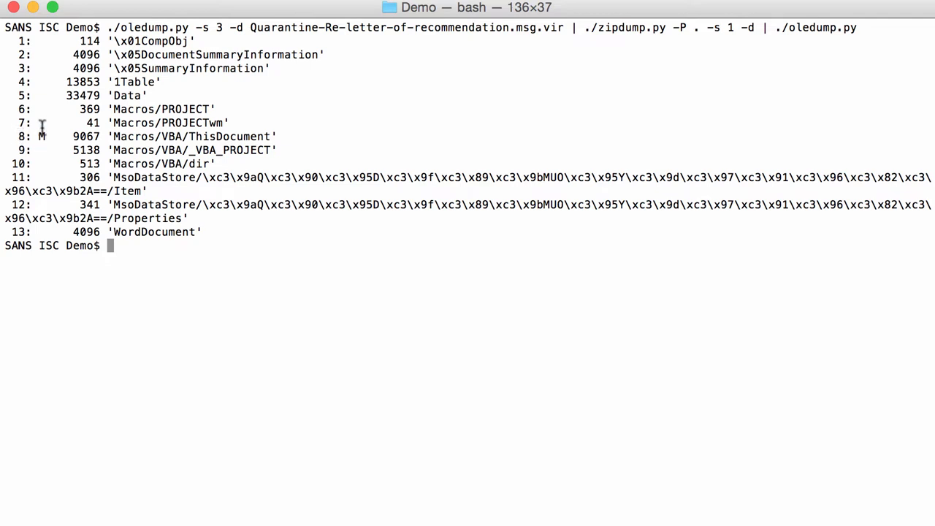
mouse_move(237, 219)
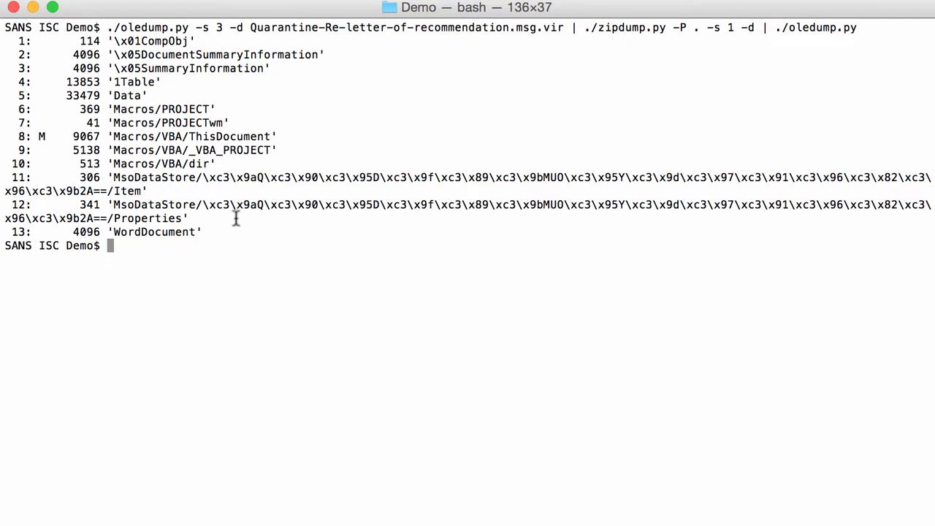
- Clear, then extend the pipeline with ./oledump.py -s 8 -v piped into less
type("clea")
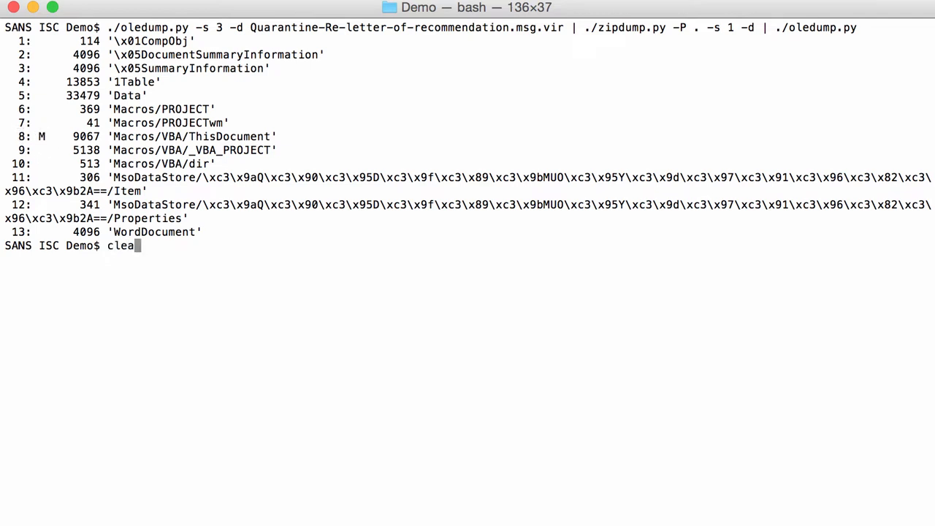
key("Return")
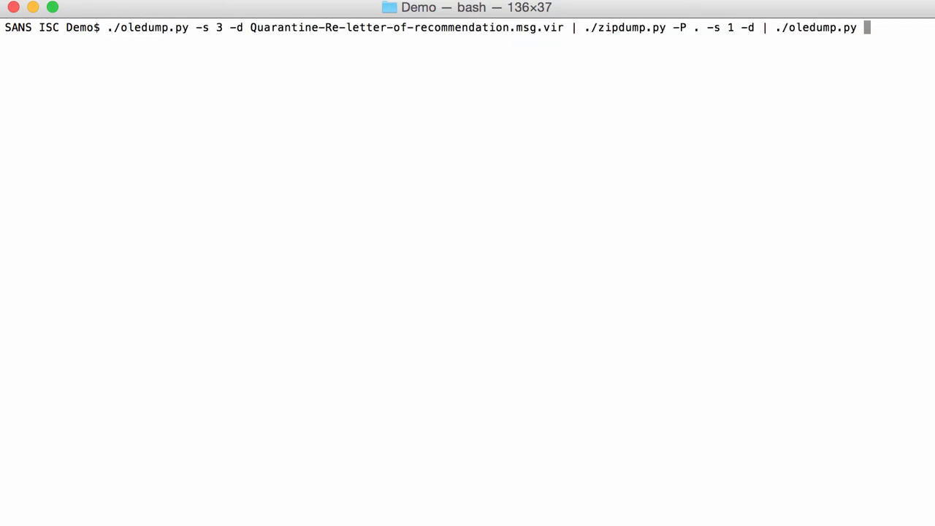
type("-s 8")
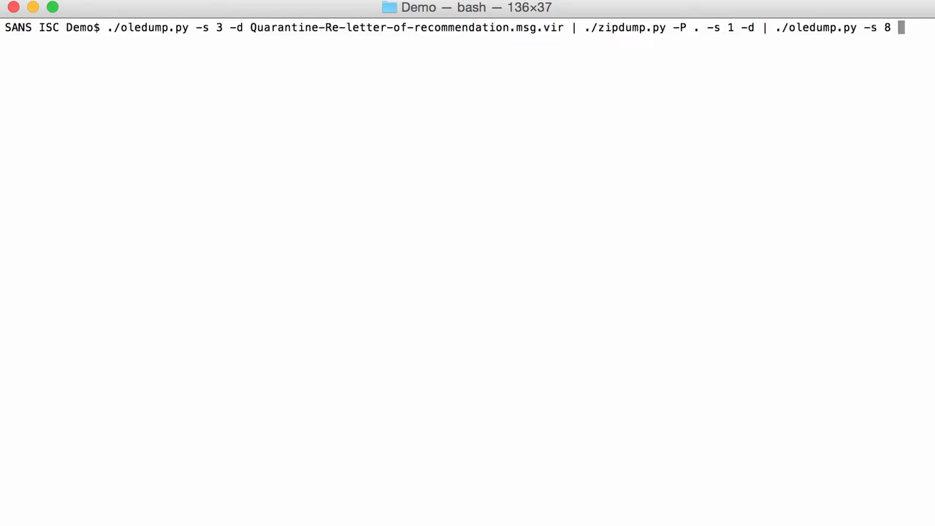
type("-v |")
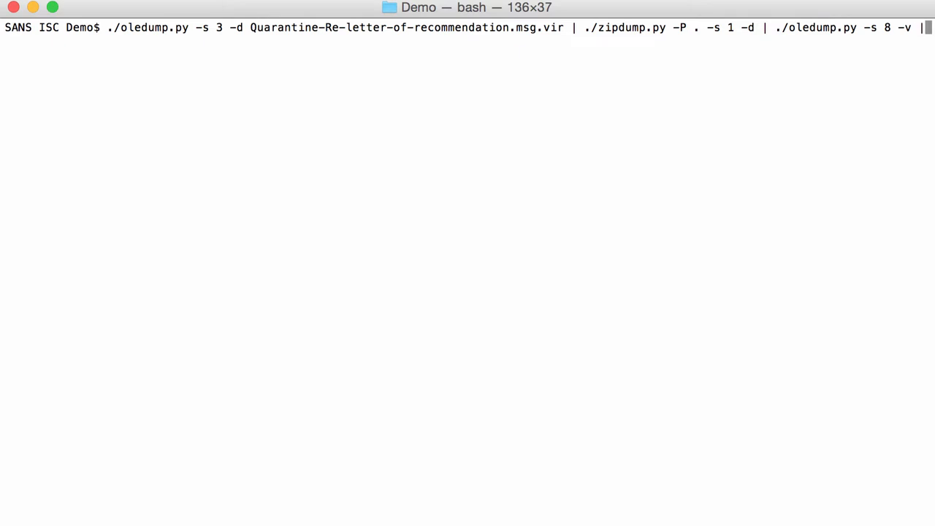
type("le")
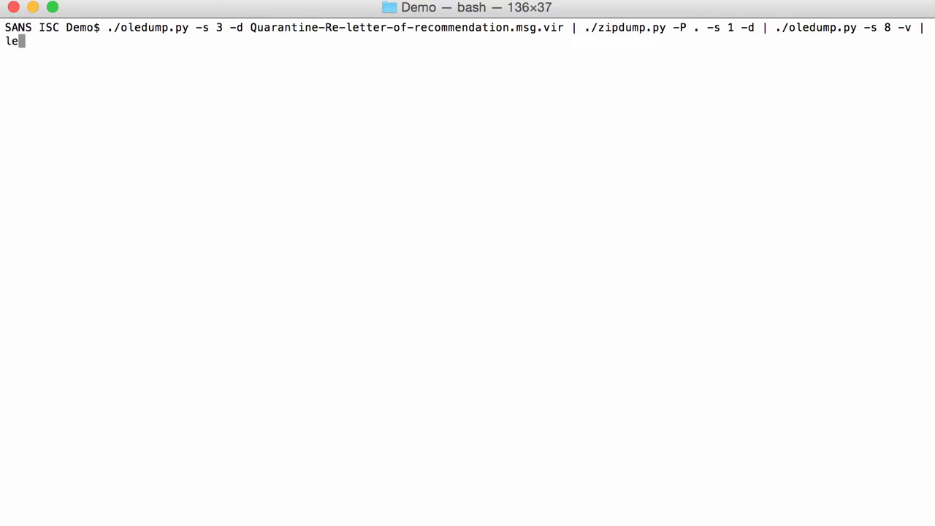
- Run the pipeline into less and page down to the macro's final VBA.Shell command and End Sub
key("Return")
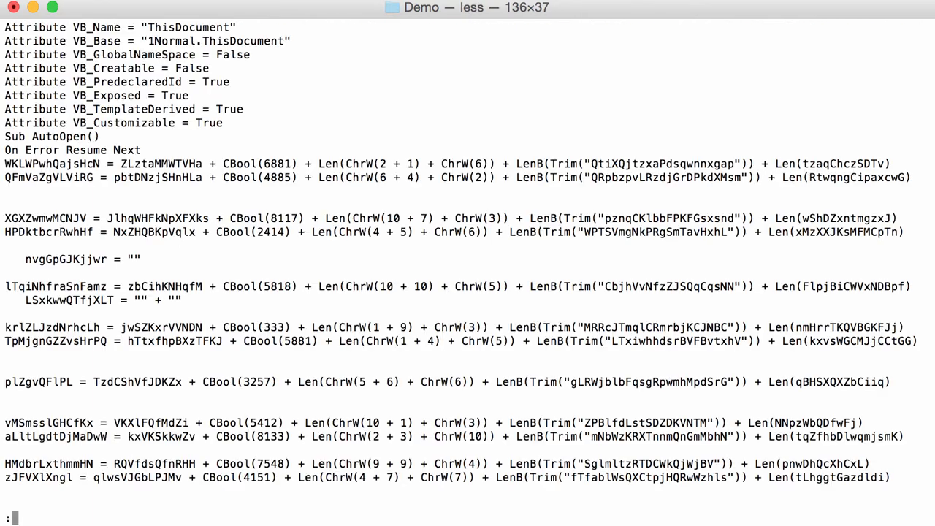
mouse_move(155, 248)
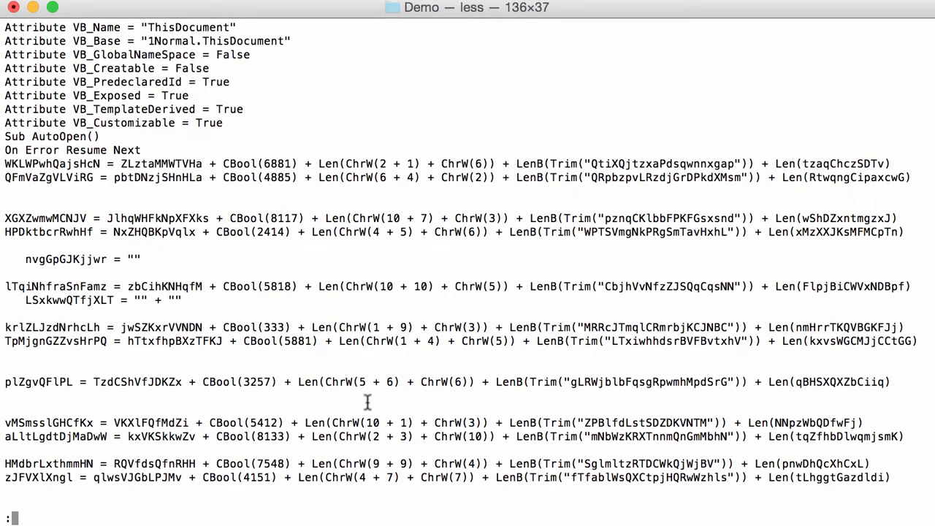
mouse_move(358, 166)
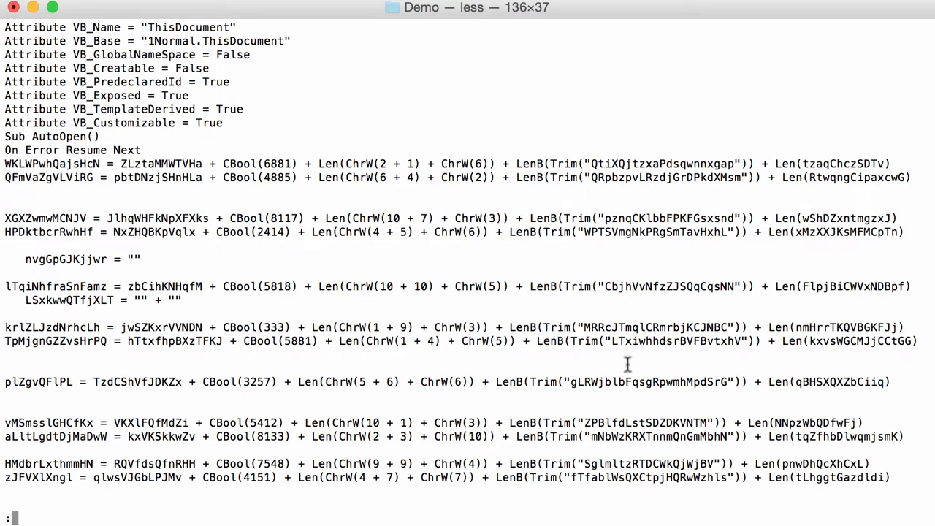
mouse_move(575, 250)
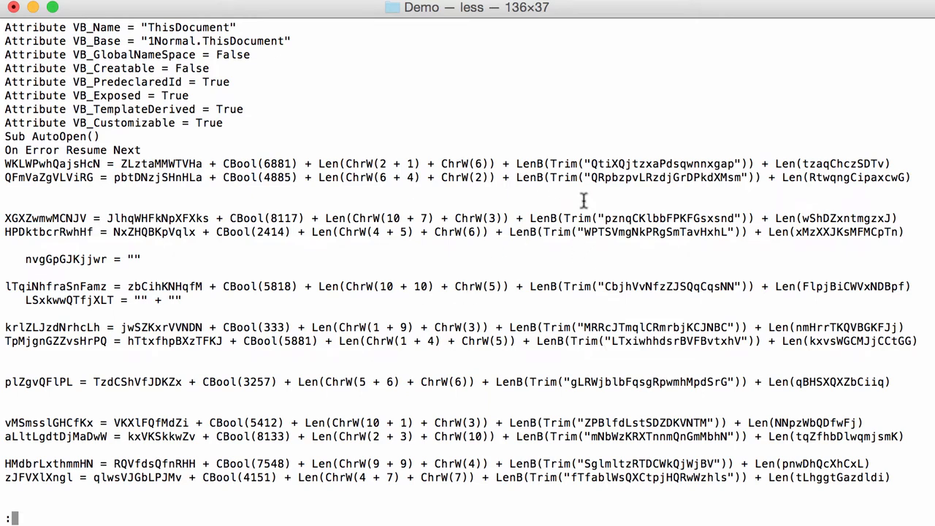
scroll("down", 3)
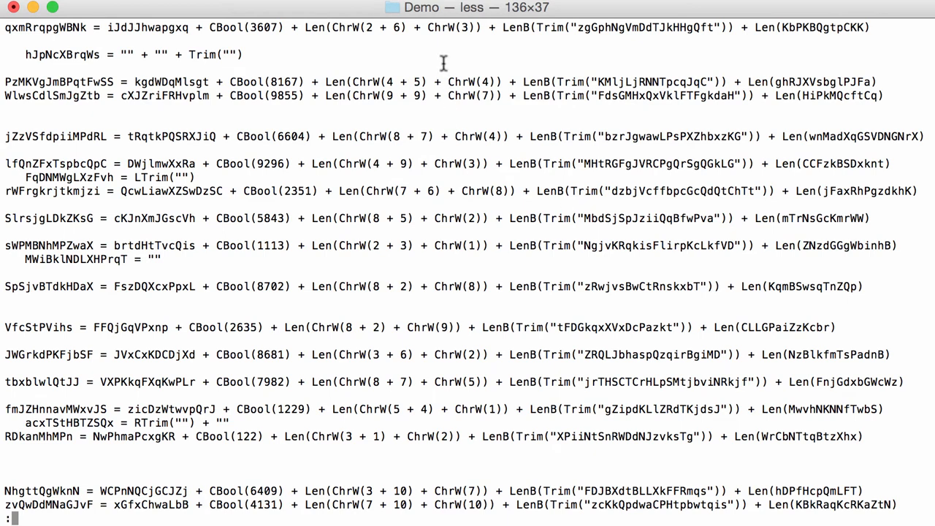
mouse_move(382, 509)
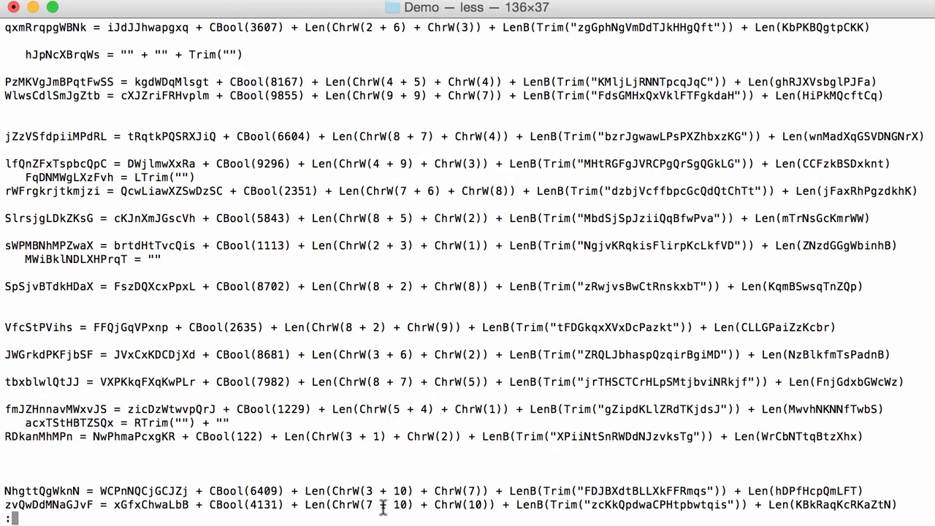
scroll("down", 3)
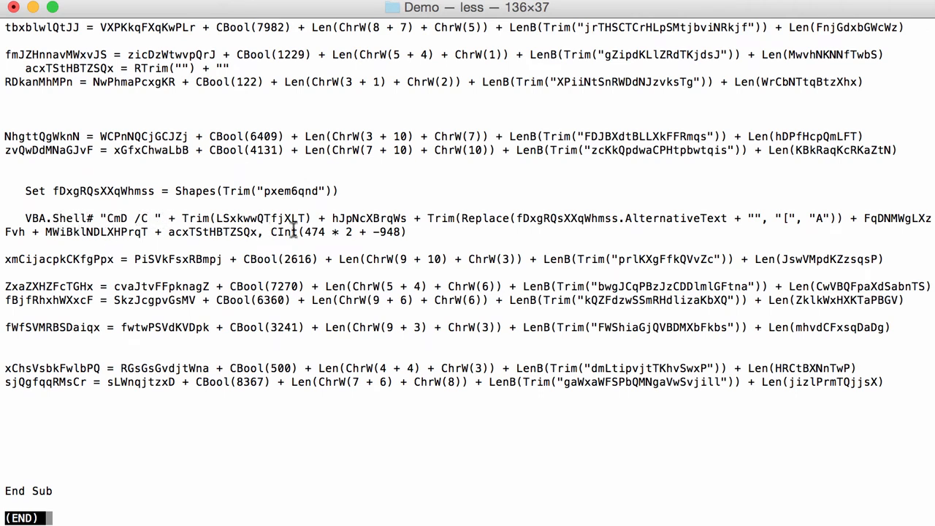
mouse_move(649, 218)
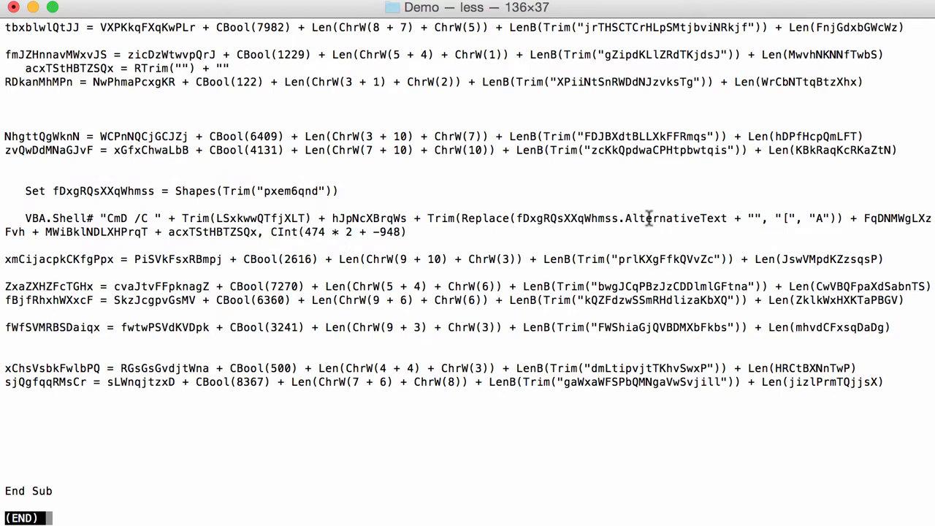
mouse_move(641, 222)
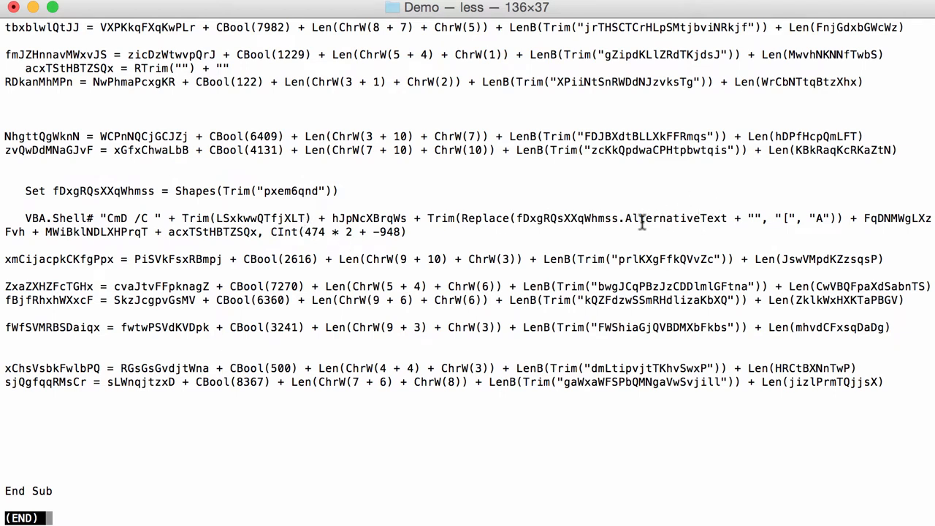
mouse_move(645, 208)
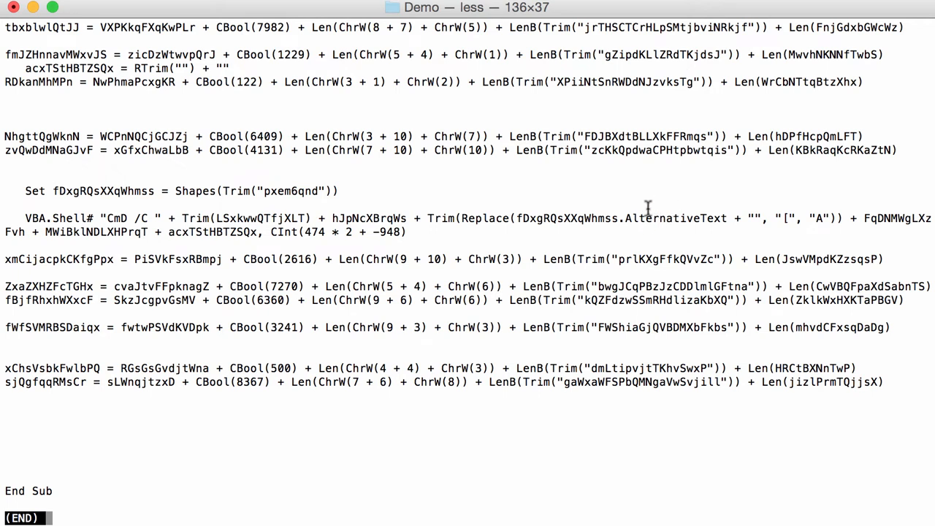
mouse_move(670, 219)
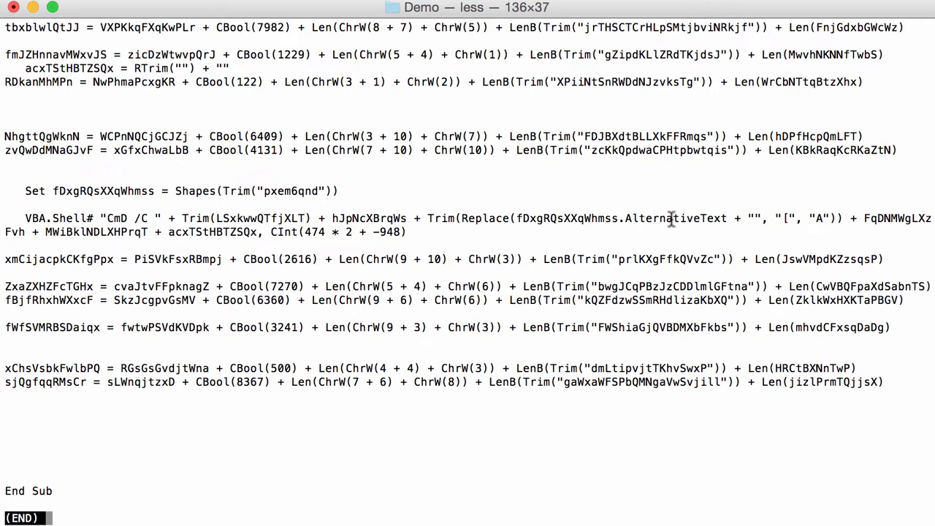
mouse_move(514, 243)
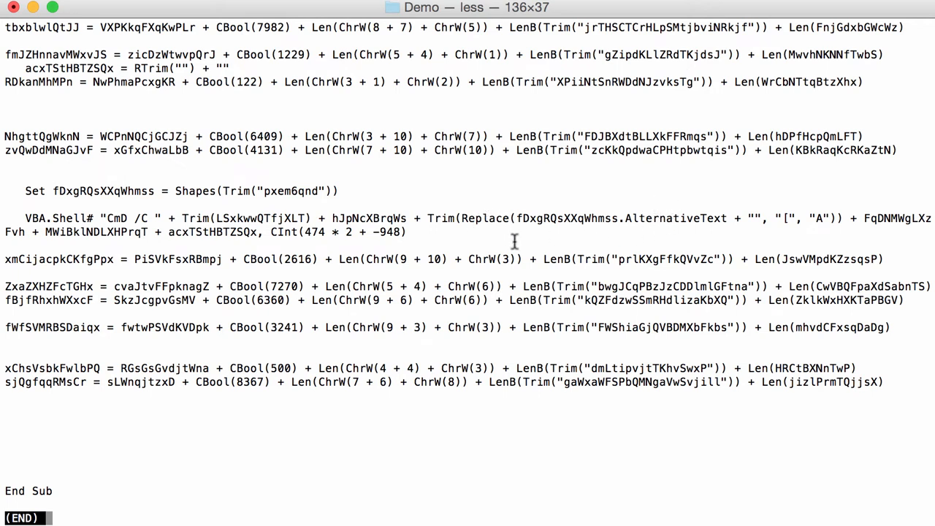
mouse_move(491, 219)
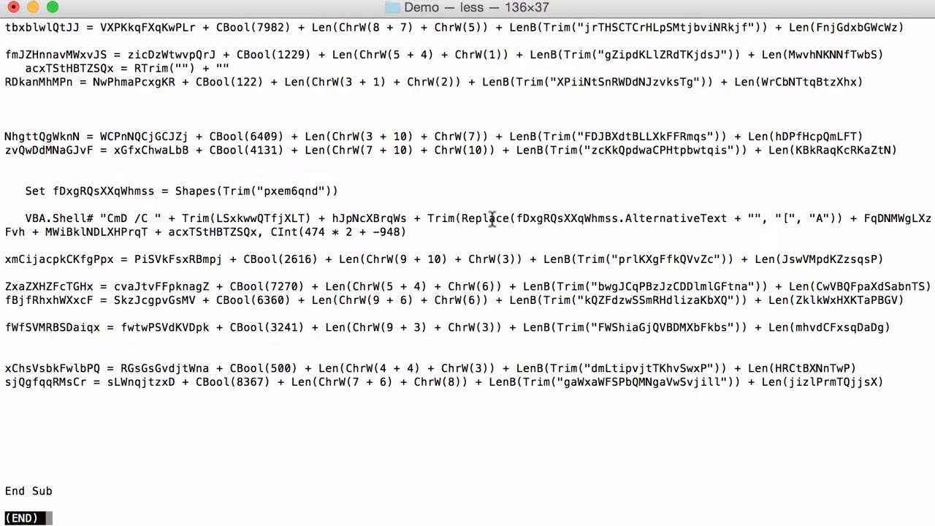
mouse_move(509, 225)
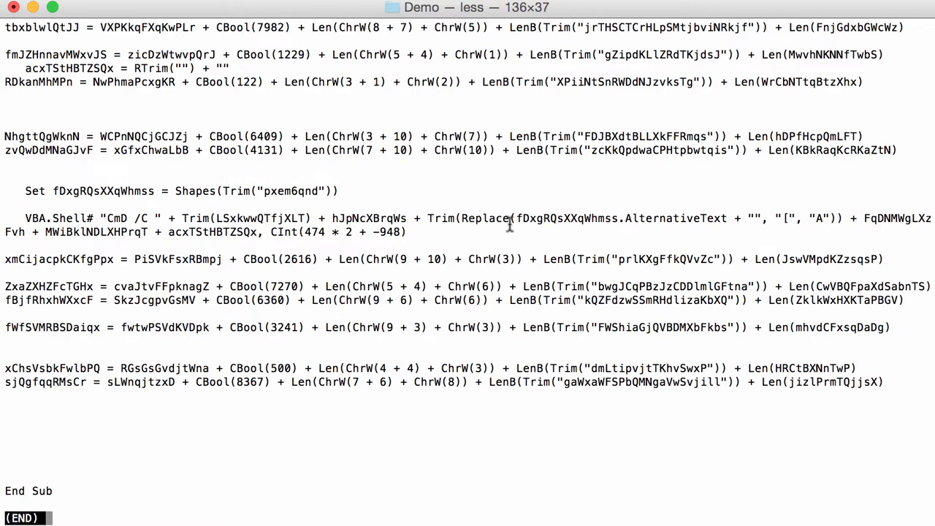
mouse_move(574, 212)
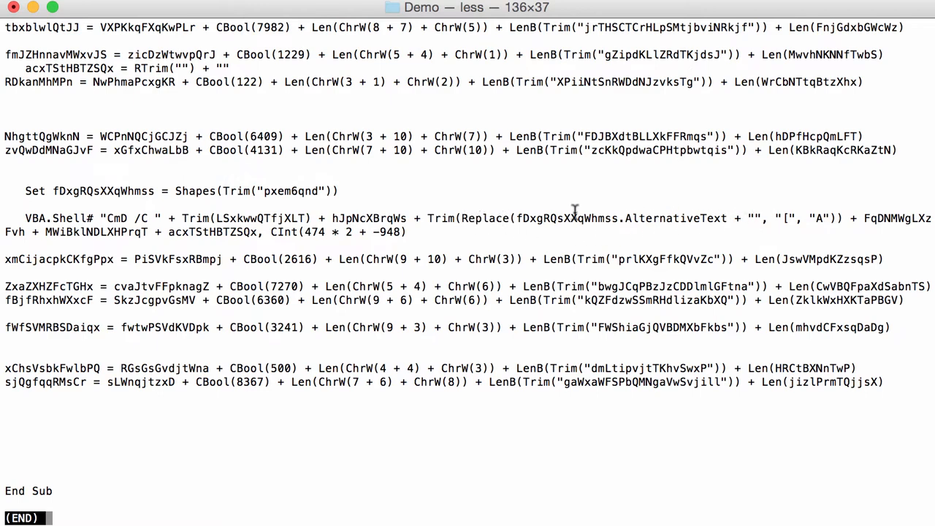
mouse_move(756, 218)
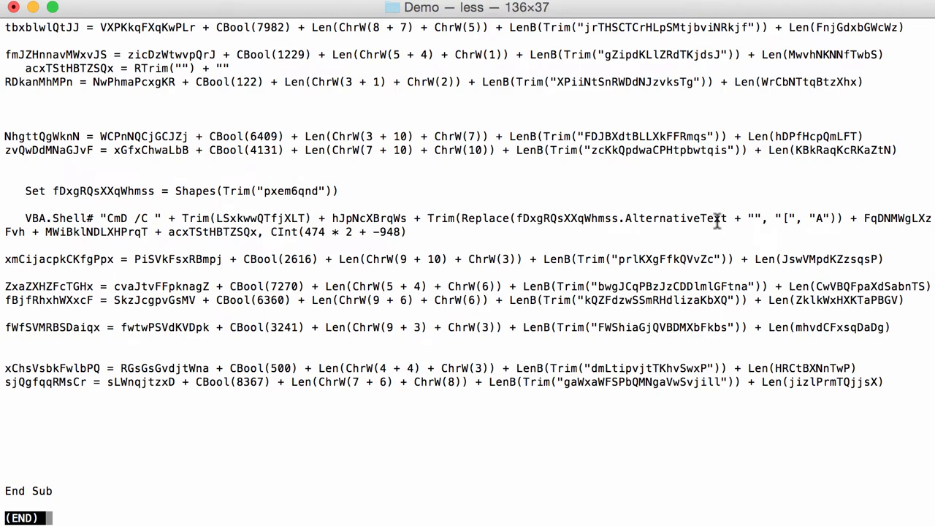
mouse_move(793, 213)
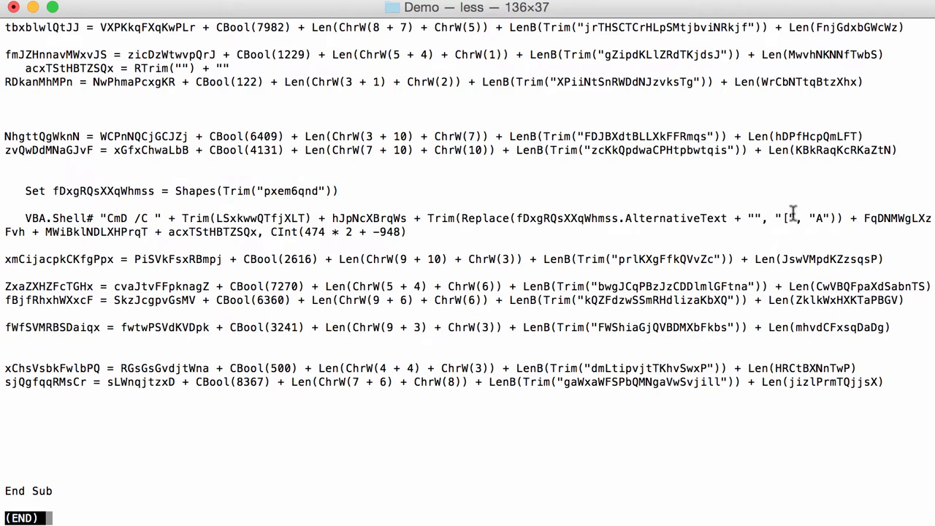
mouse_move(825, 222)
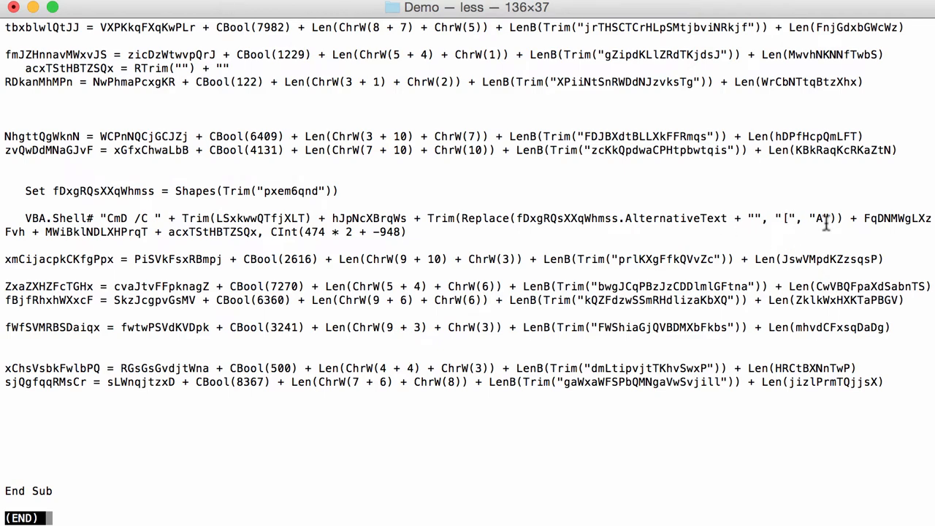
mouse_move(727, 249)
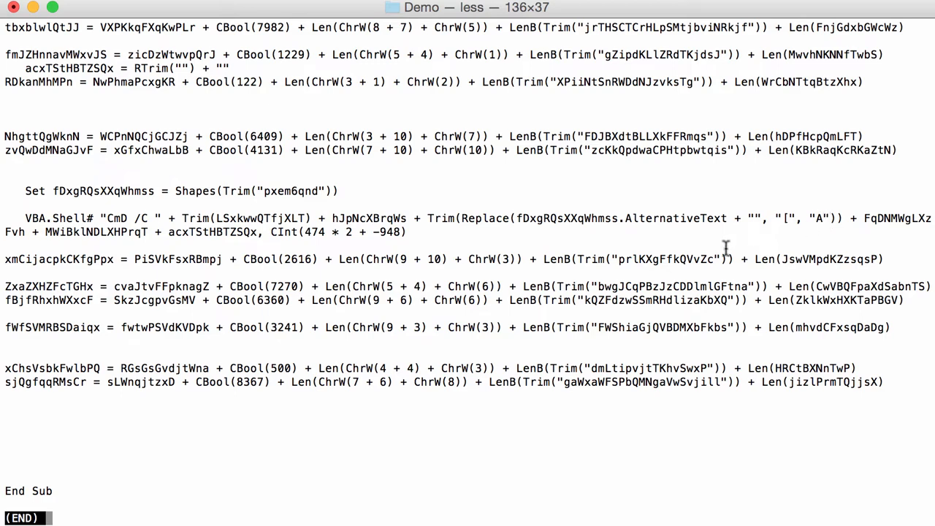
- Quit less, consult the ISC diary in Chrome, and return to the bash prompt
key("q")
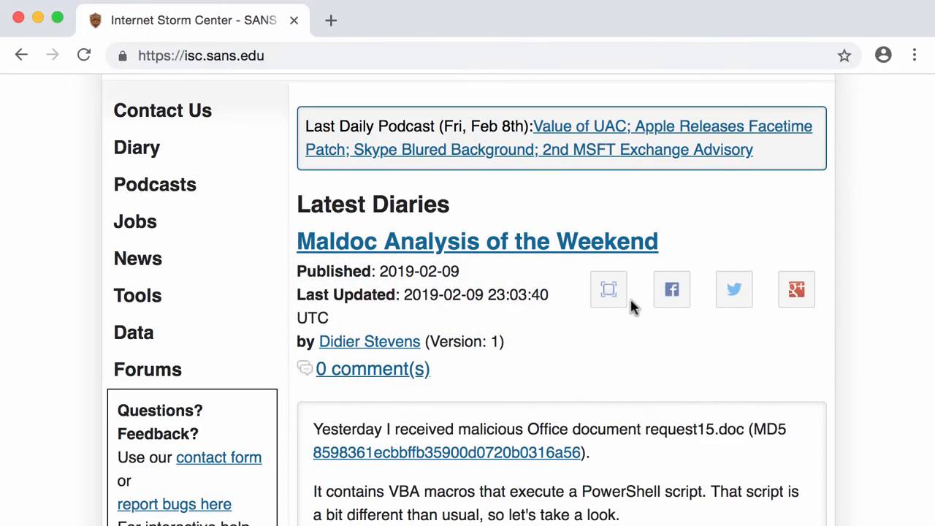
left_click(403, 326)
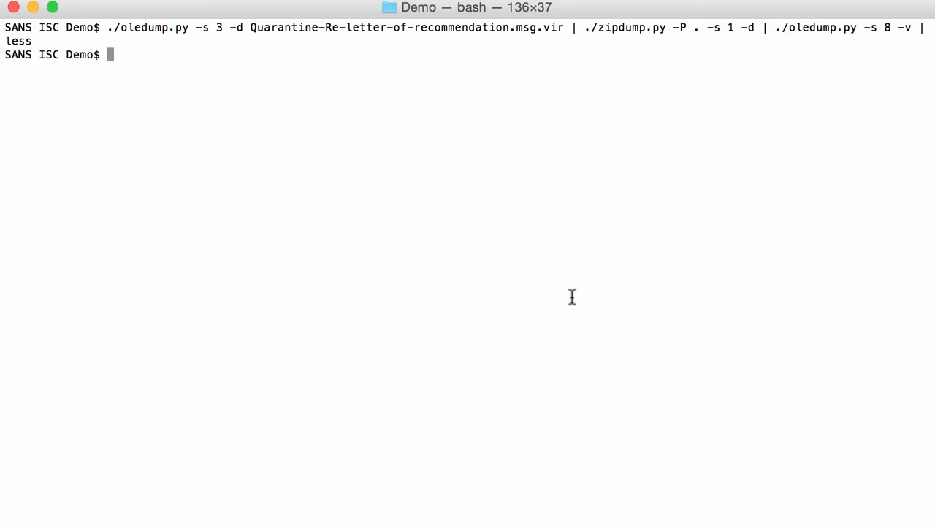
- Replace less with ./strings.py -L to list macro strings by length, then clear the screen
type("l")
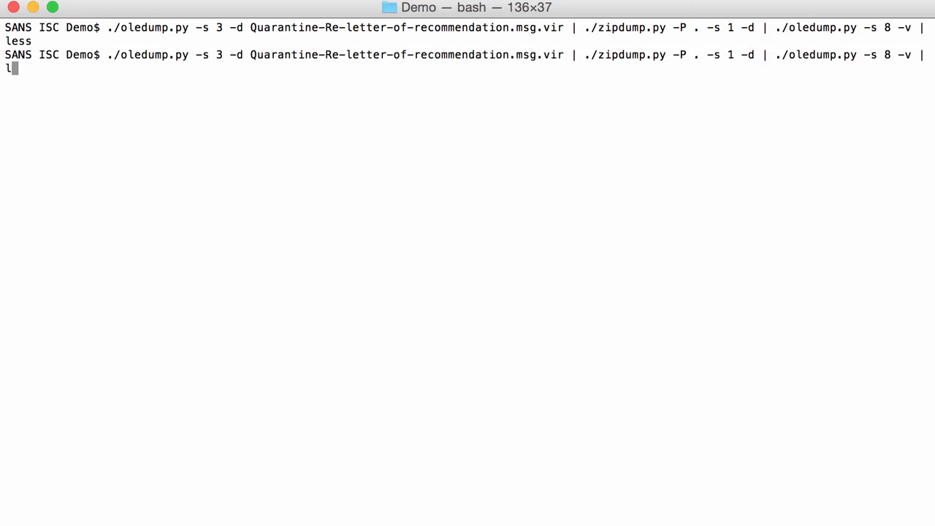
type("./strings.py")
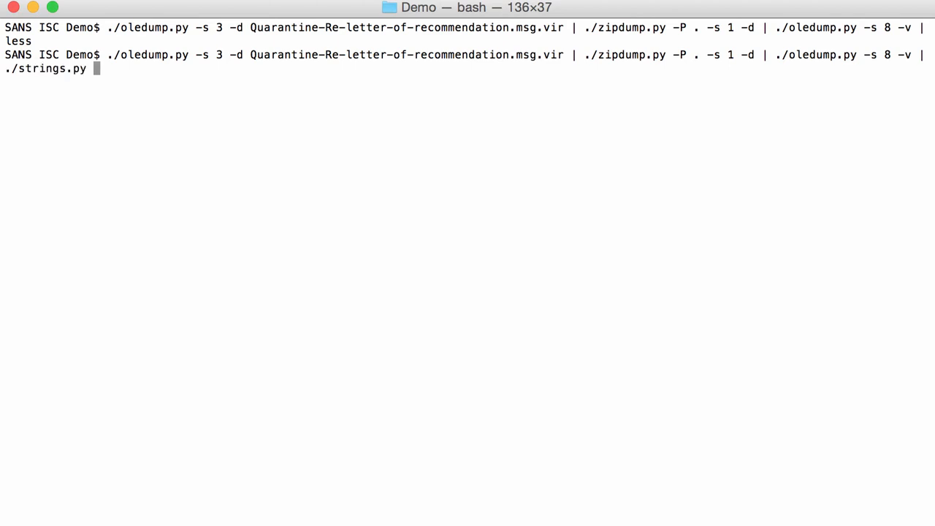
type("-")
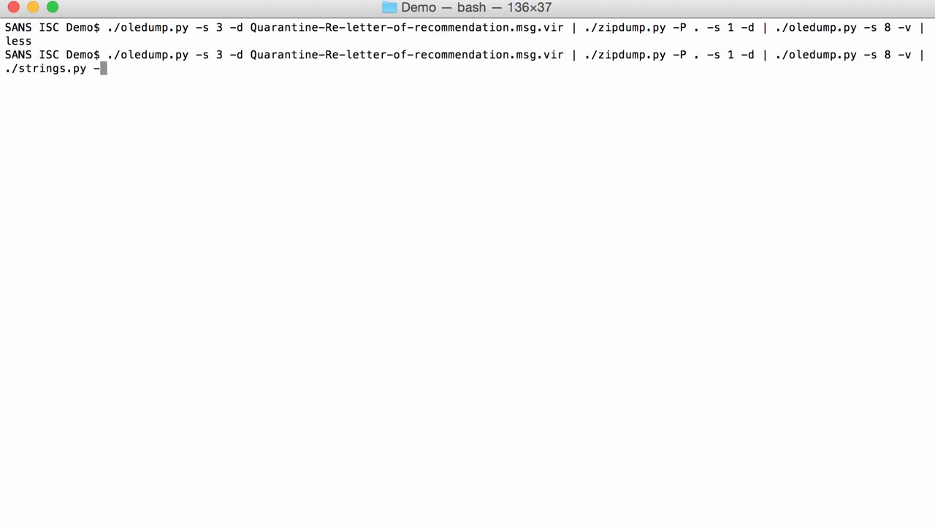
type("L")
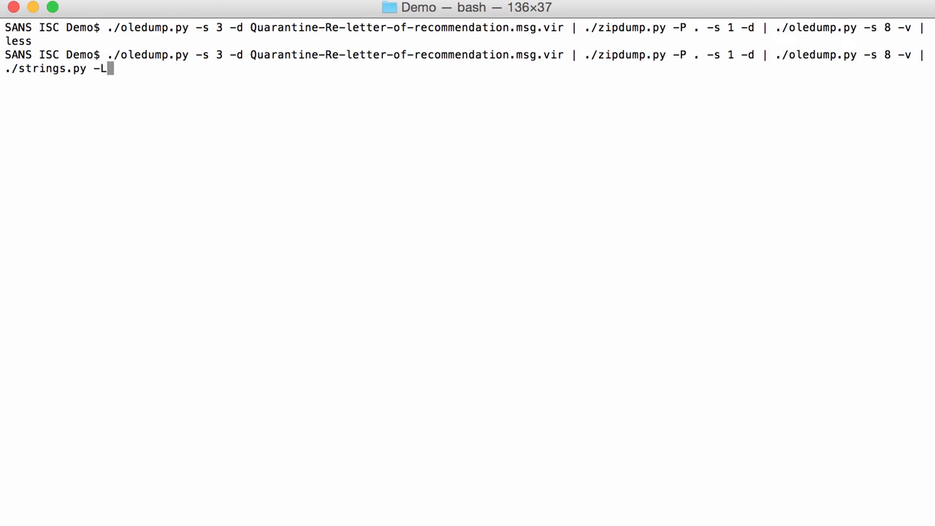
key("Return")
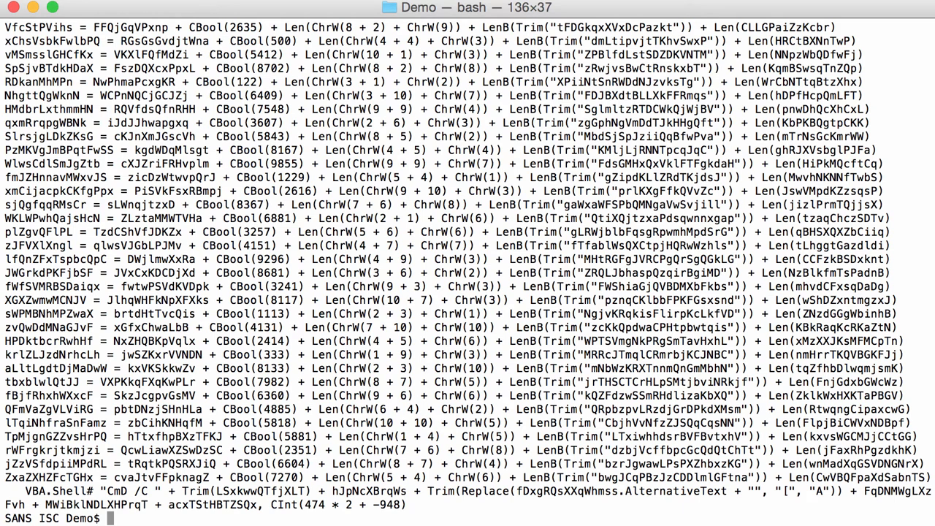
type("cle")
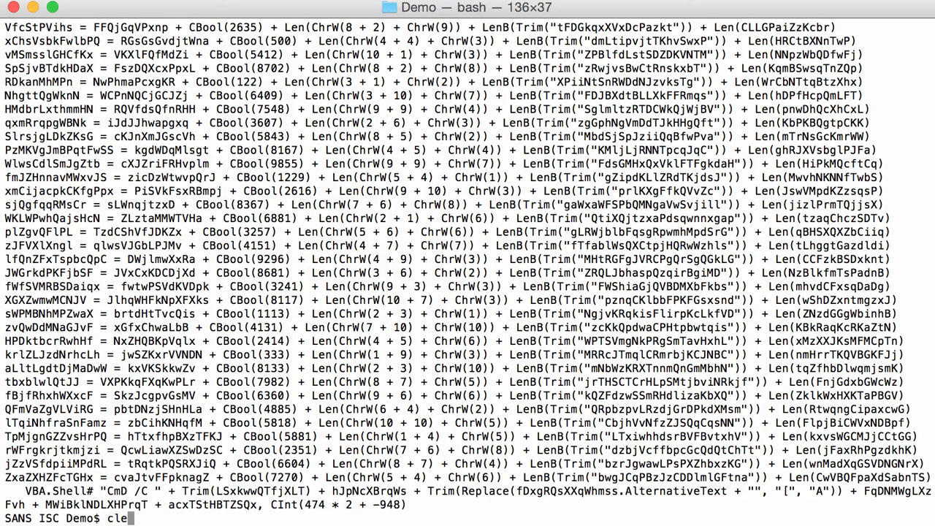
key("Return")
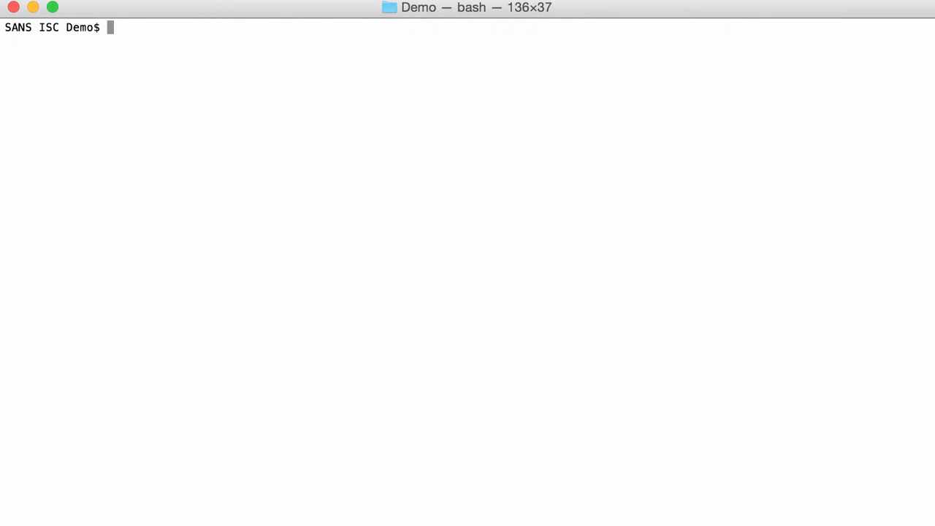
- Run oledump | zipdump -P . | strings.py -L without stream selection, exposing the -encodedcommand payload
type("./oledump.py -s 3 -d Quarantine-Re-letter-of-recommendation.msg.vir | ./zipdump.py -P . -s 1 -d | ./oledump.py -s 8 -v | ./strings.py -L")
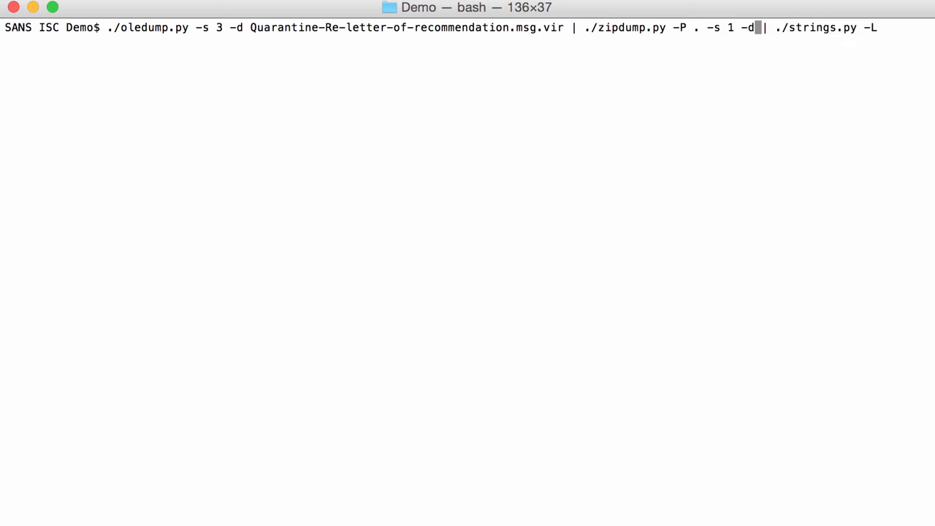
key("Return")
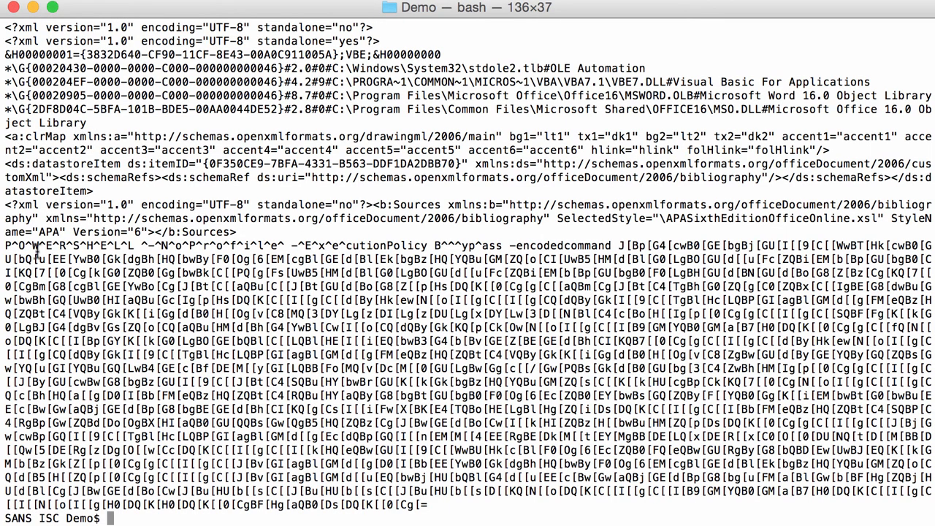
mouse_move(627, 235)
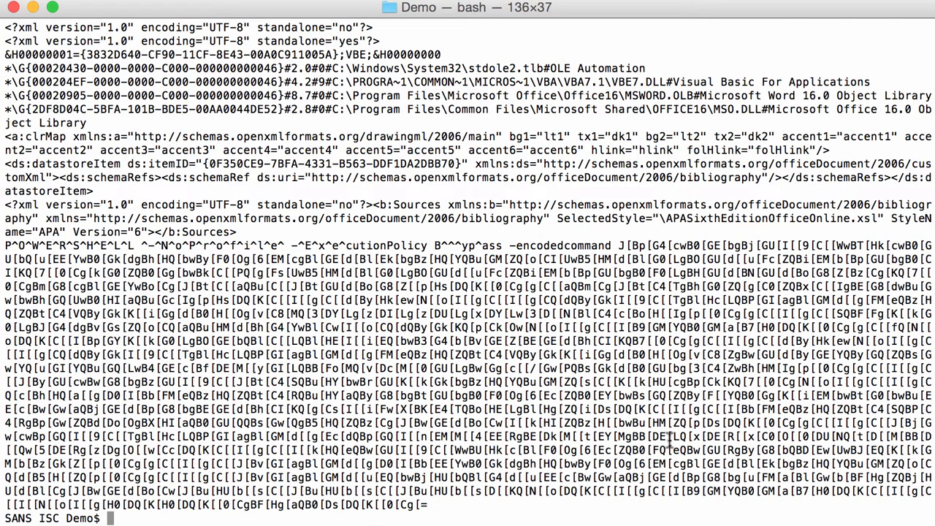
- Clear the screen and rerun the oledump | zipdump pipeline keeping only encoded strings (strings.py -s encoded)
type("clear")
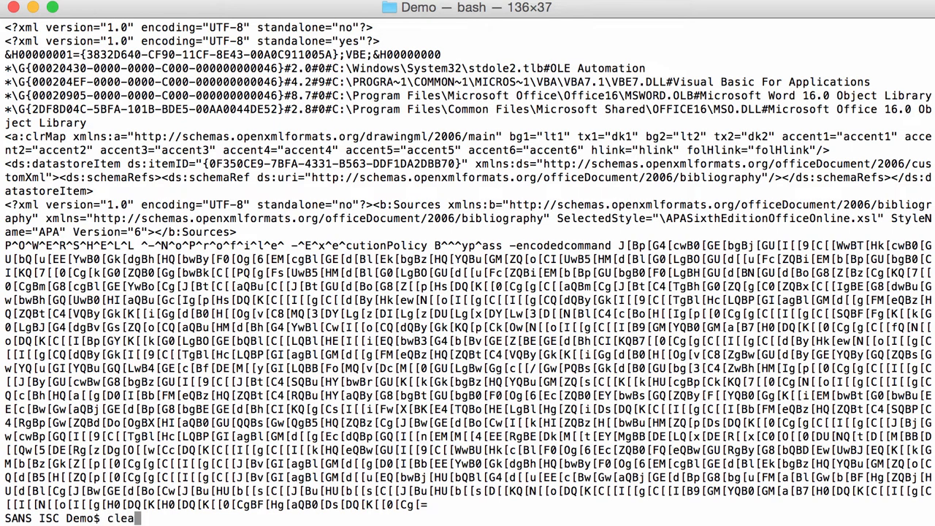
key("Return")
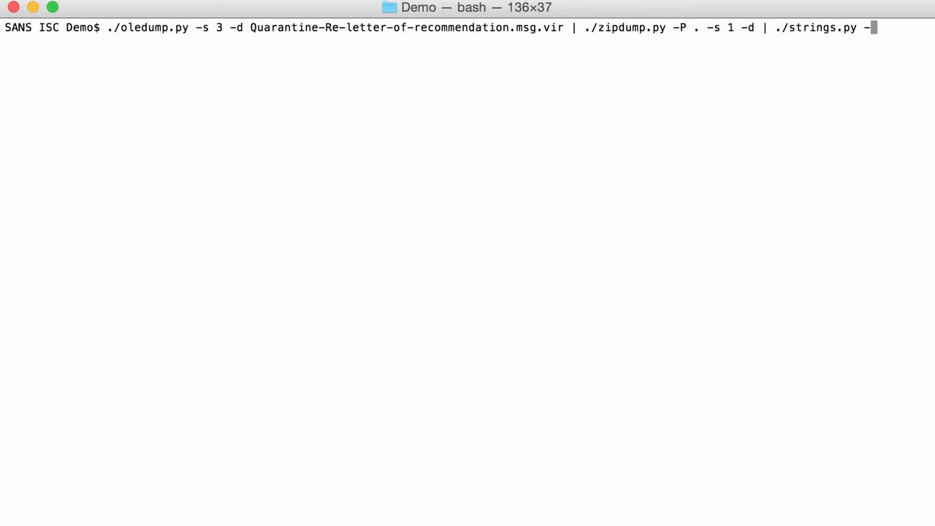
type("s")
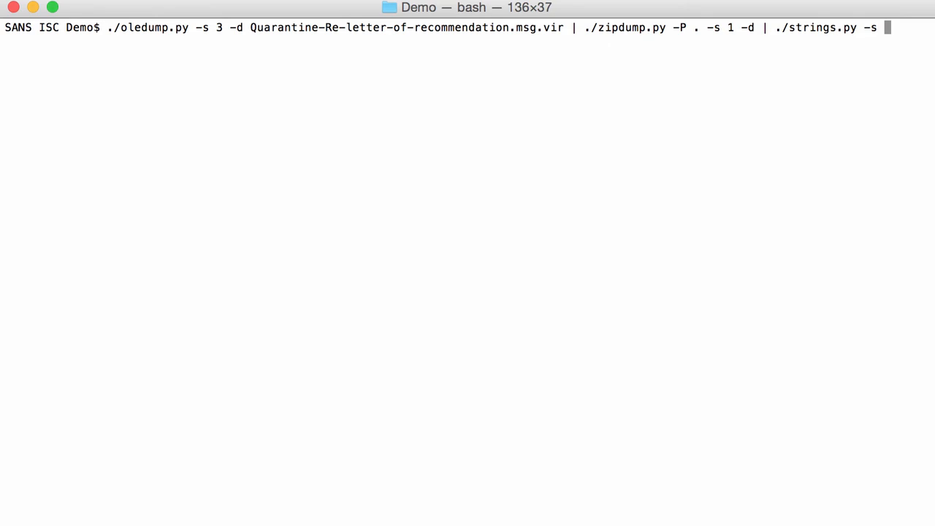
type("encoded")
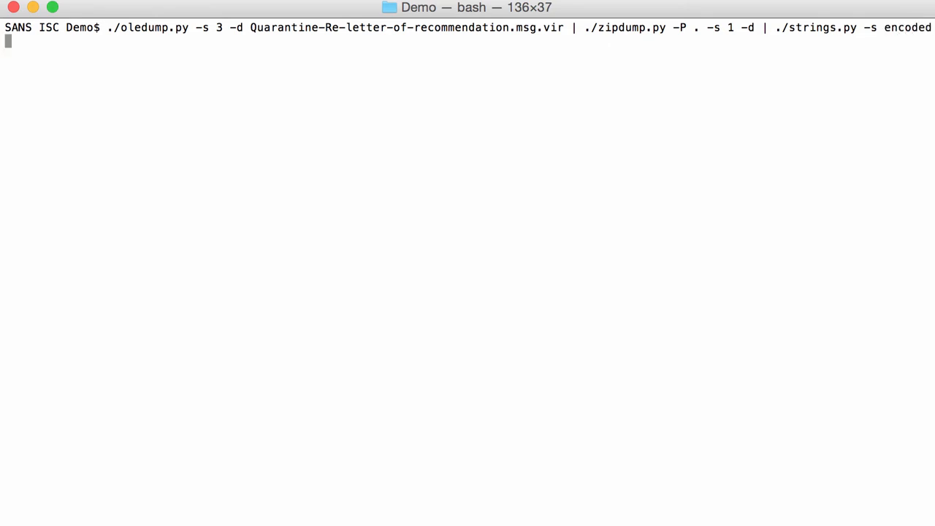
key("Return")
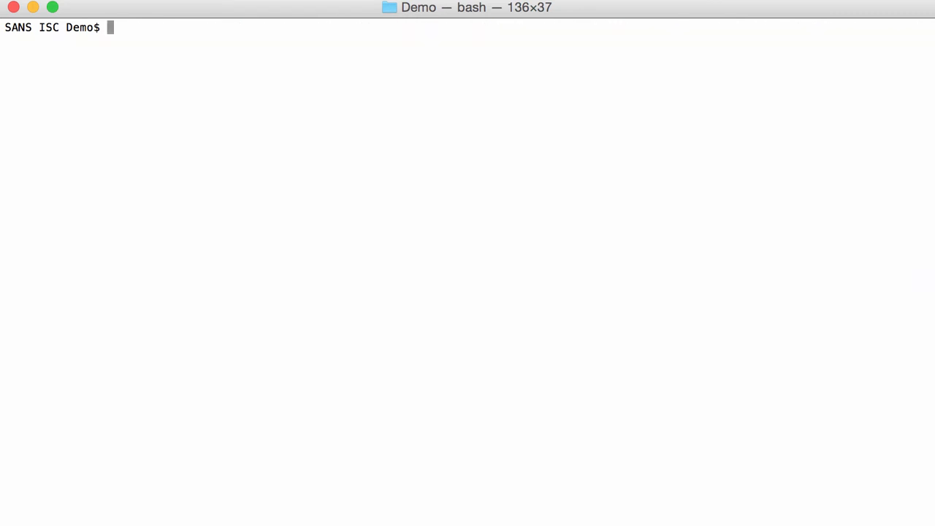
type("./oledump.py -s 3 -d Quarantine-Re-letter-of-recommendation.msg.vir | ./zipdump.py -P . -s 1 -d | ./strings.py -s encoded")
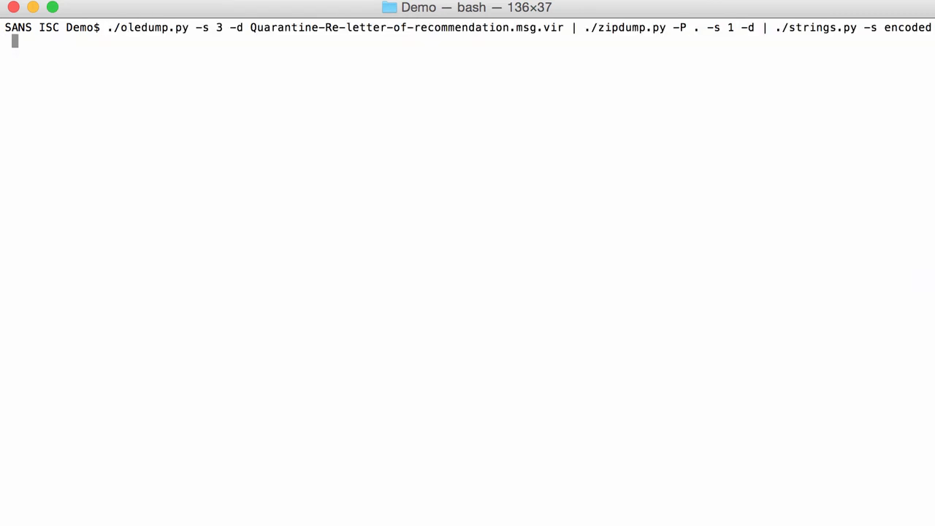
- Append a sed filter "s/\[/A/g" that replaces every [ with A in the encoded strings
type("| se")
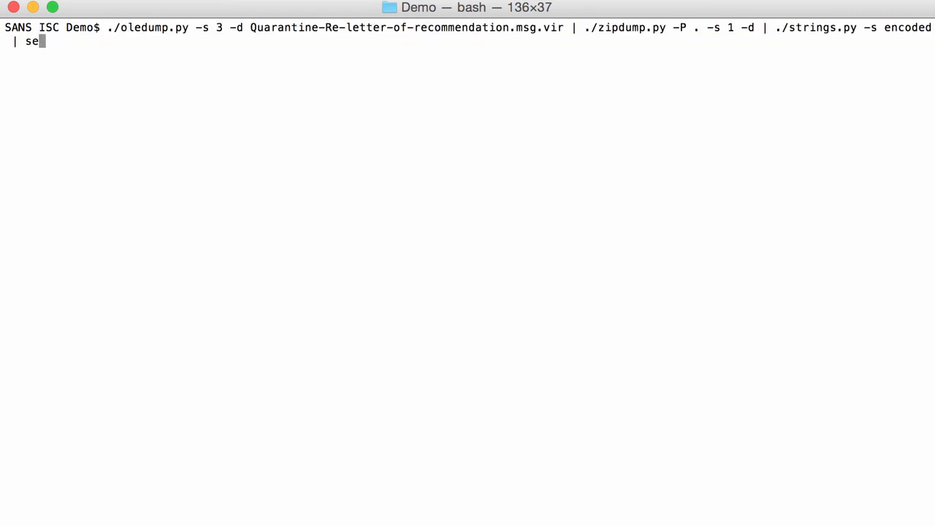
type("d \"")
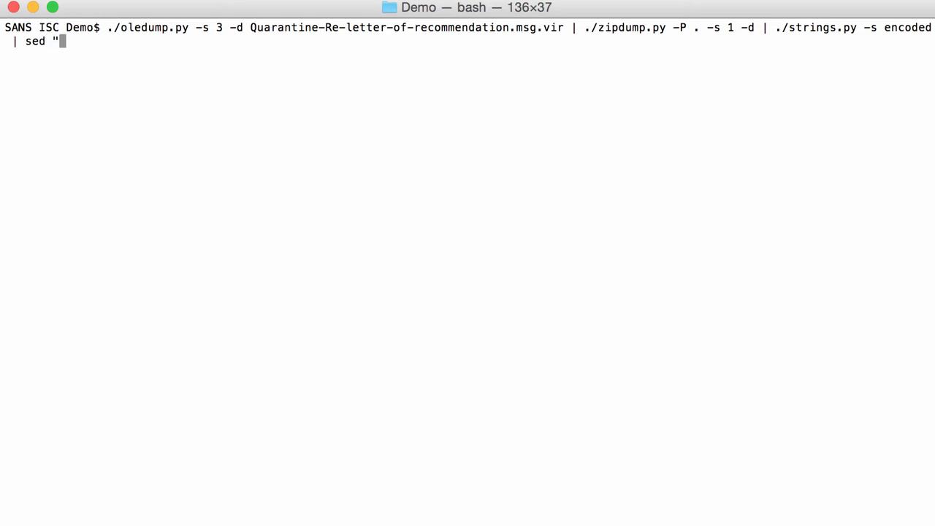
type("s/")
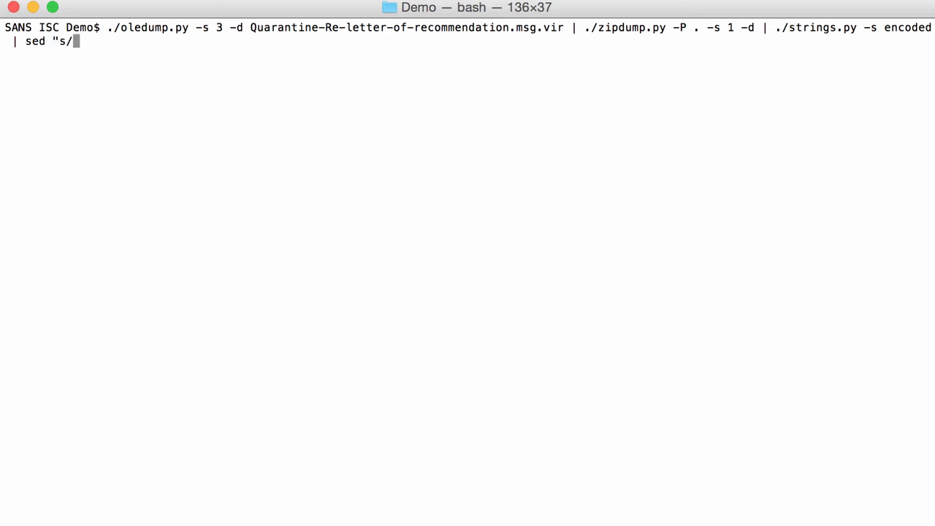
type("[")
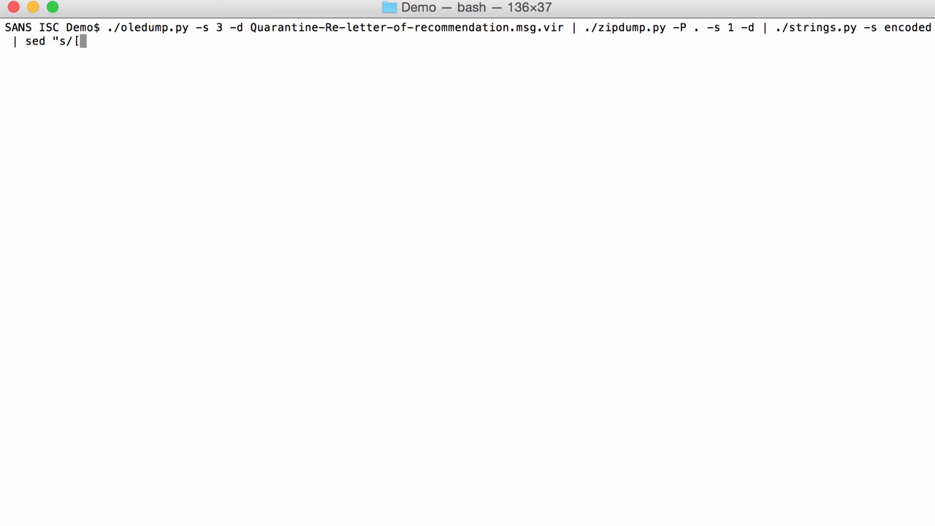
type("/")
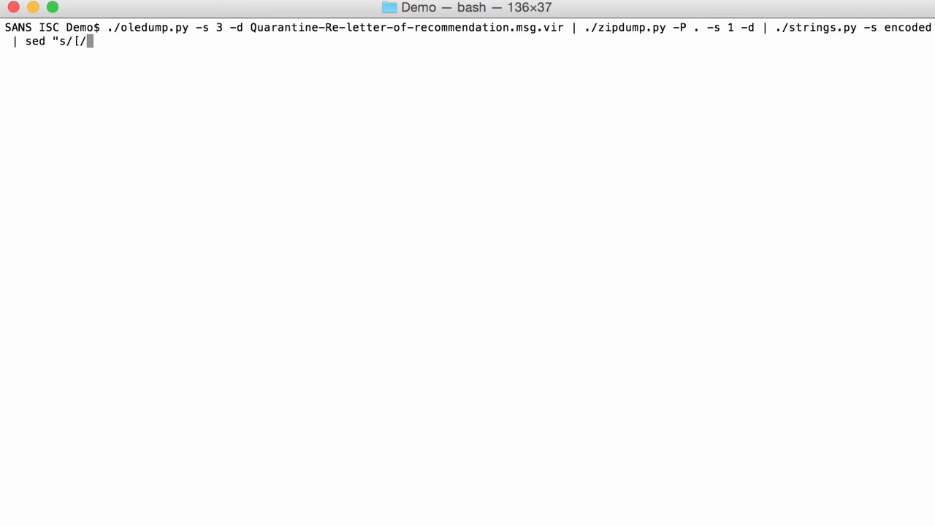
type("A/")
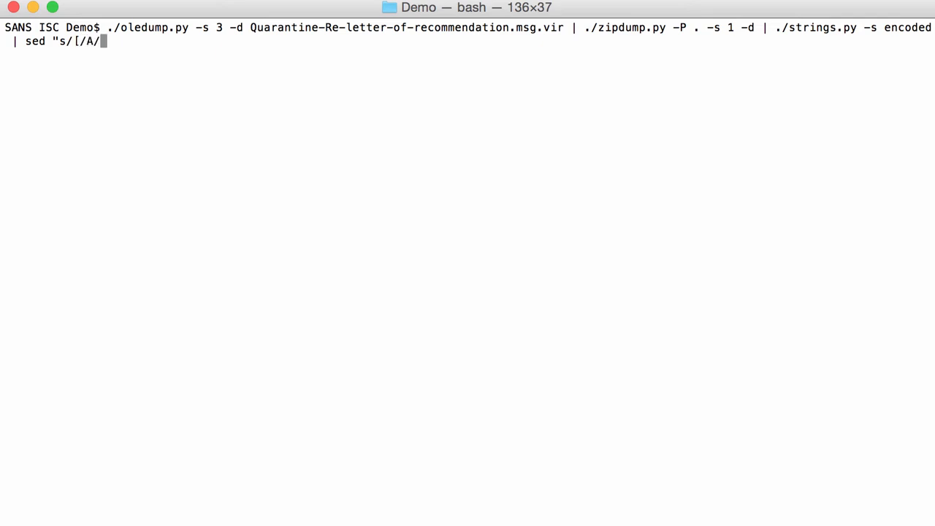
type("g")
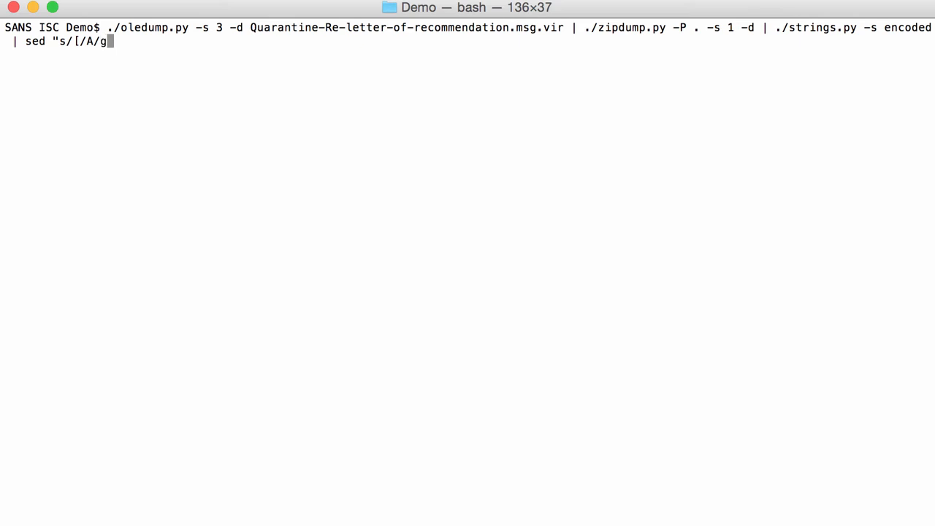
type("\"")
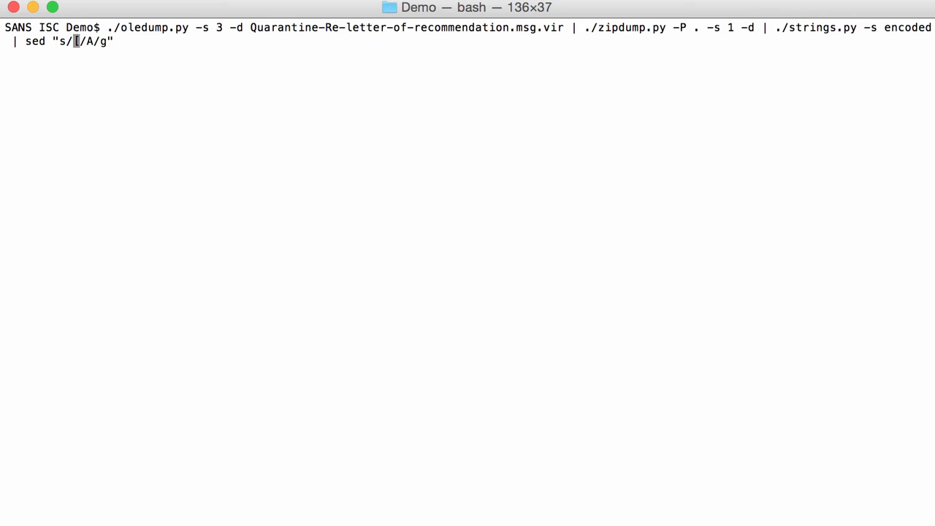
type("\\")
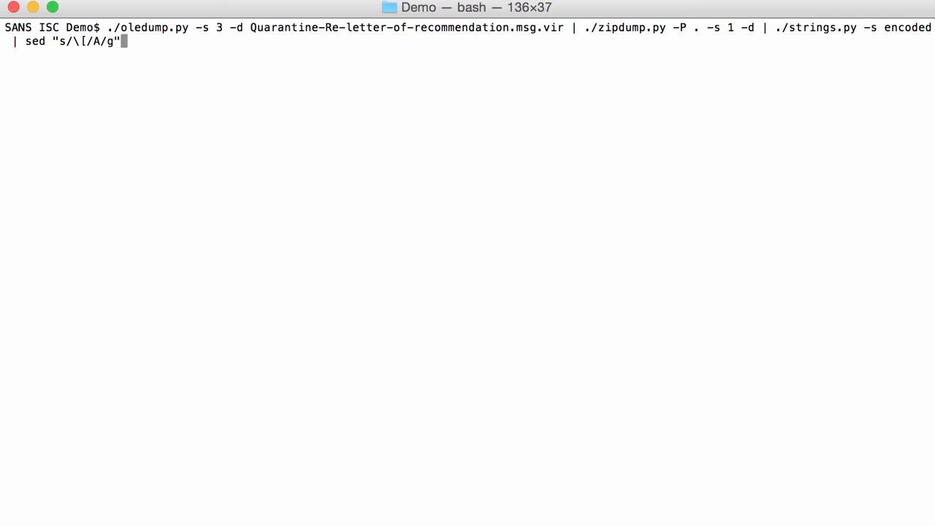
- Run the sed pipeline, then pipe it into base64dump.py to list the base64 strings, revealing the 2556-byte JAB… one
key("Return")
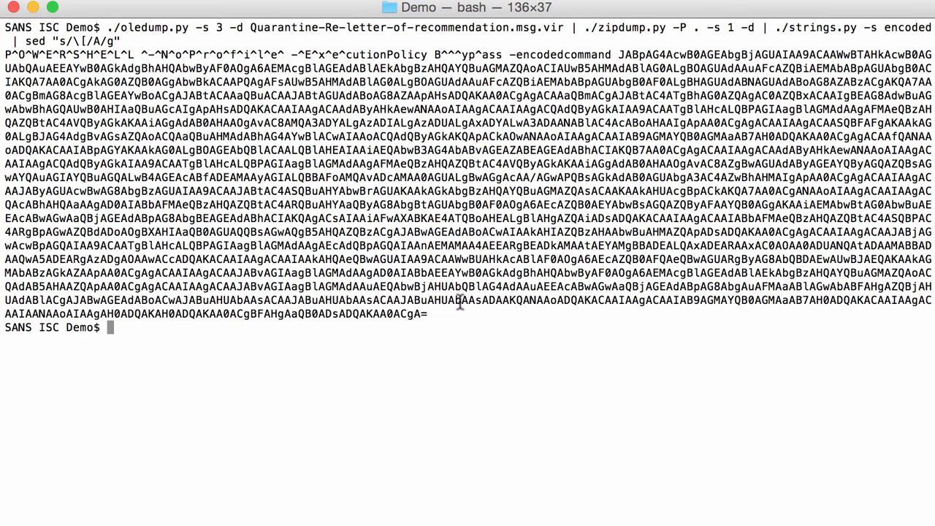
mouse_move(540, 254)
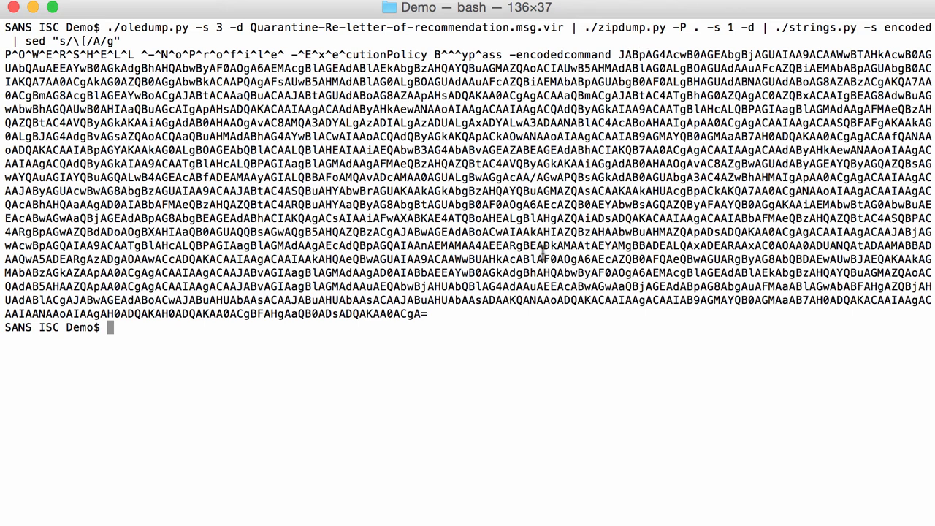
key("Return")
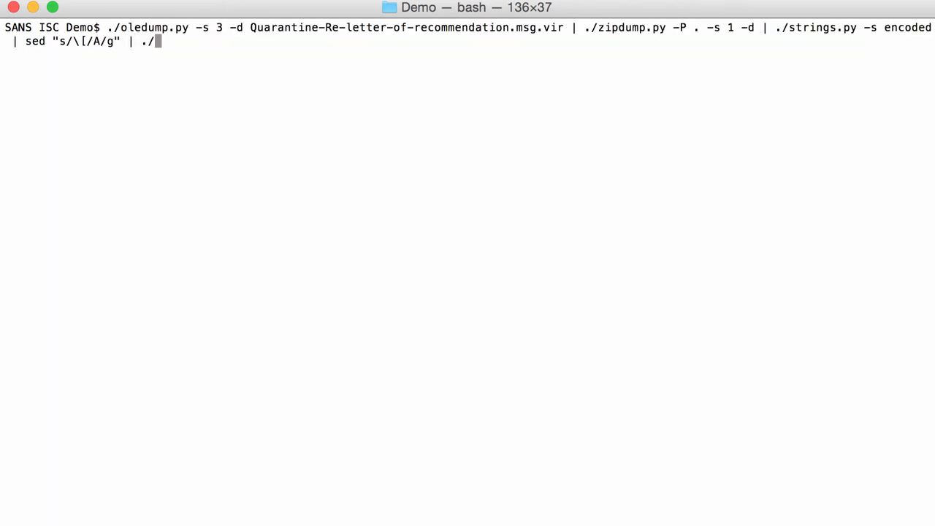
type("base64dump.py")
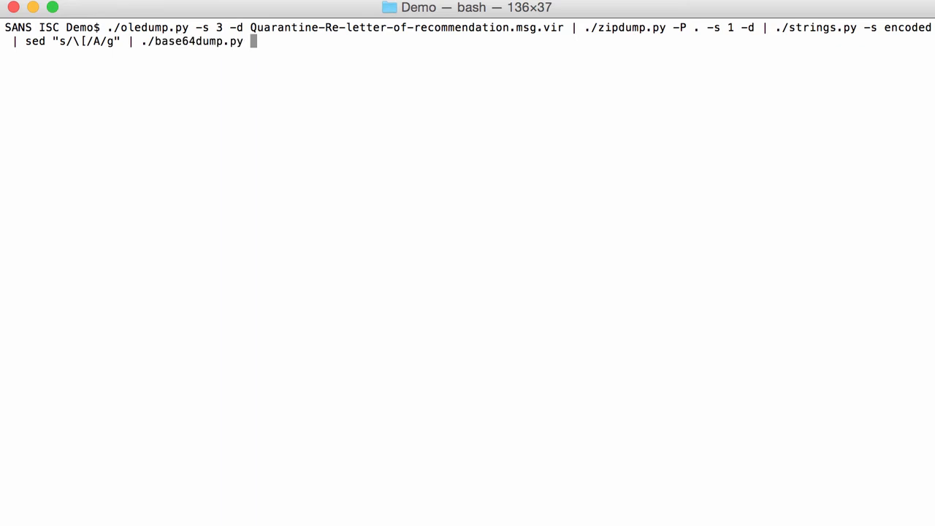
key("Return")
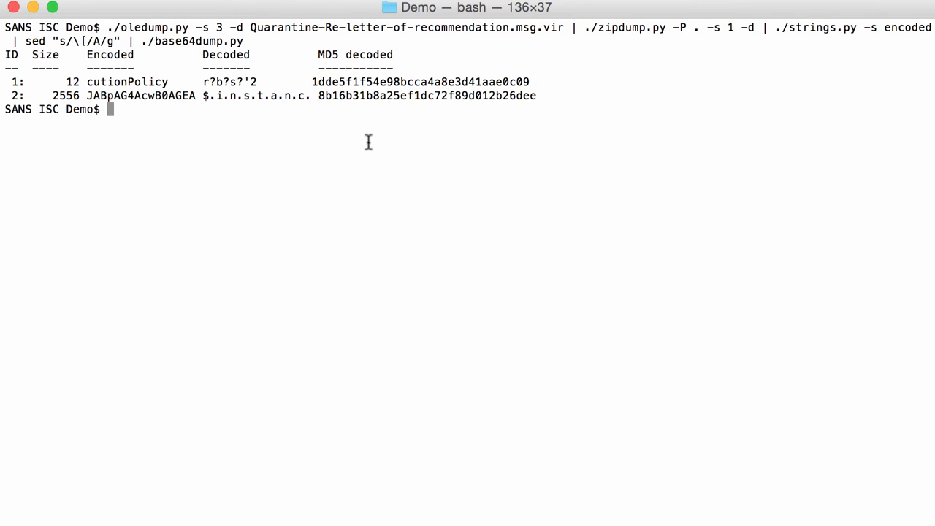
mouse_move(41, 99)
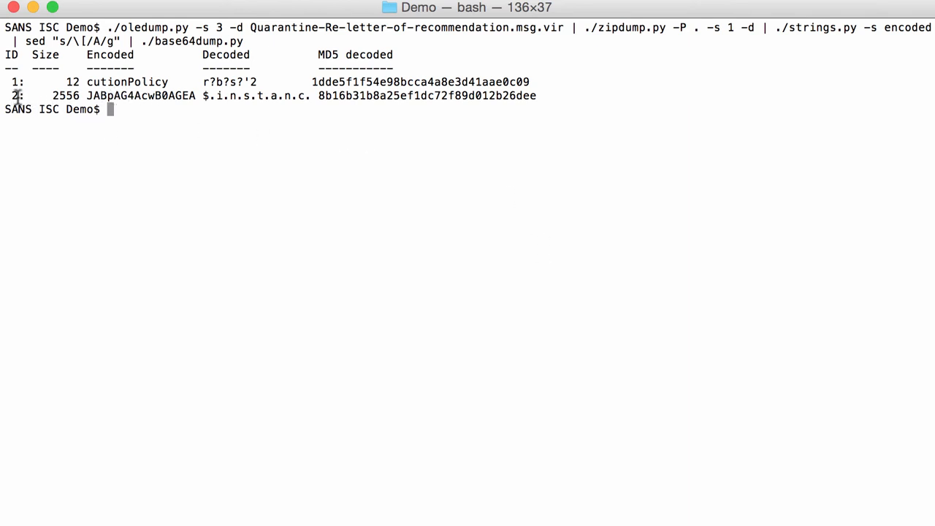
mouse_move(225, 128)
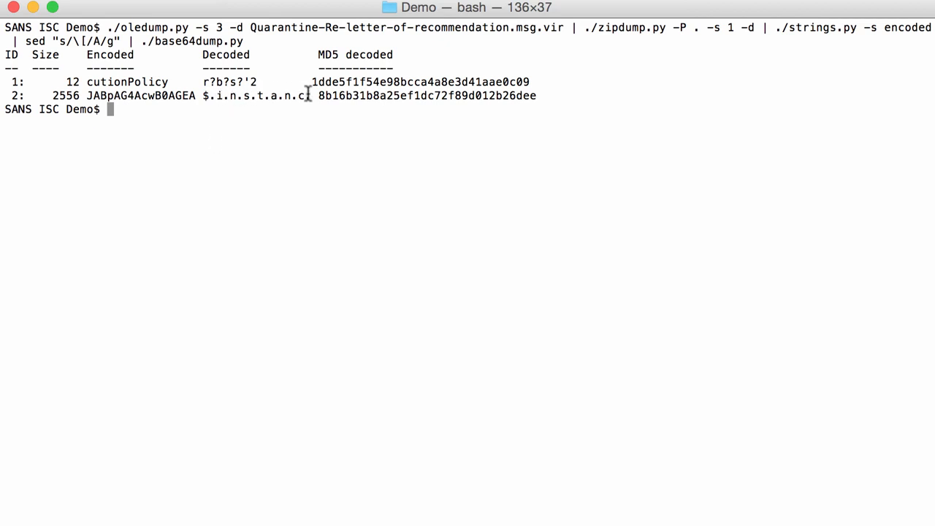
mouse_move(217, 96)
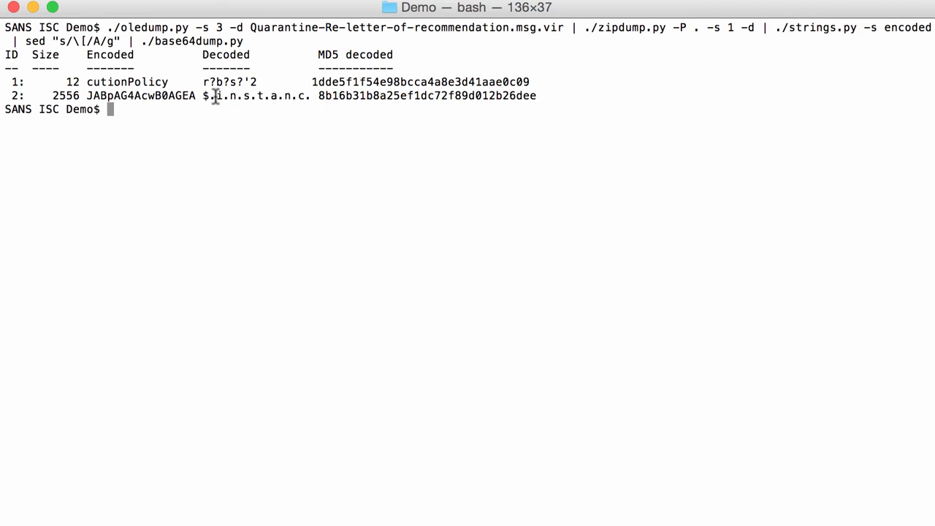
mouse_move(304, 113)
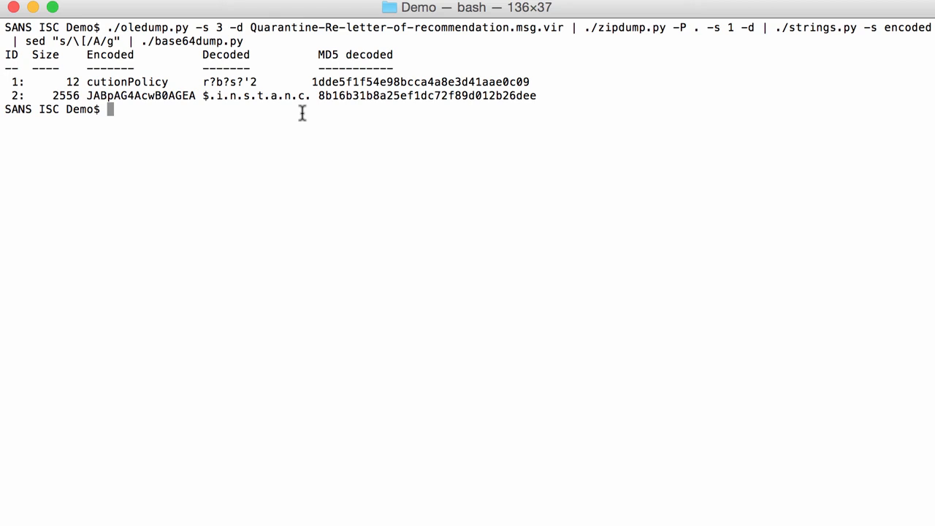
- Rerun the pipeline with base64dump.py -s 2 -a to ASCII-dump decoded string 2, then bring it back for editing
key("Up")
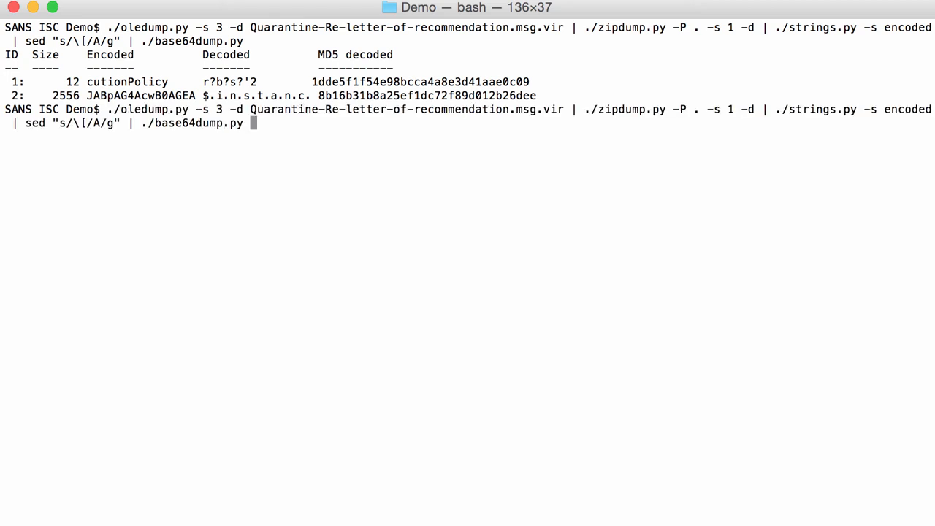
type("-s")
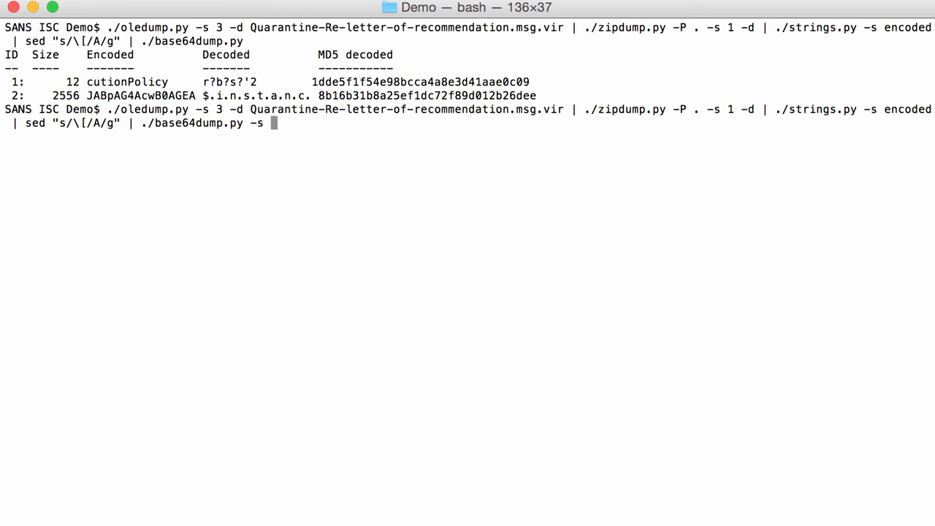
type("2")
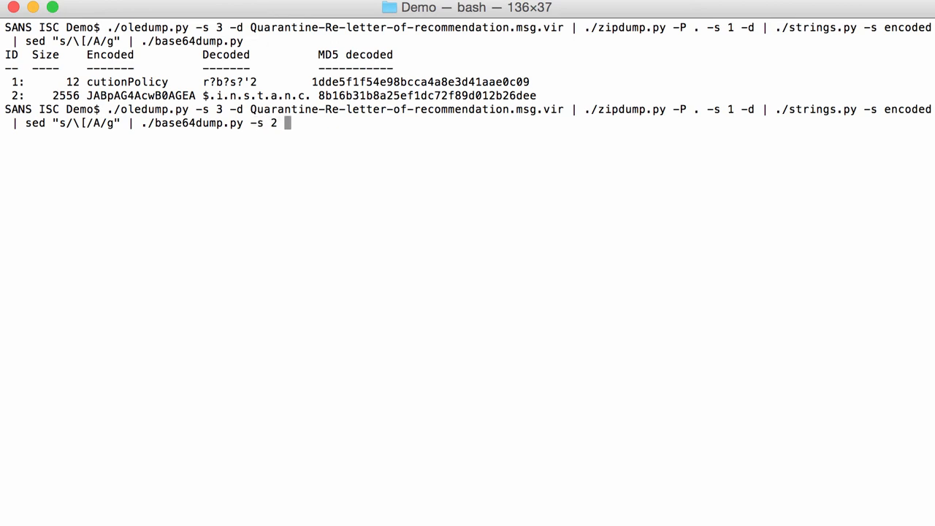
type("-a")
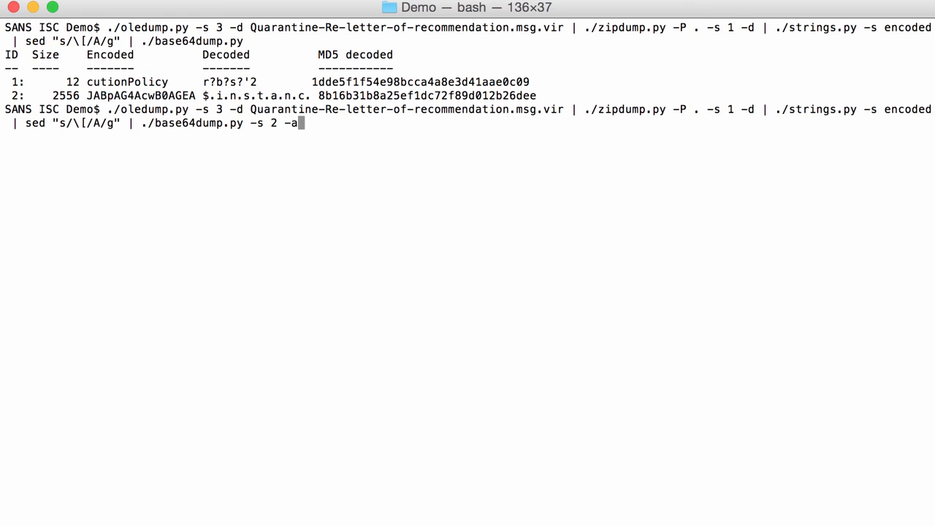
key("Return")
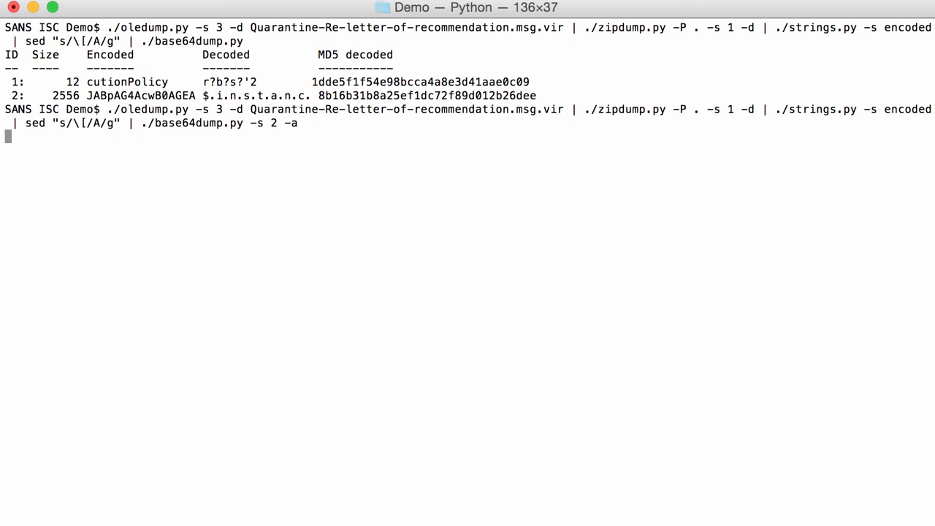
key("Return")
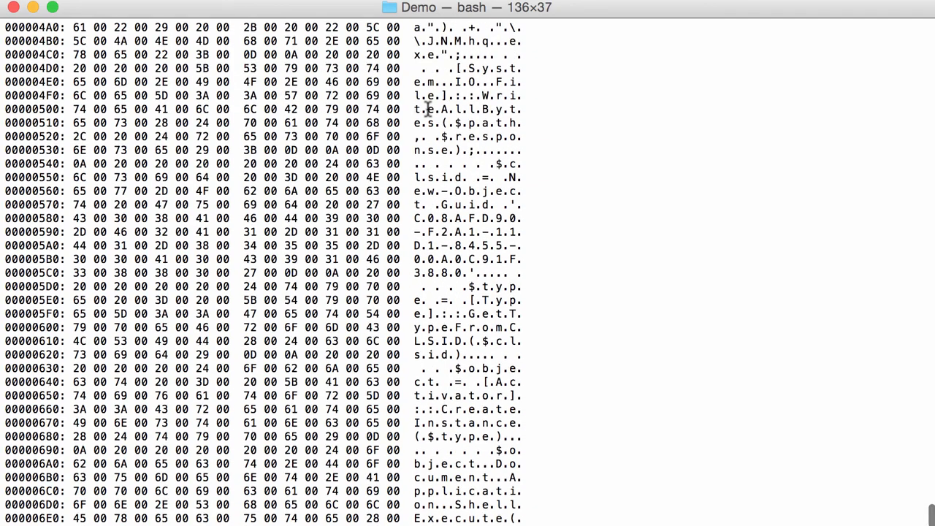
scroll("up", 3)
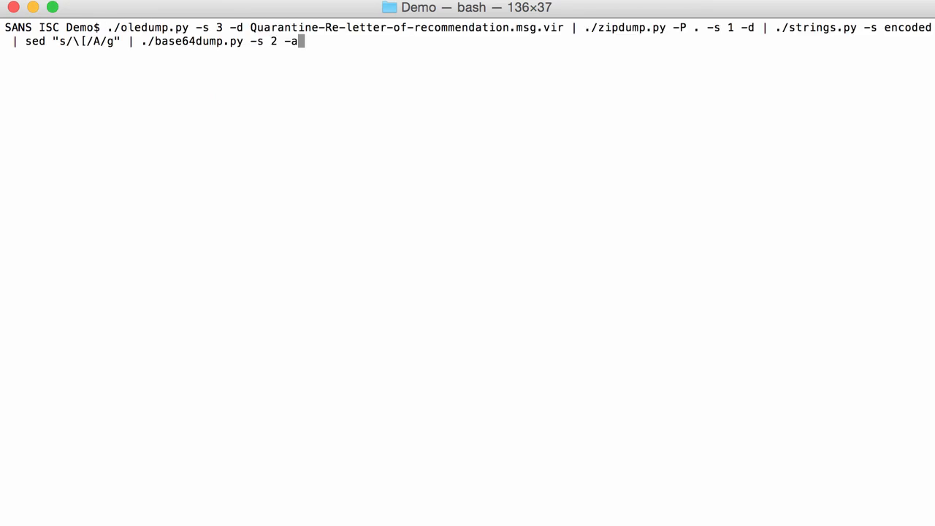
- Remove the -a ASCII dump option from the base64dump.py command
key("Backspace")
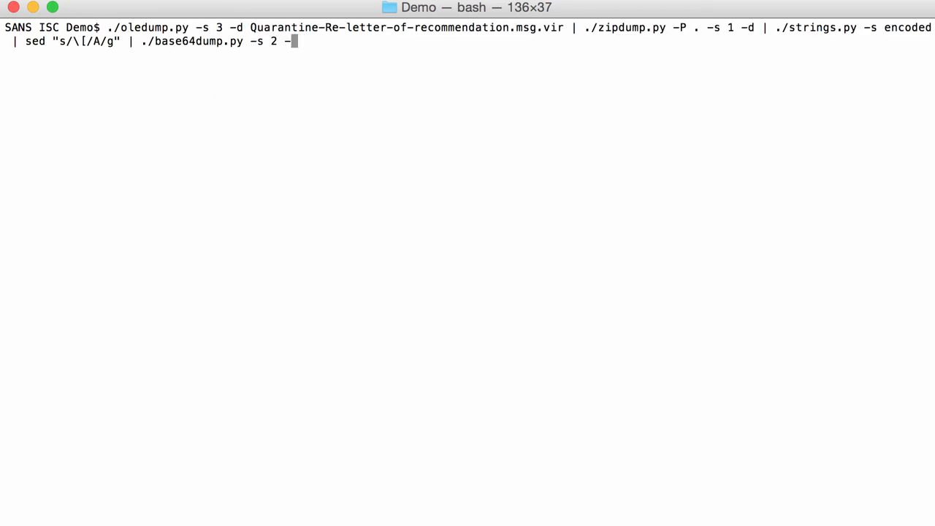
- Decode string 2 as UTF-16 (-t utf16), printing the PowerShell downloader with its URLs and JNMhq.exe payload
type("t")
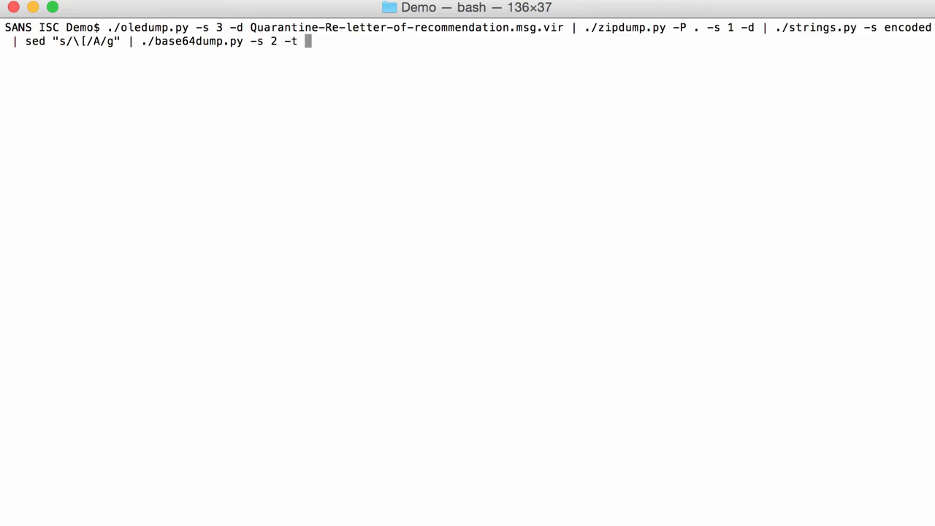
type("u")
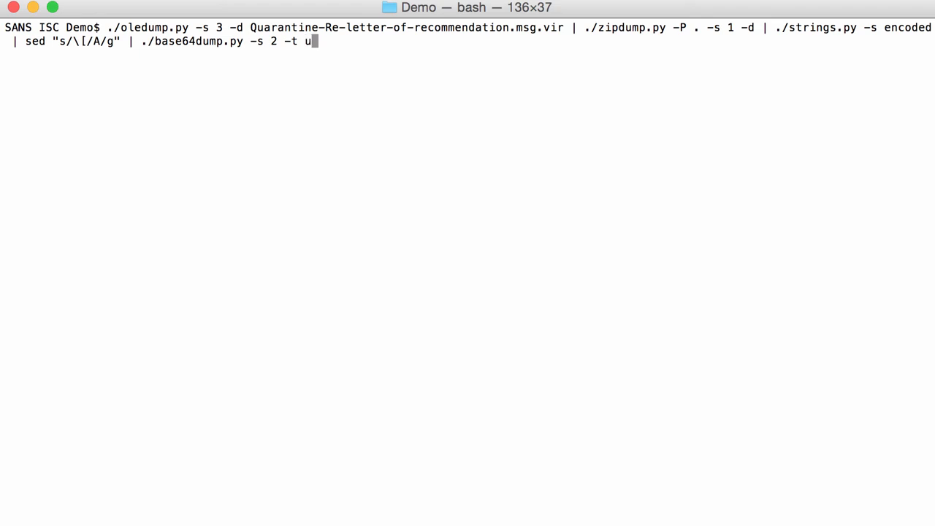
type("tf16")
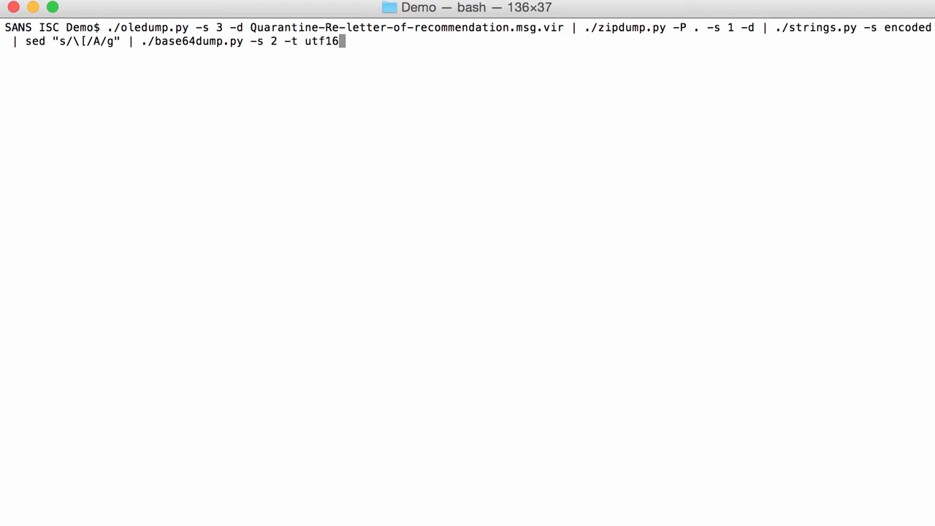
key("Return")
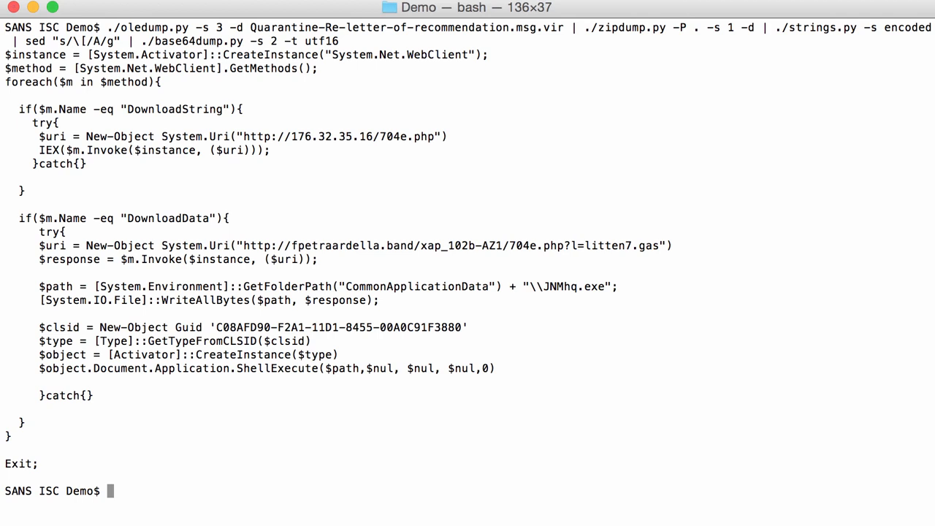
mouse_move(443, 149)
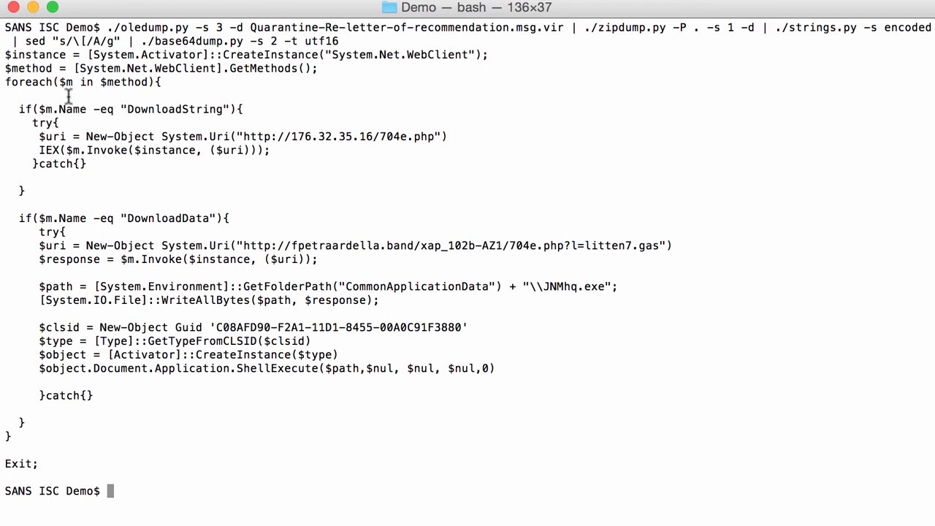
mouse_move(111, 89)
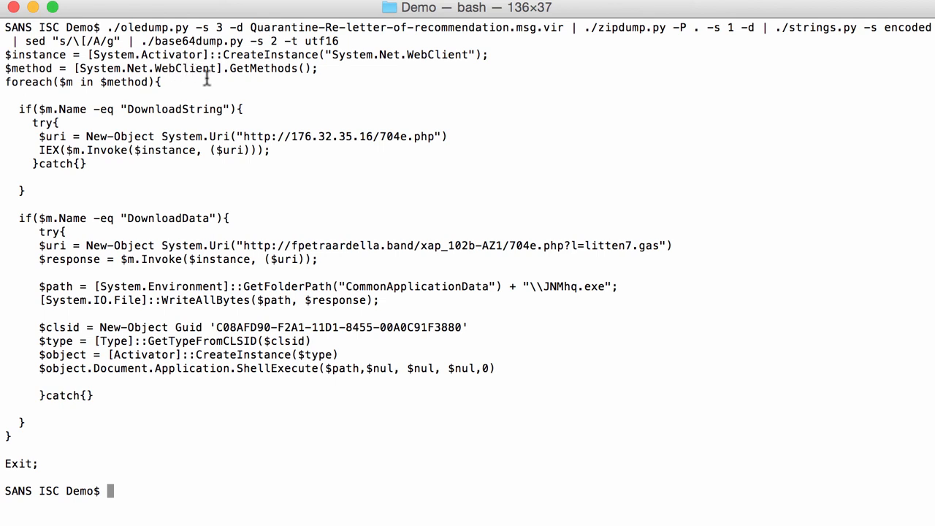
mouse_move(26, 84)
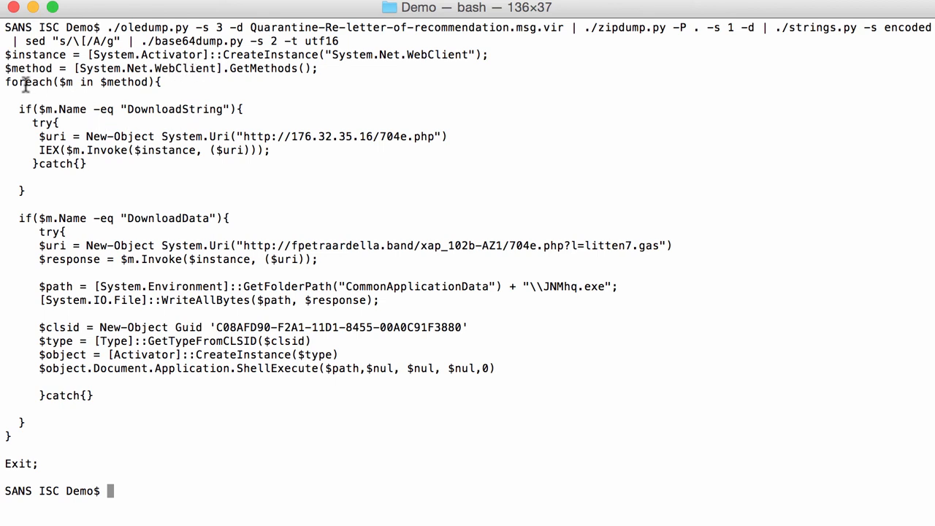
mouse_move(223, 105)
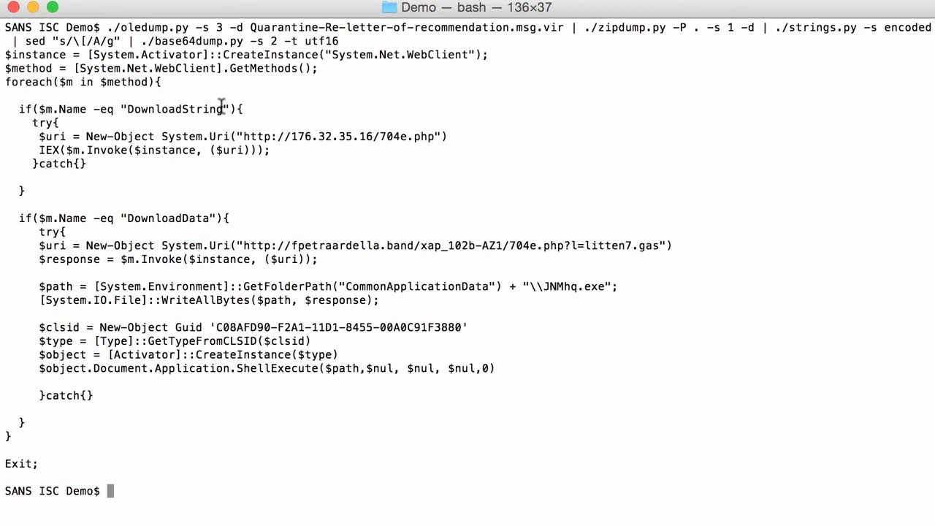
mouse_move(412, 138)
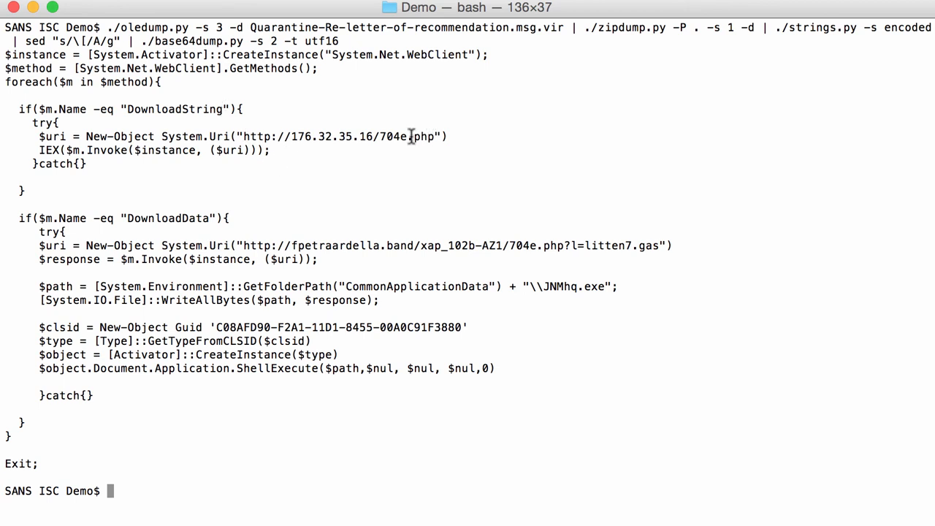
mouse_move(86, 155)
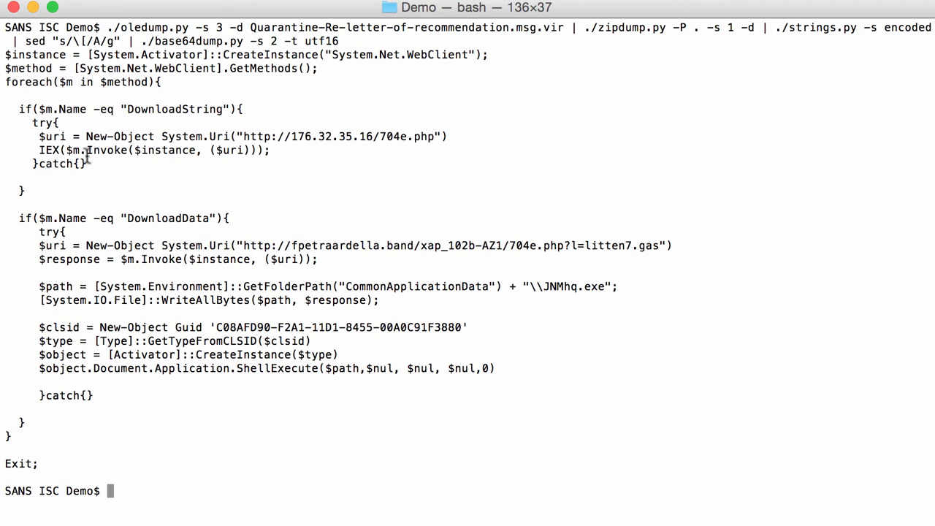
mouse_move(53, 150)
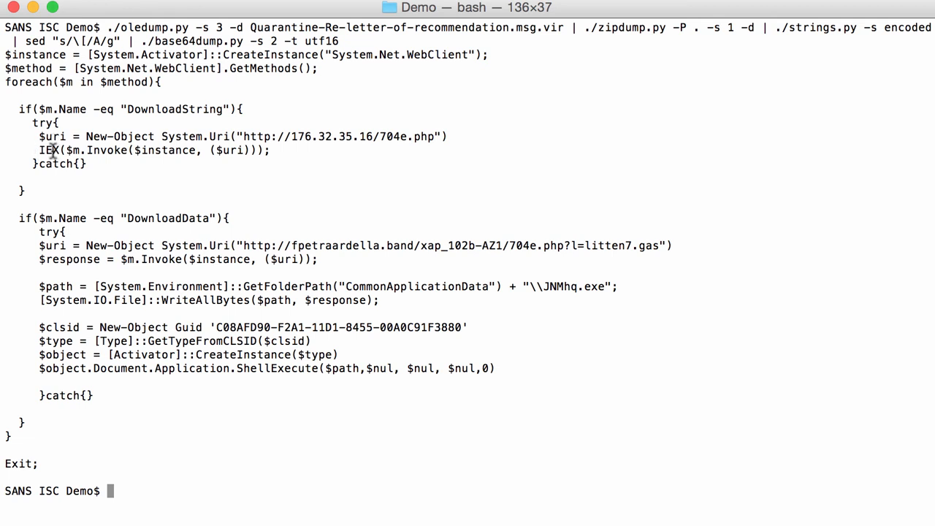
mouse_move(124, 210)
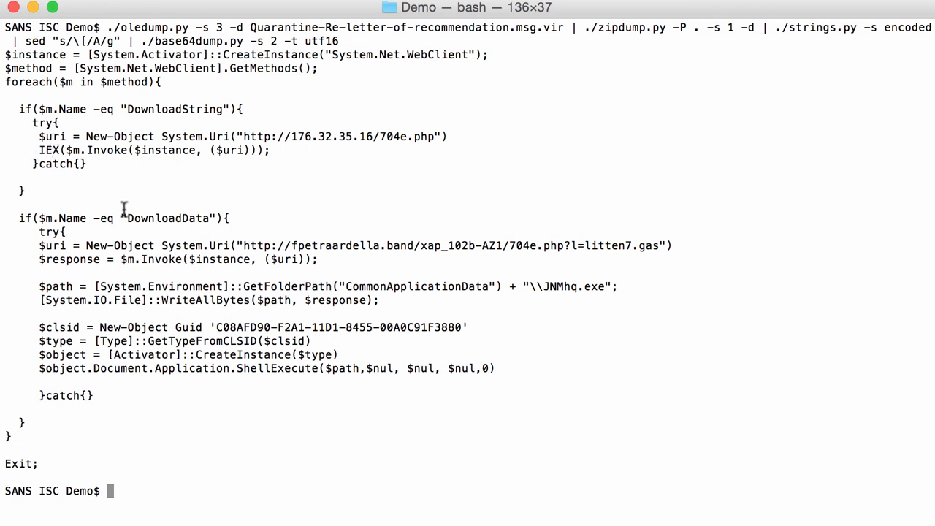
mouse_move(216, 225)
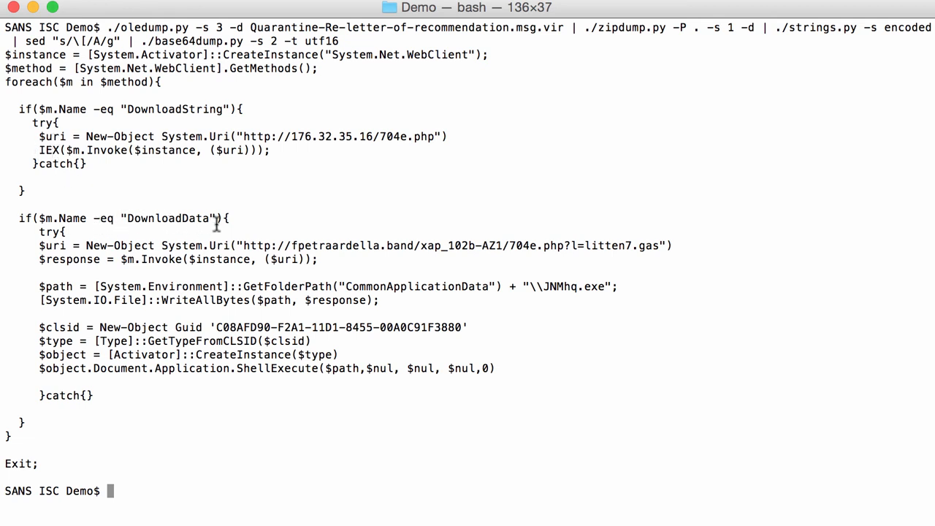
mouse_move(585, 245)
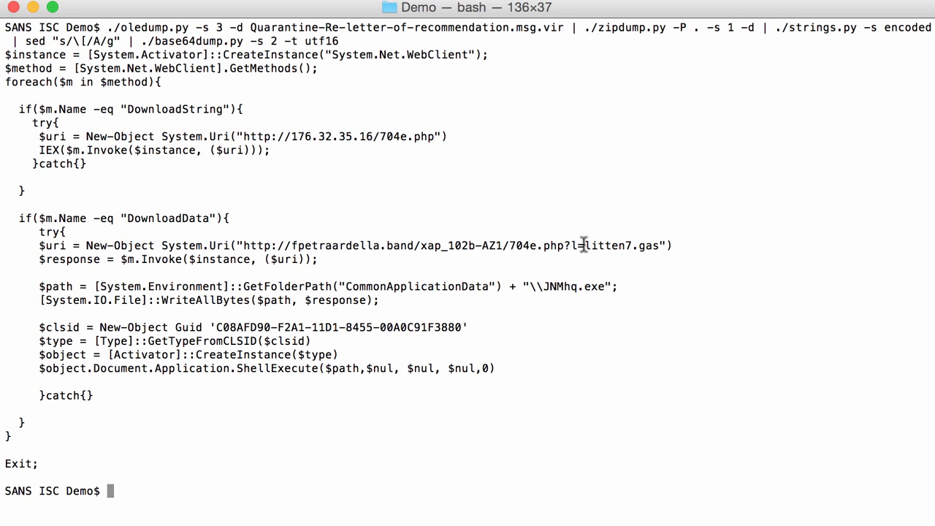
mouse_move(349, 277)
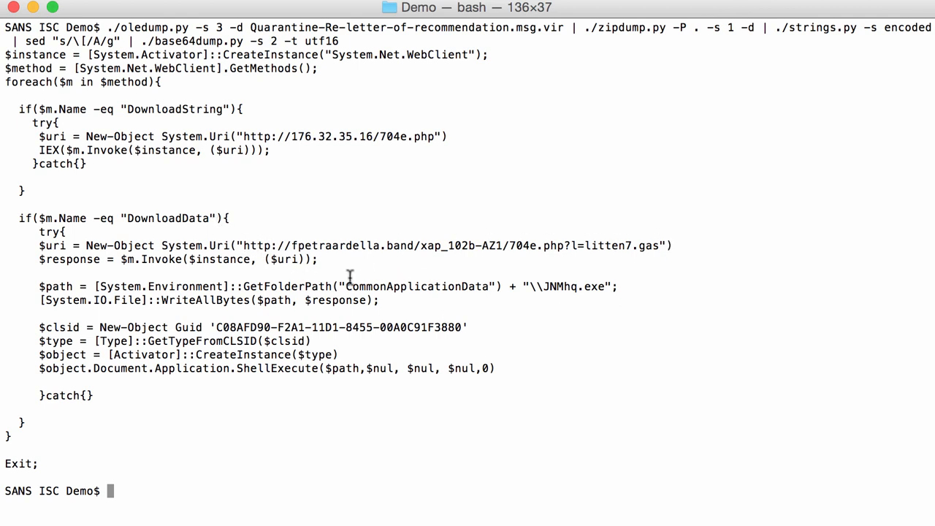
mouse_move(193, 327)
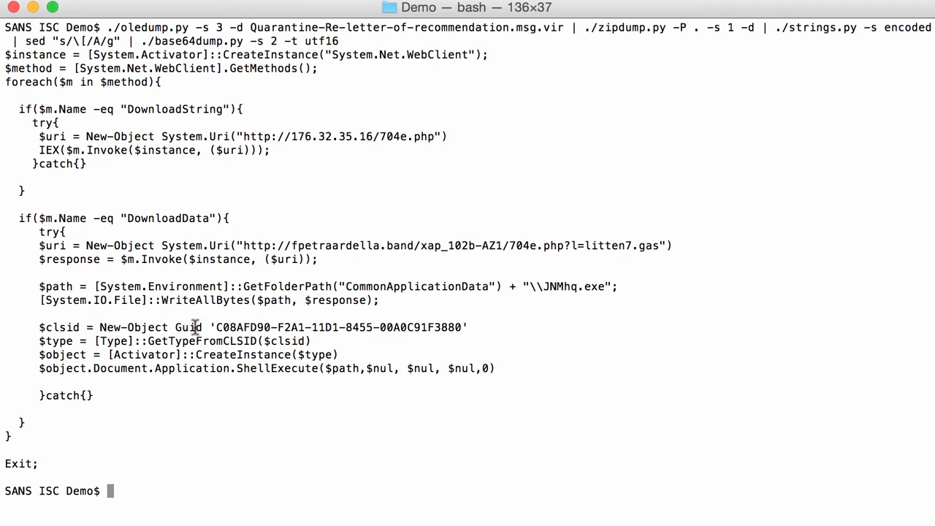
mouse_move(158, 136)
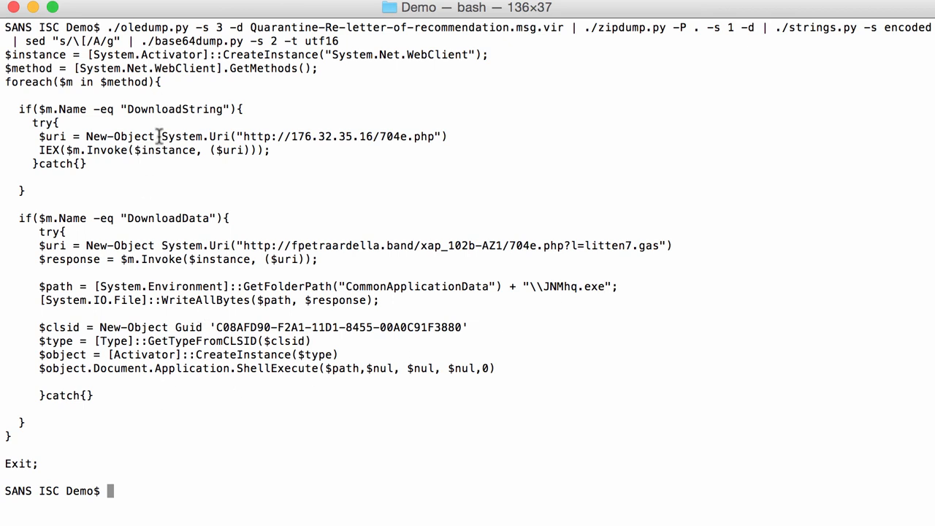
mouse_move(318, 136)
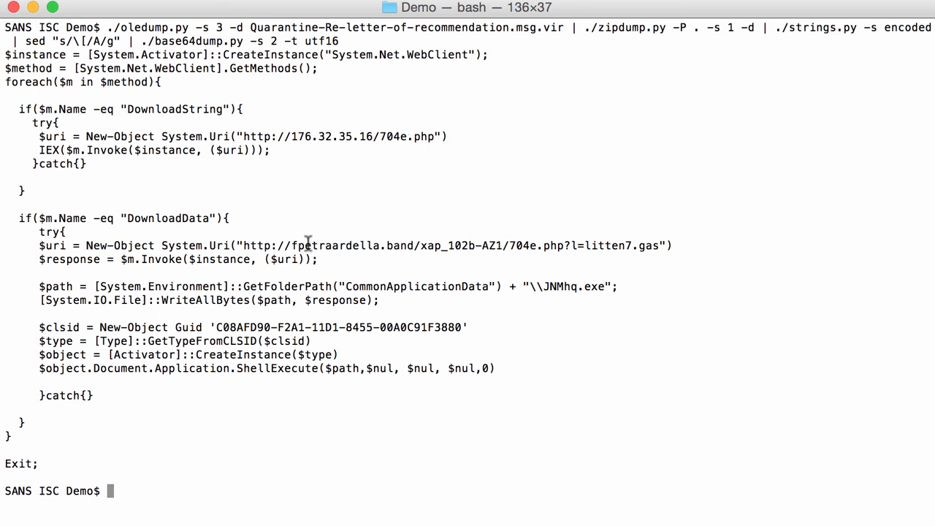
mouse_move(540, 247)
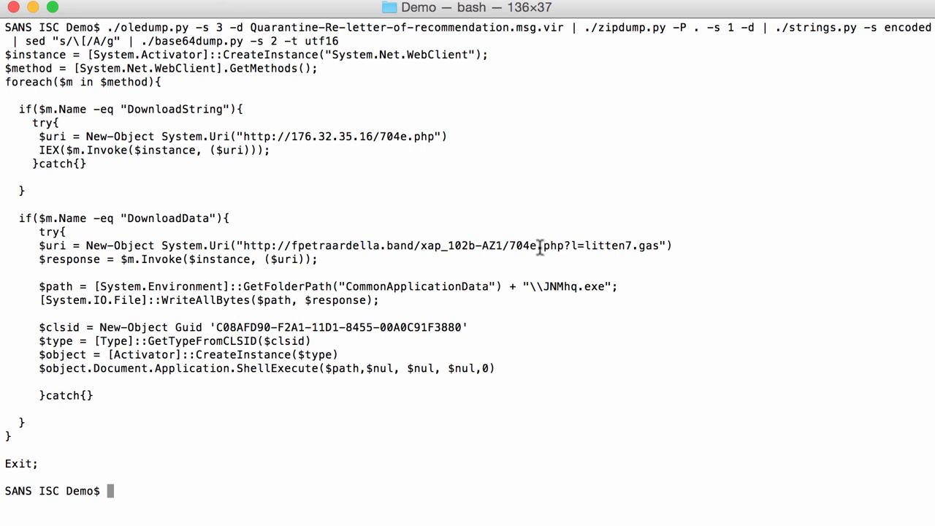
mouse_move(372, 264)
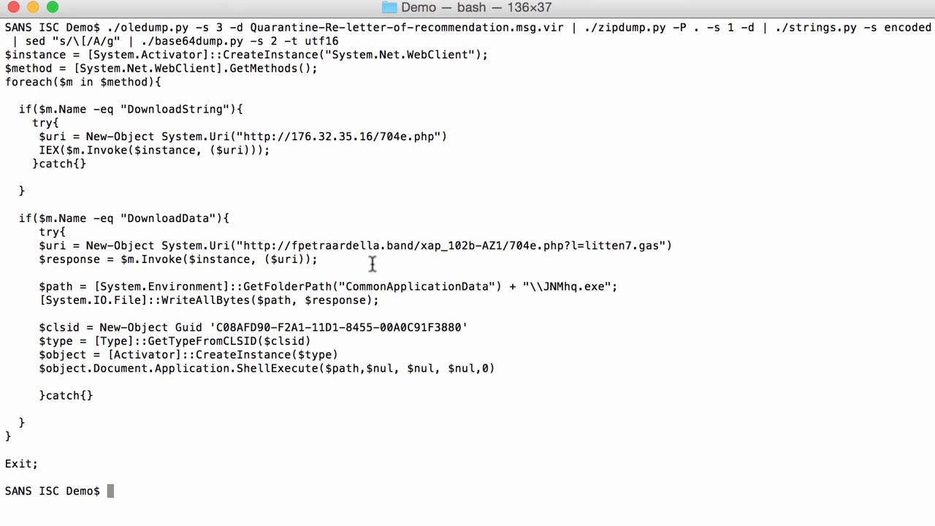
mouse_move(351, 153)
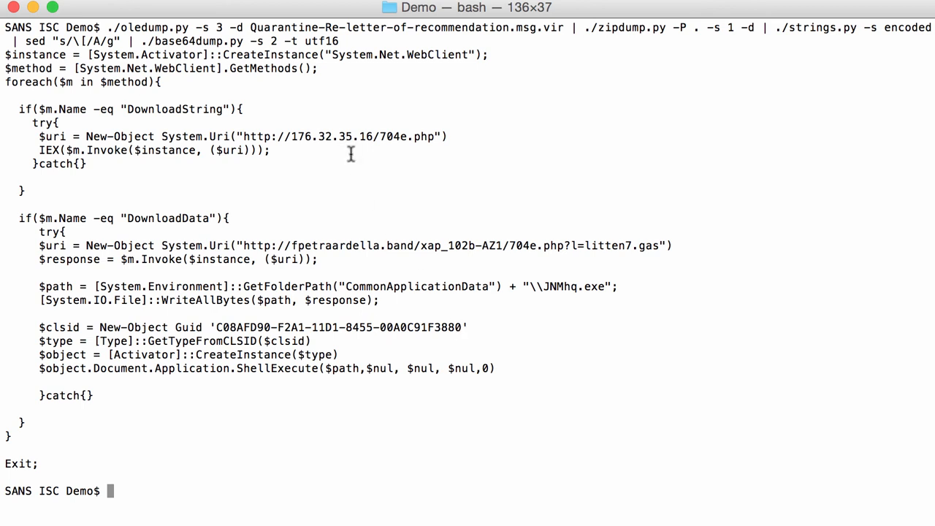
mouse_move(388, 257)
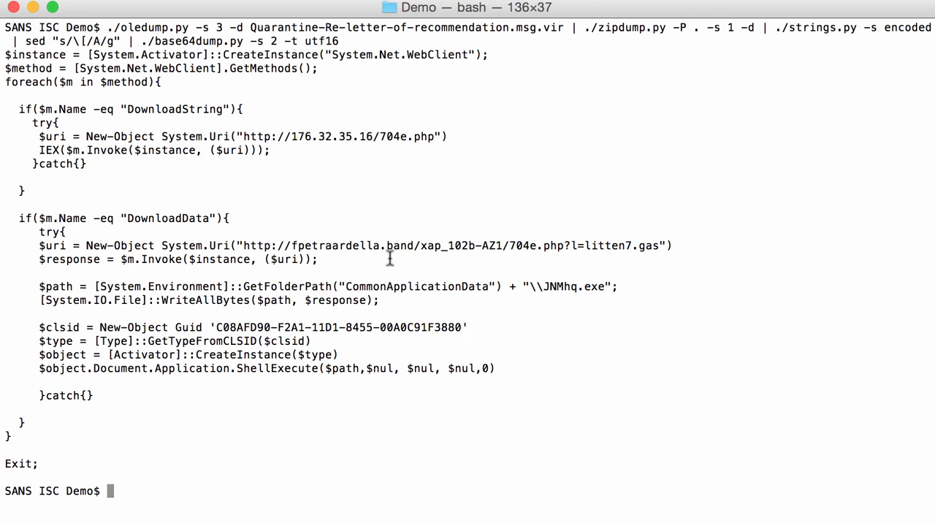
mouse_move(468, 227)
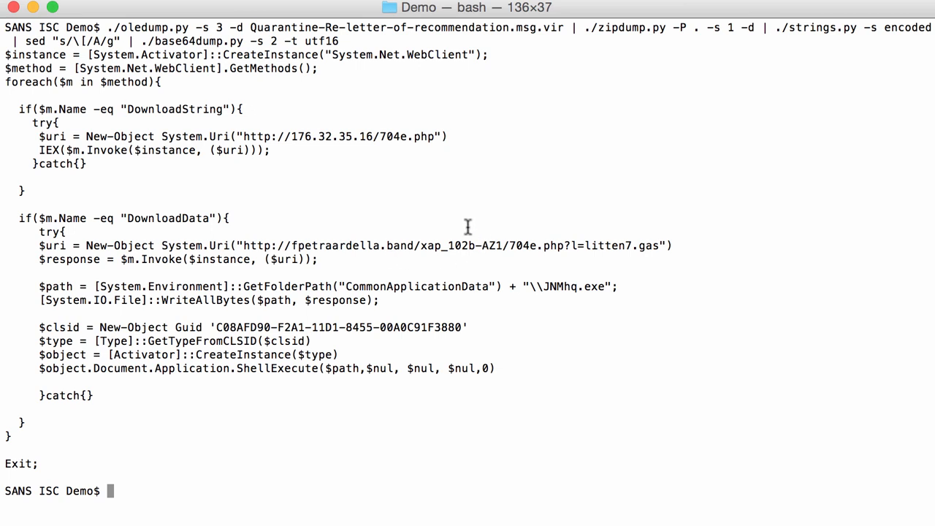
mouse_move(283, 239)
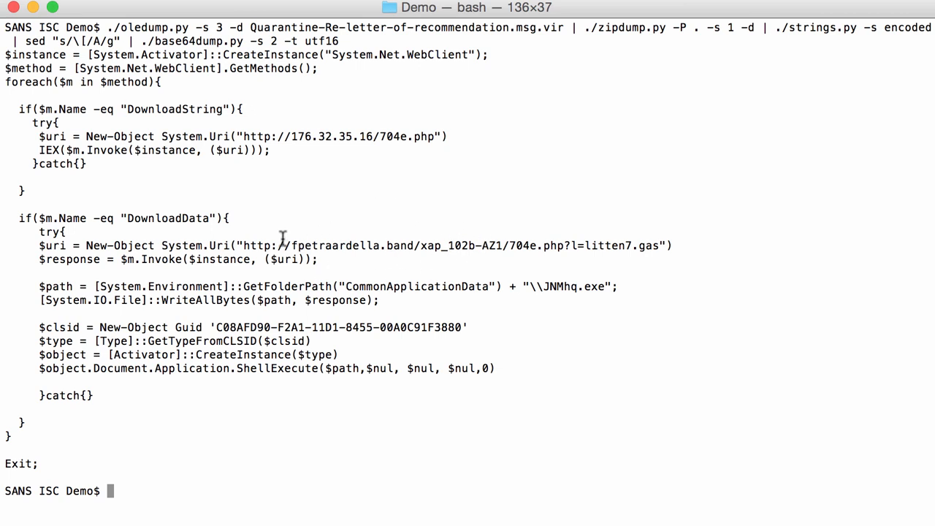
mouse_move(498, 241)
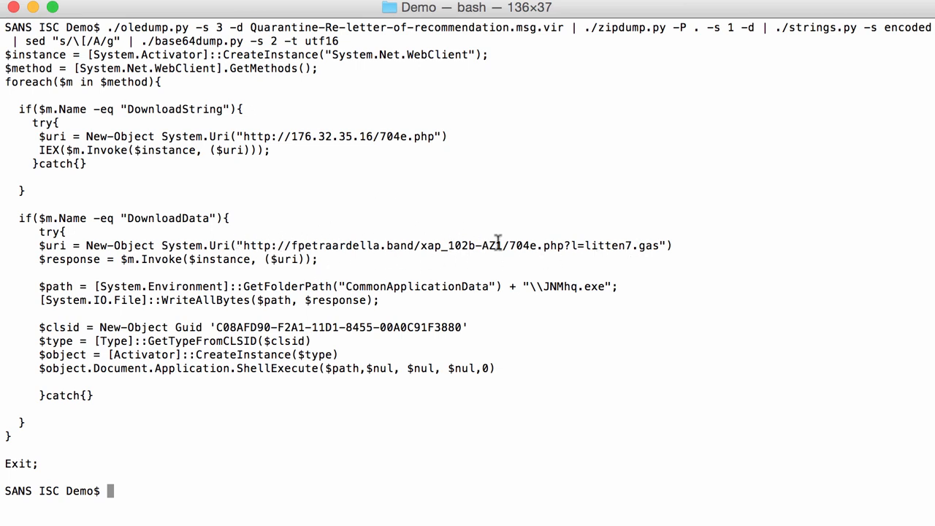